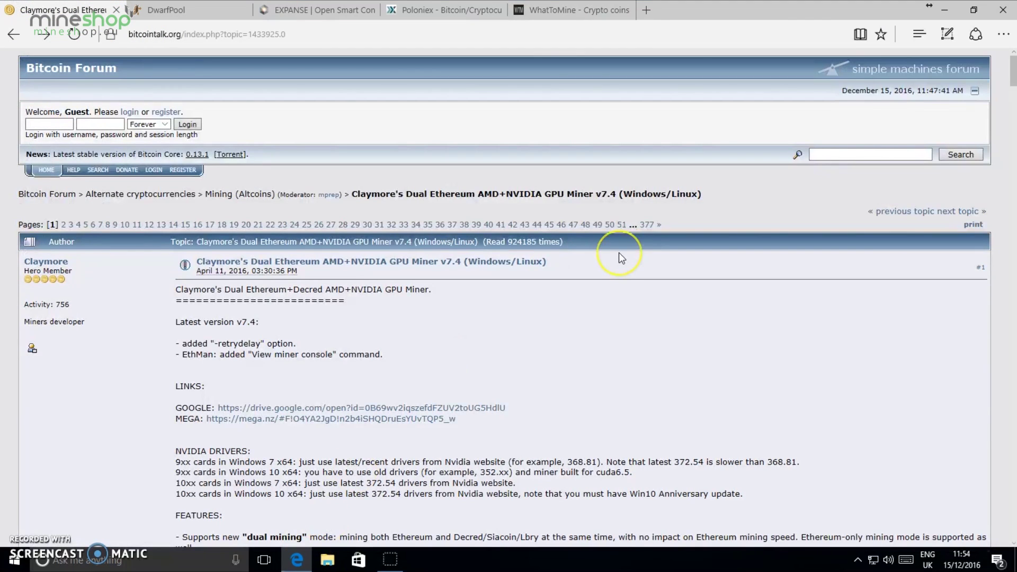
mouse_move(620, 260)
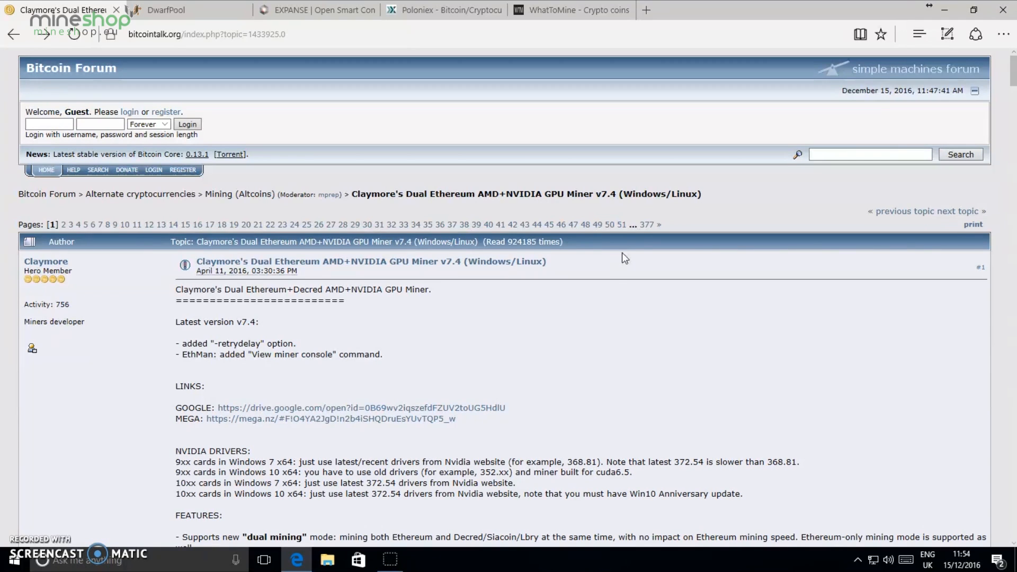
Scroll down through the Claymore's Dual Miner v7.4 forum topic
scroll("down", 3)
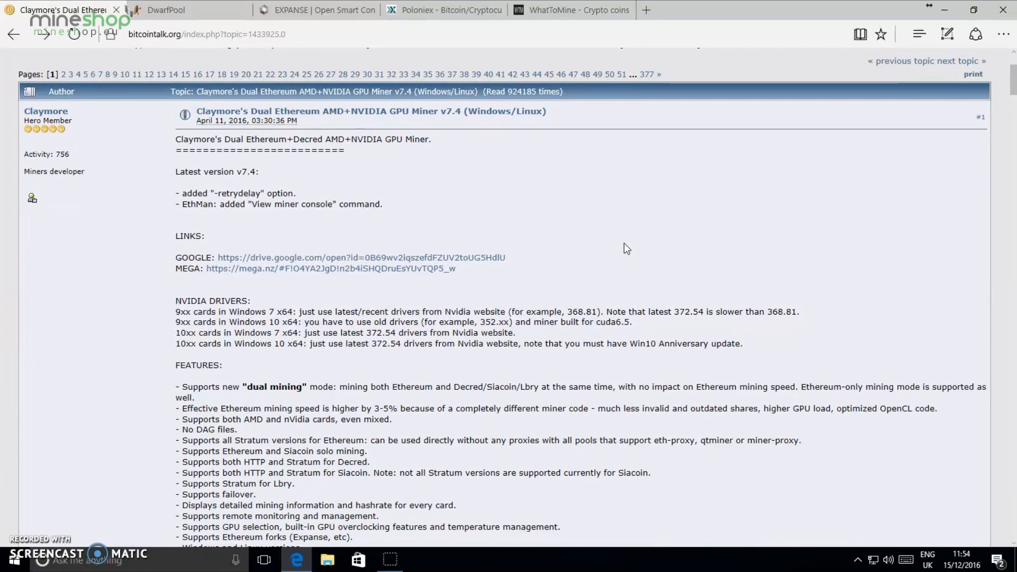
mouse_move(337, 122)
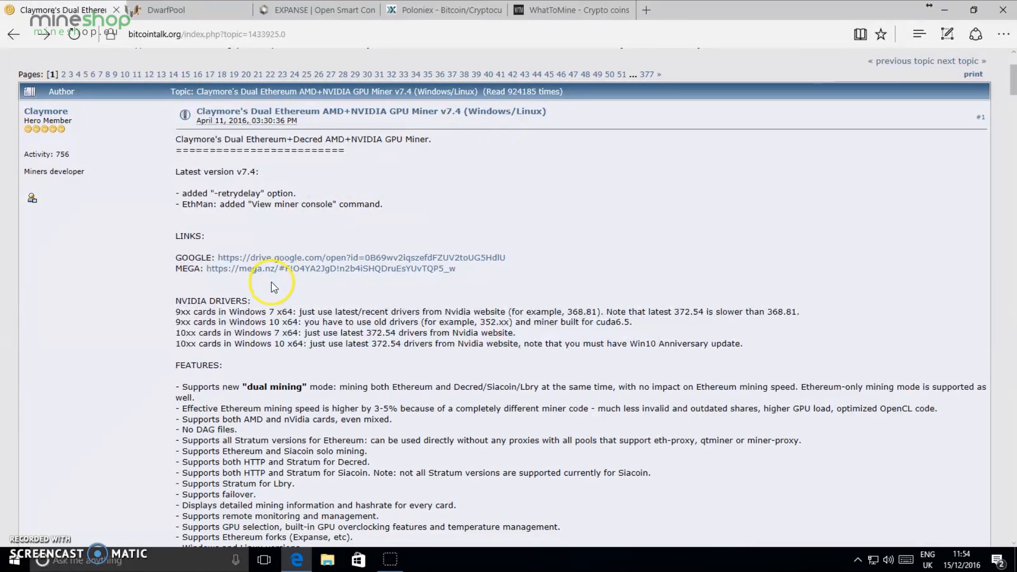
scroll("down", 3)
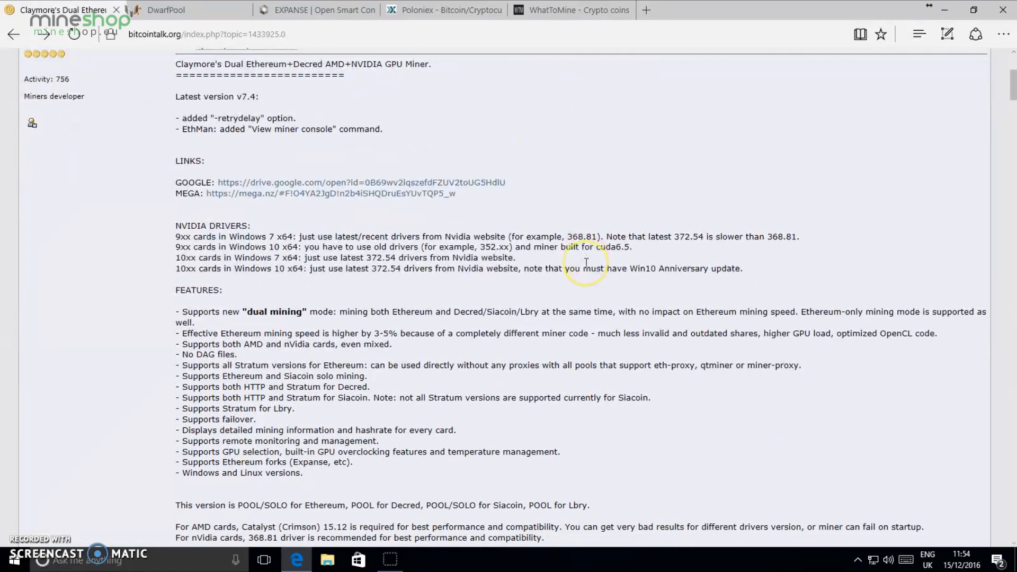
mouse_move(586, 268)
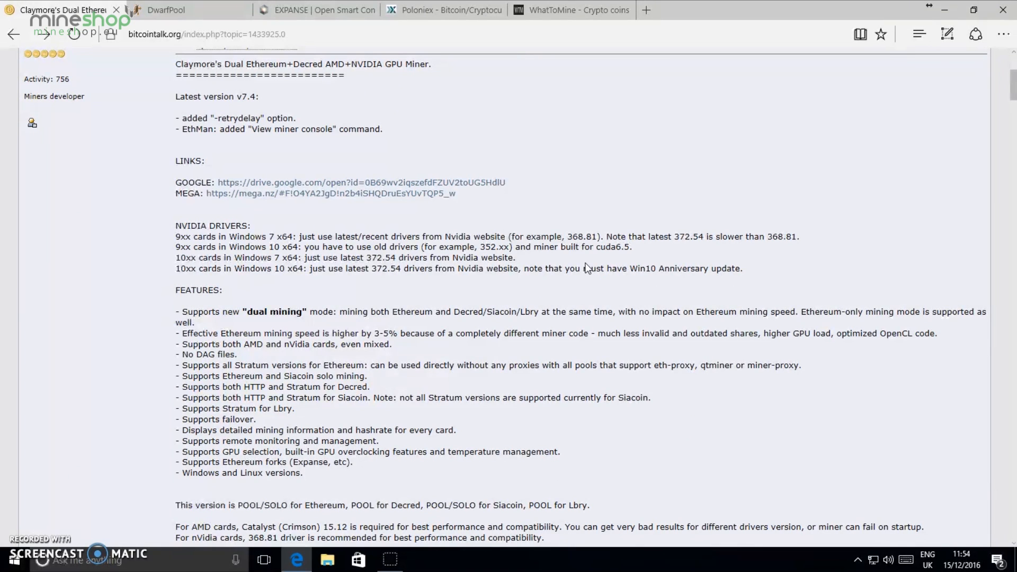
mouse_move(741, 94)
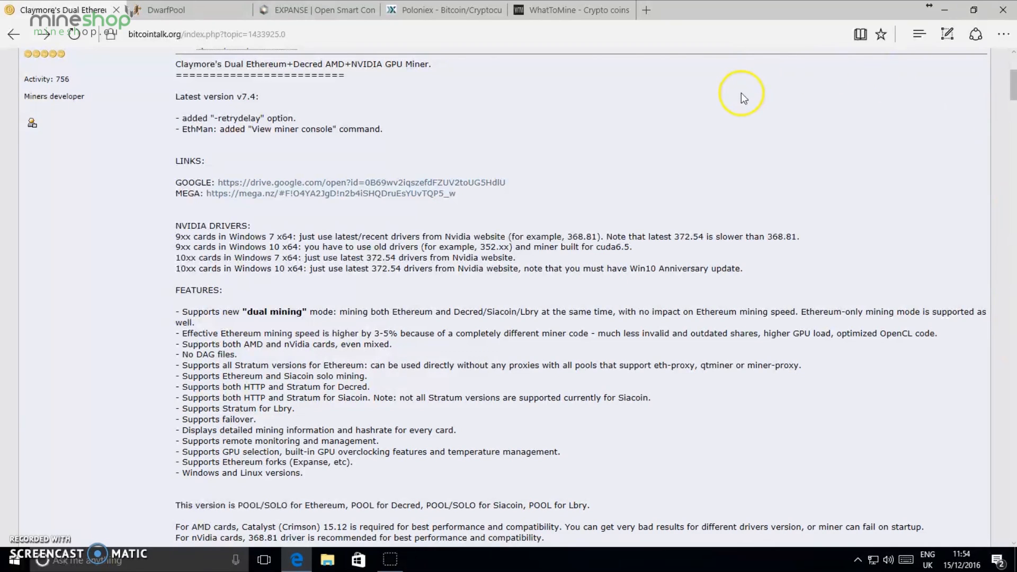
scroll("down", 3)
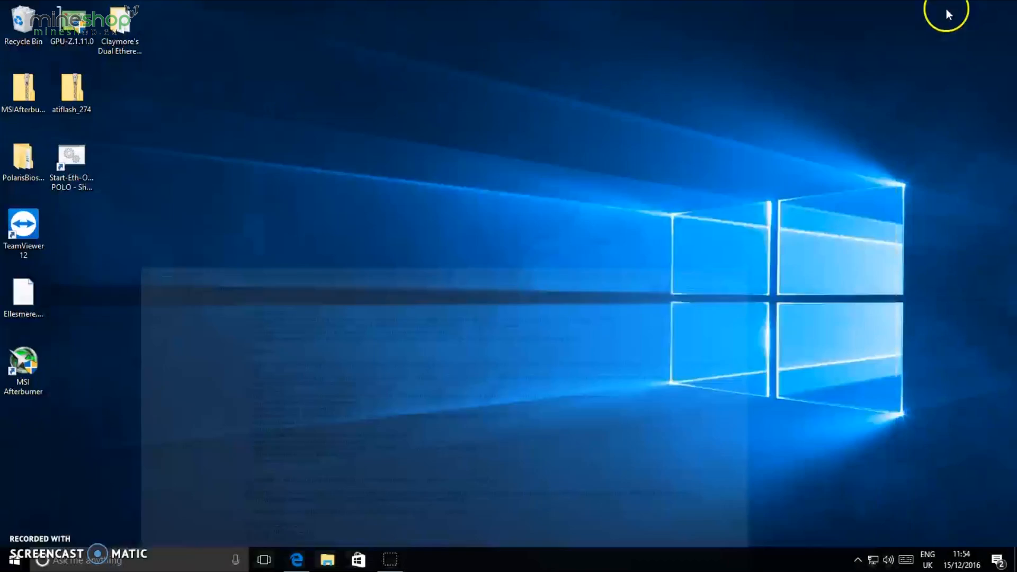
mouse_move(146, 92)
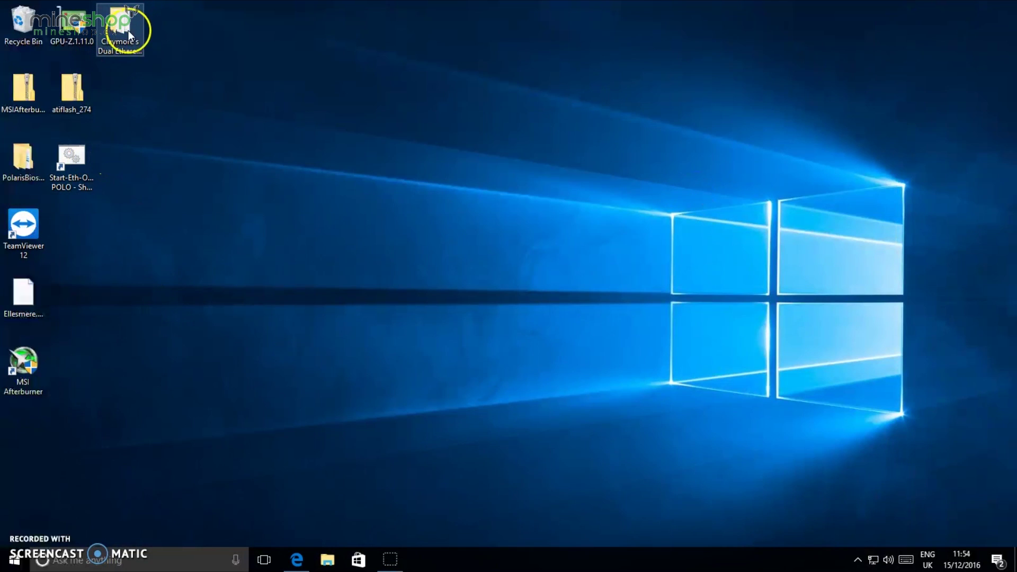
Browse the Claymore miner folder and name a new desktop text document 'start expanse'
double_click(120, 19)
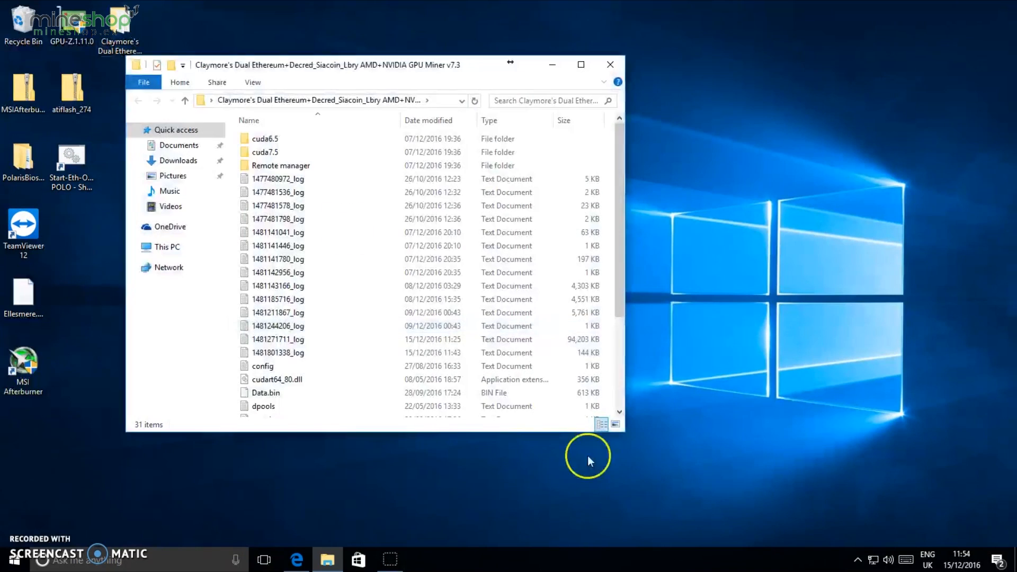
scroll("down", 3)
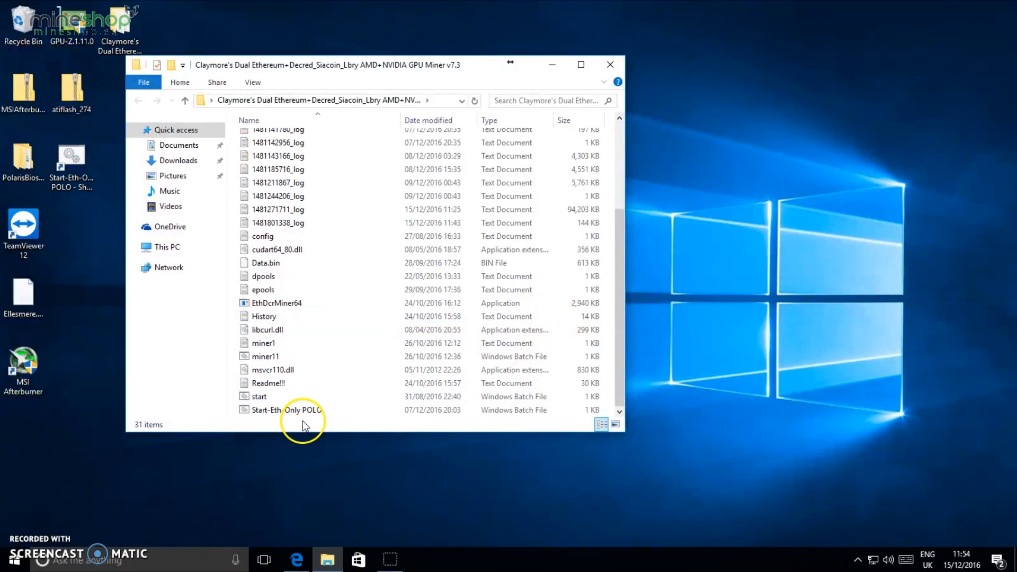
mouse_move(311, 429)
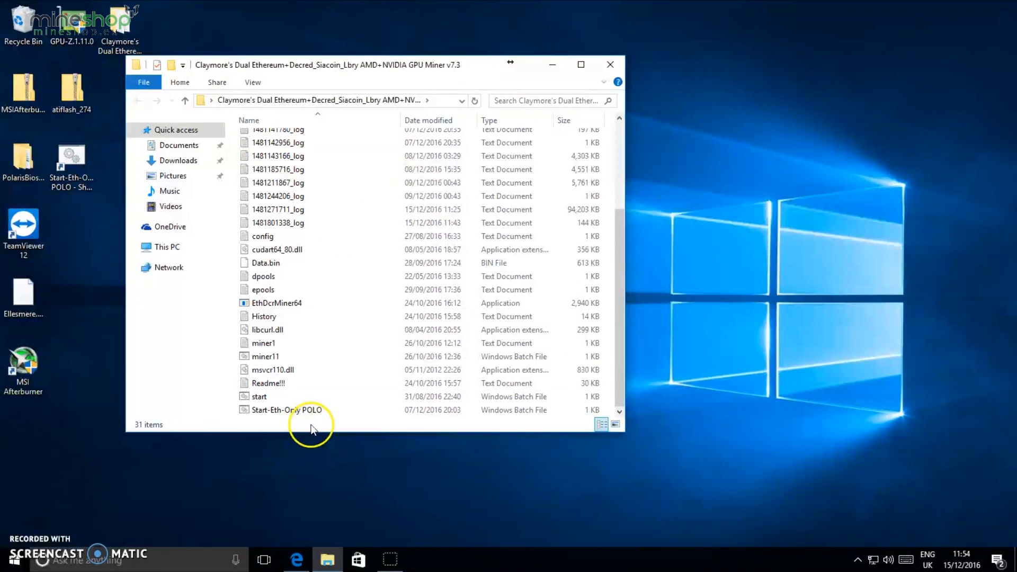
mouse_move(266, 428)
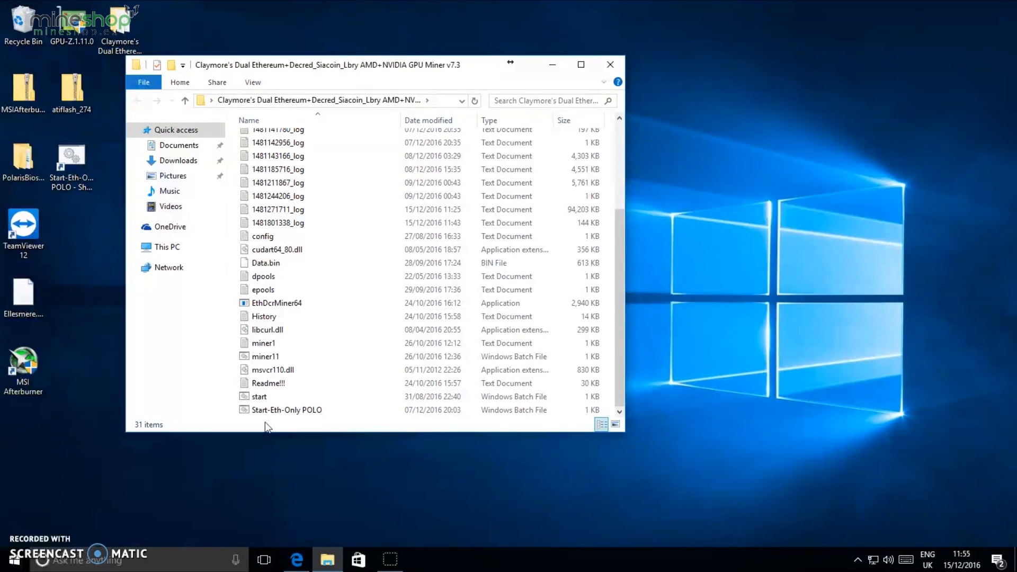
mouse_move(651, 271)
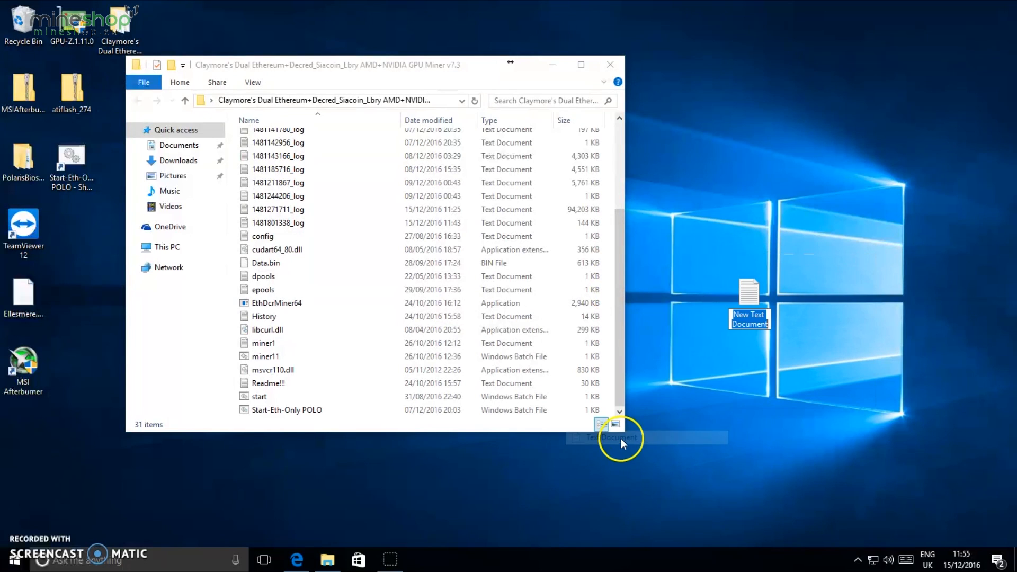
mouse_move(932, 362)
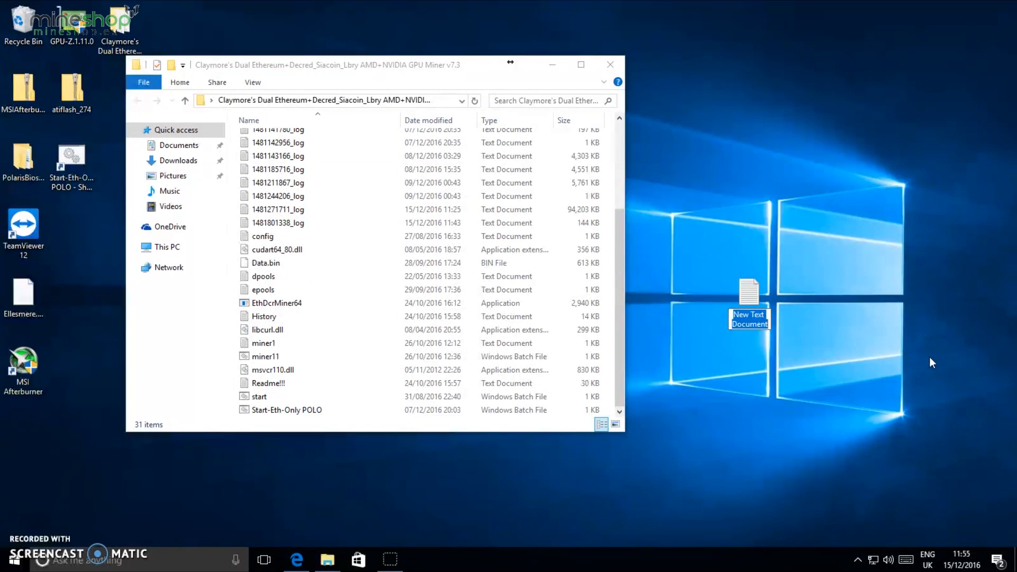
type("sta")
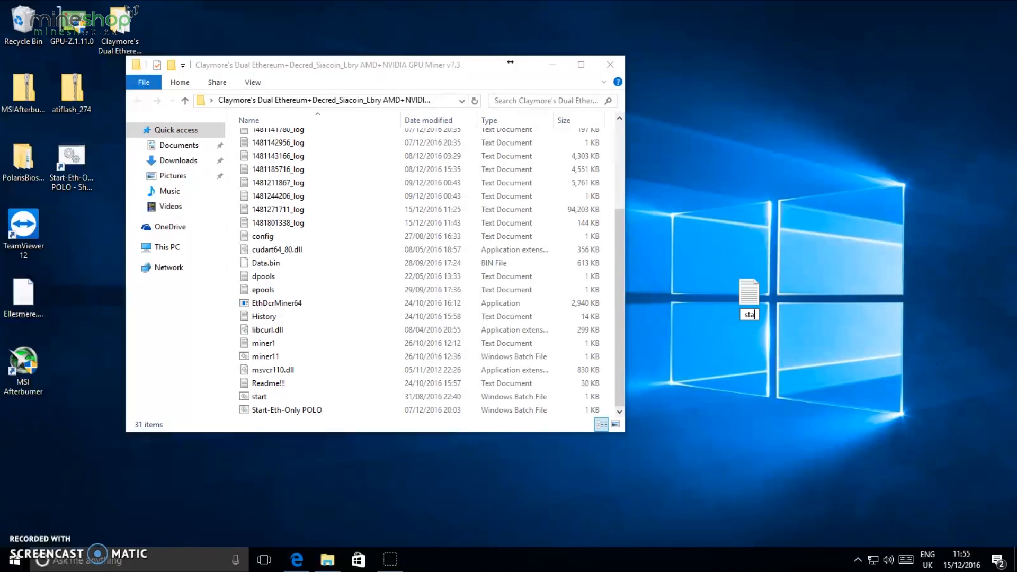
type("start expanse")
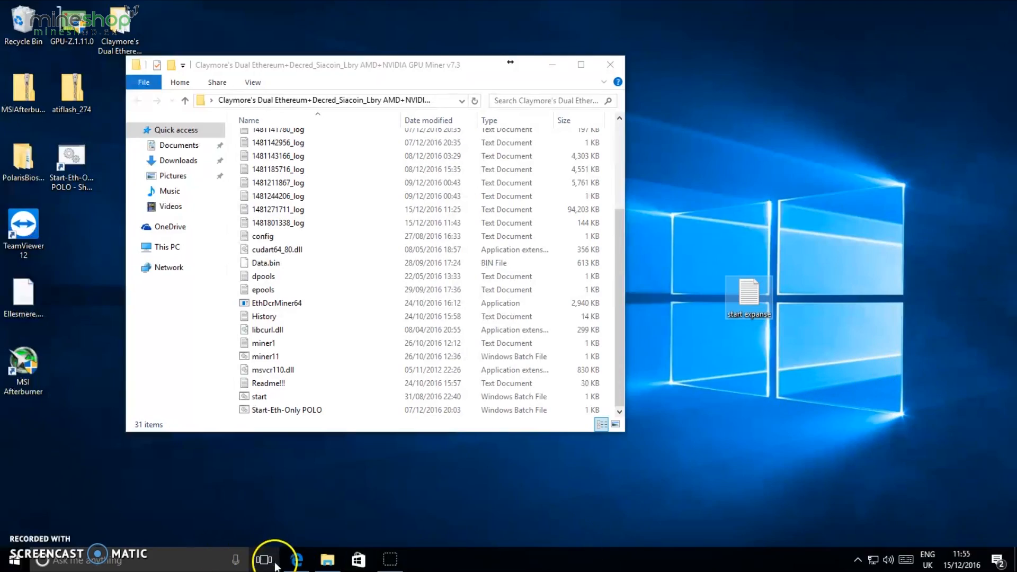
Locate and copy the Ethereum forks mining command line for exp-us.dwarfpool.com in the forum topic
left_click(296, 559)
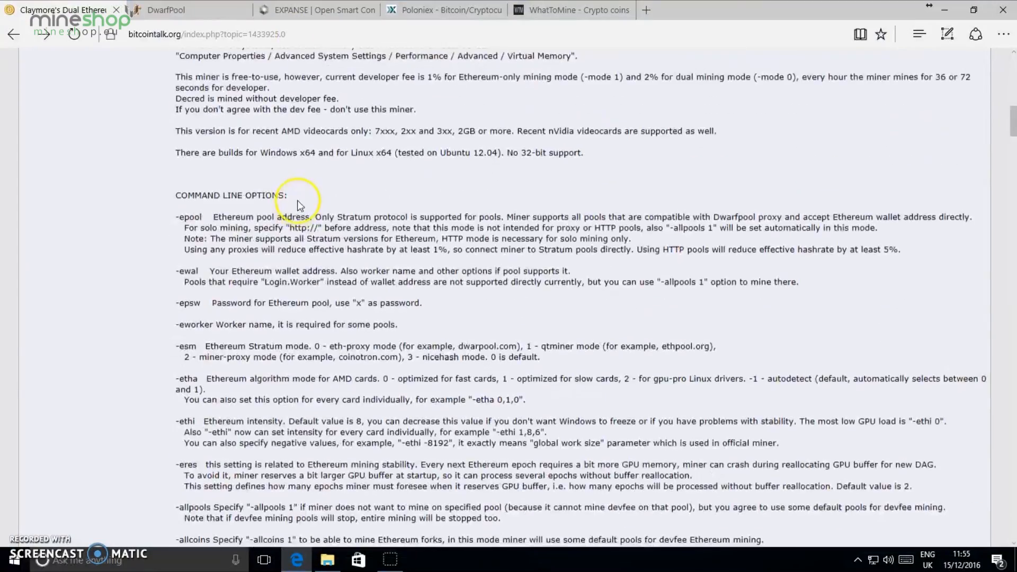
scroll("down", 3)
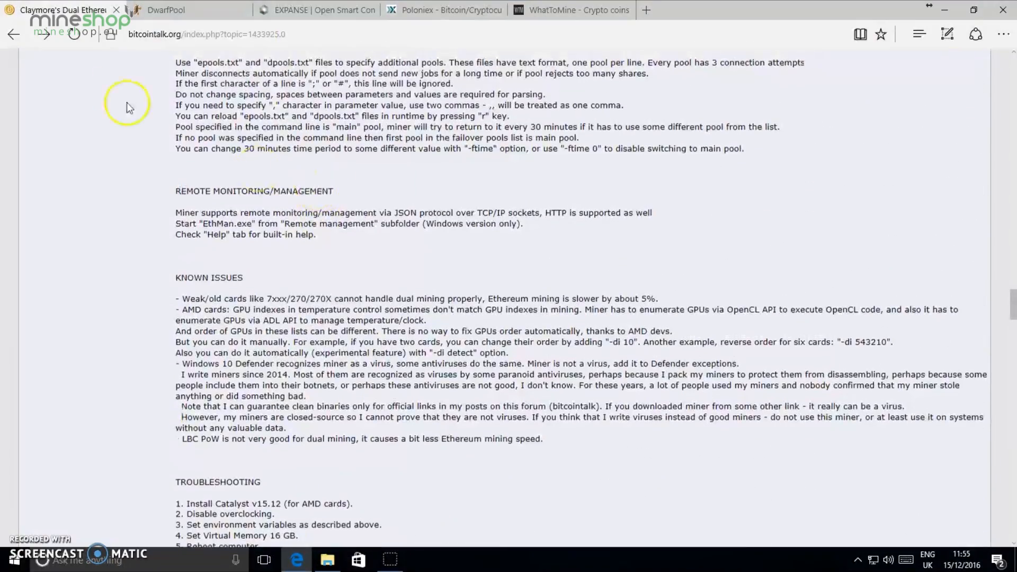
scroll("down", 3)
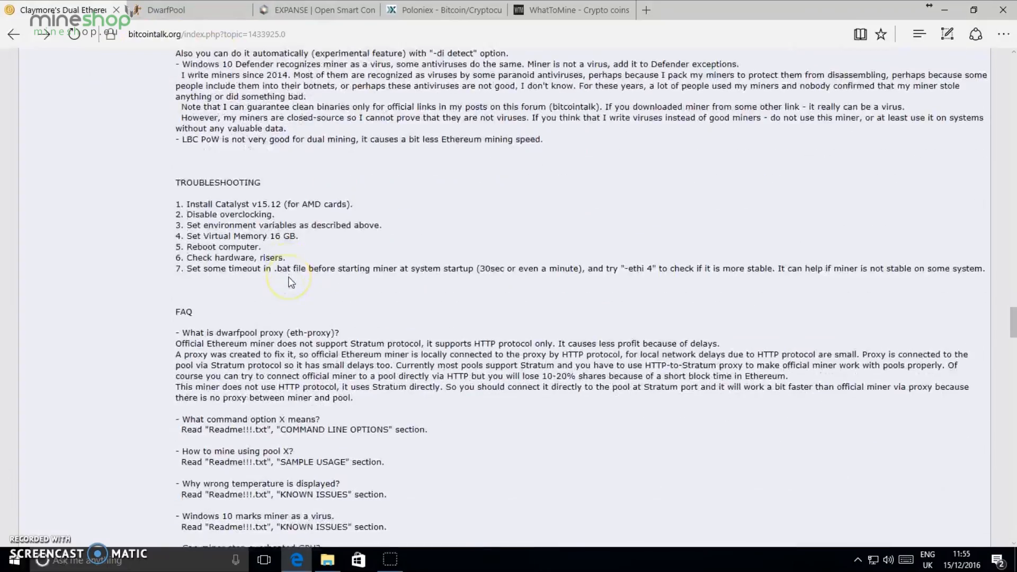
scroll("down", 3)
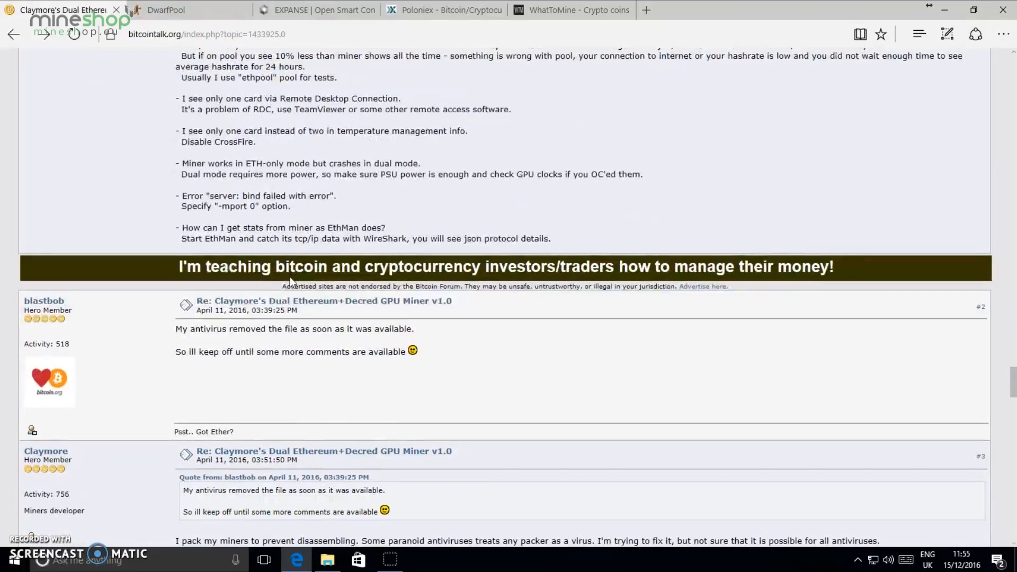
scroll("up", 3)
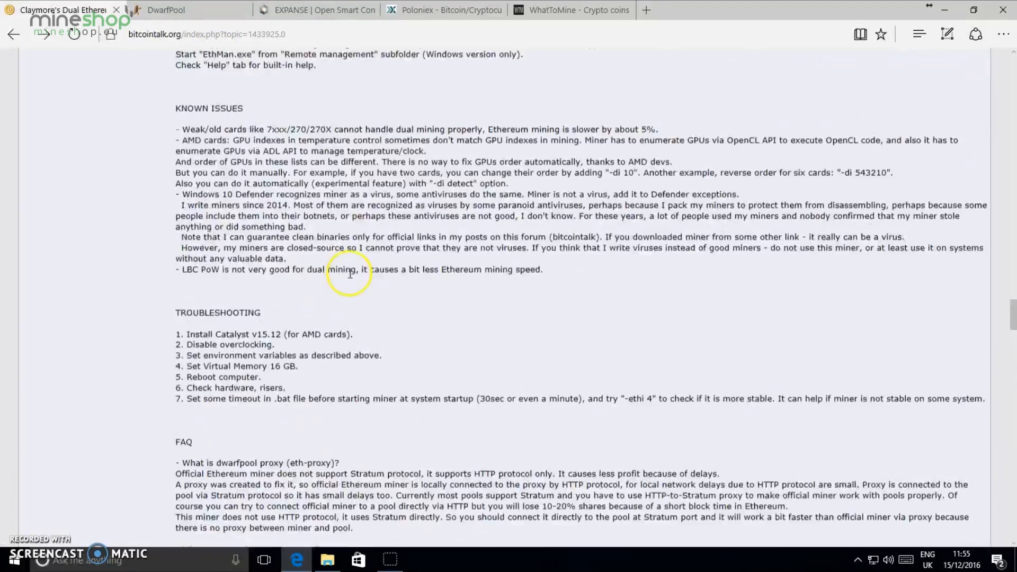
scroll("up", 3)
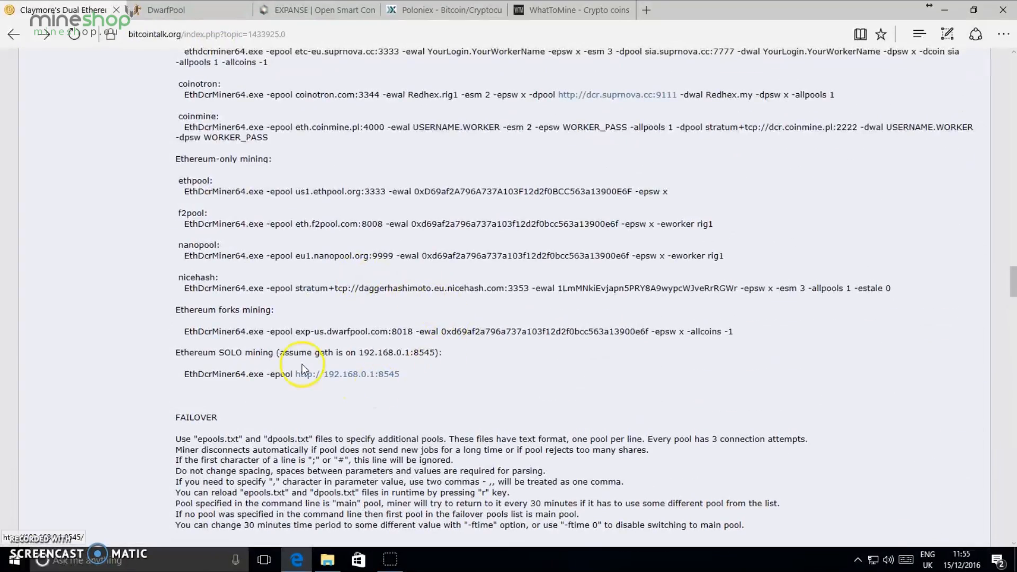
mouse_move(195, 322)
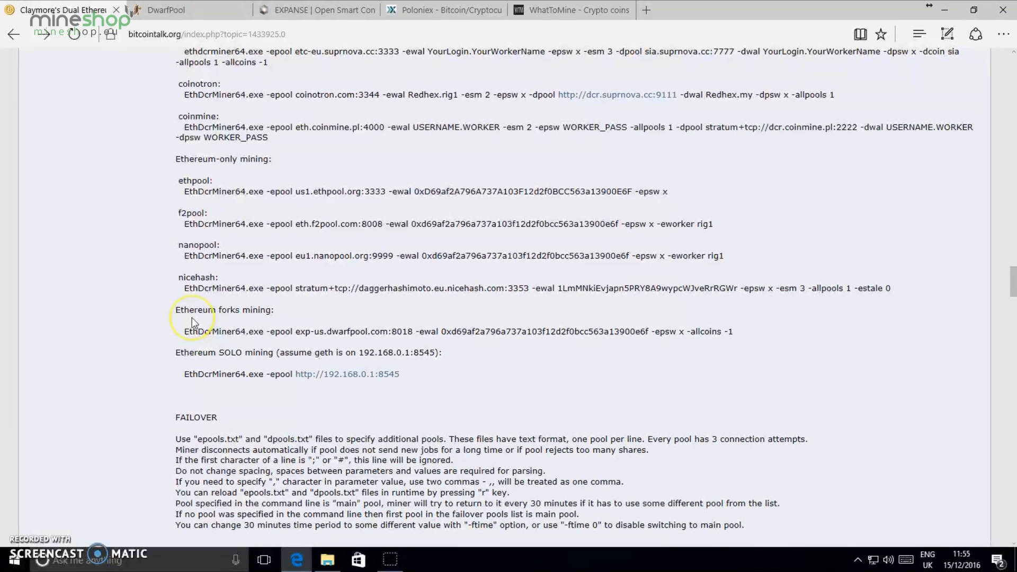
mouse_move(263, 322)
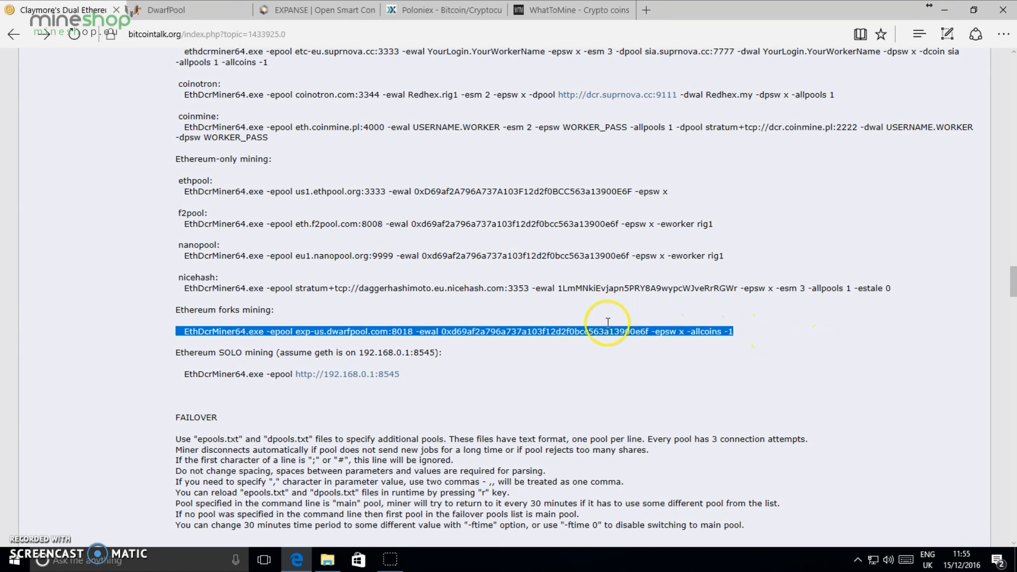
mouse_move(177, 329)
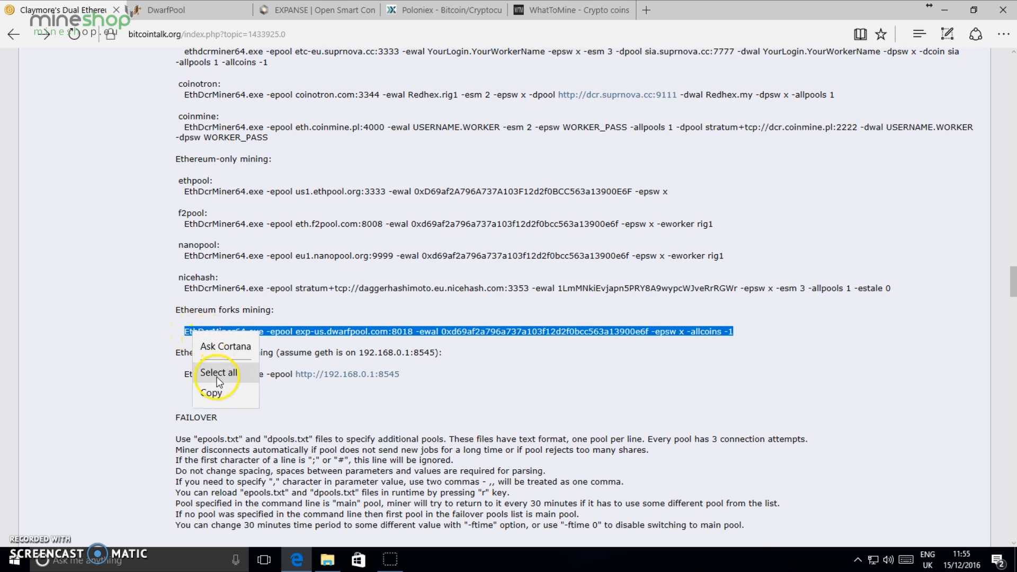
left_click(210, 392)
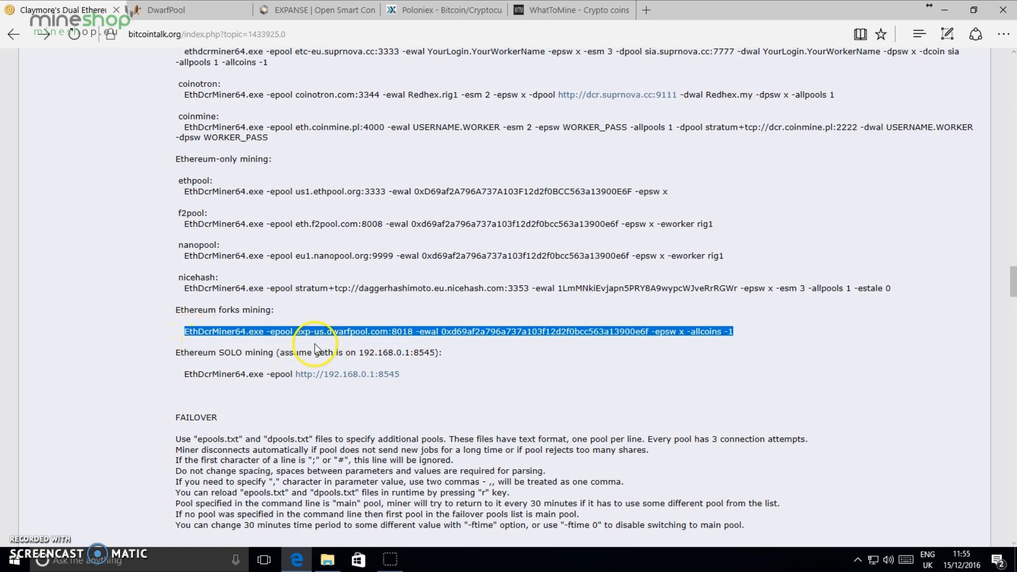
mouse_move(406, 336)
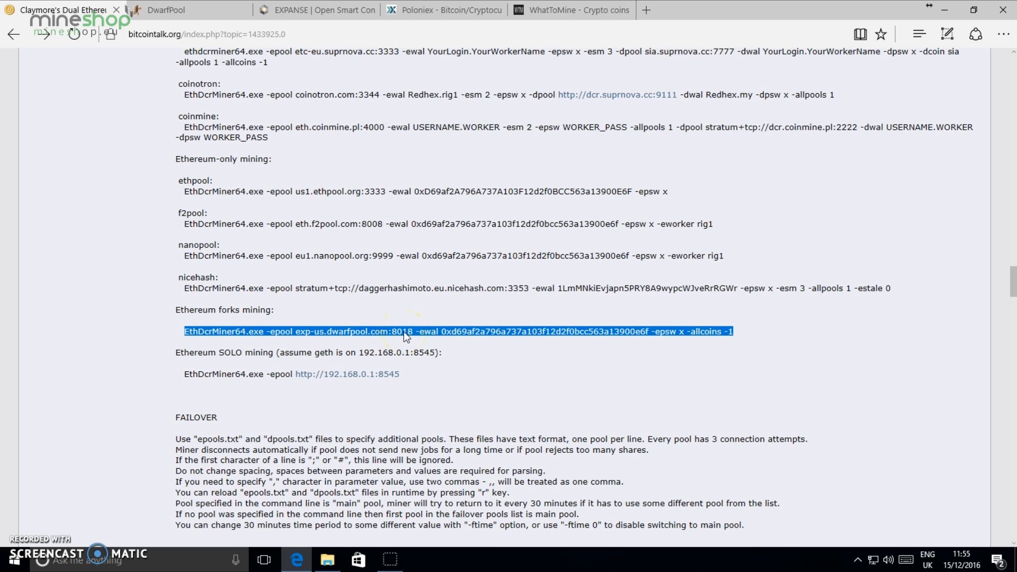
View the DwarfPool Expanse server addresses and Stratum port 8018
left_click(165, 10)
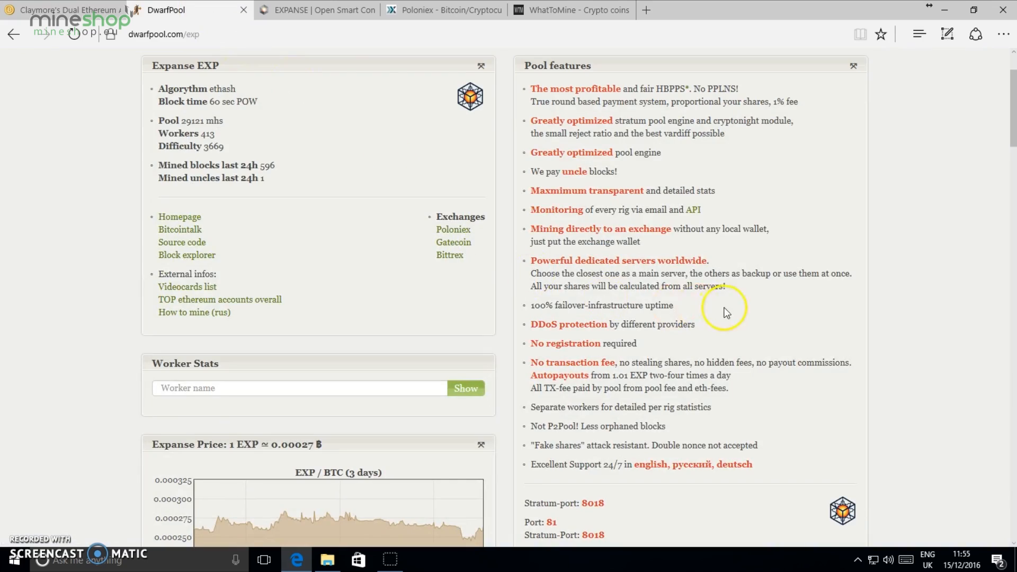
scroll("down", 3)
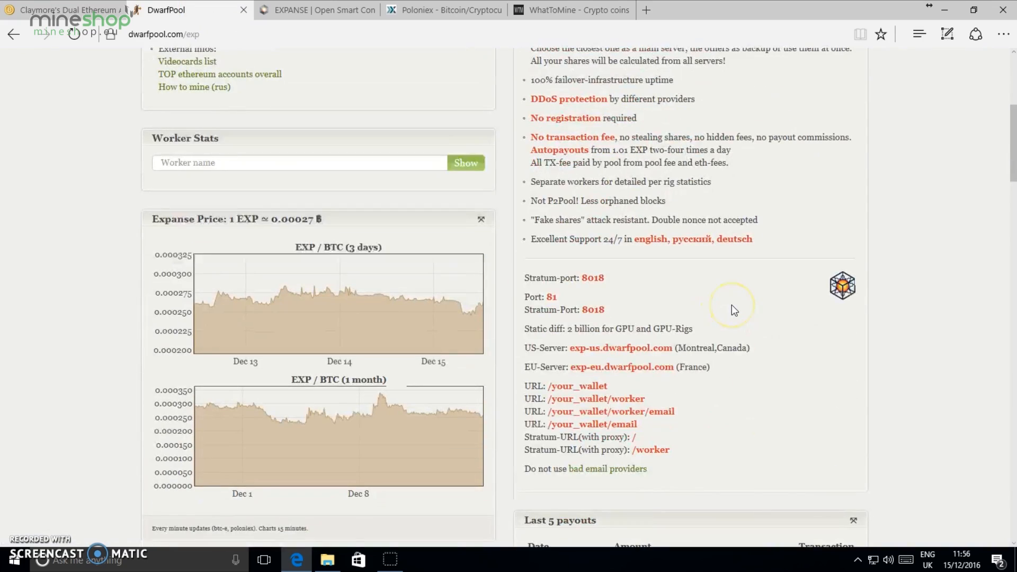
scroll("up", 3)
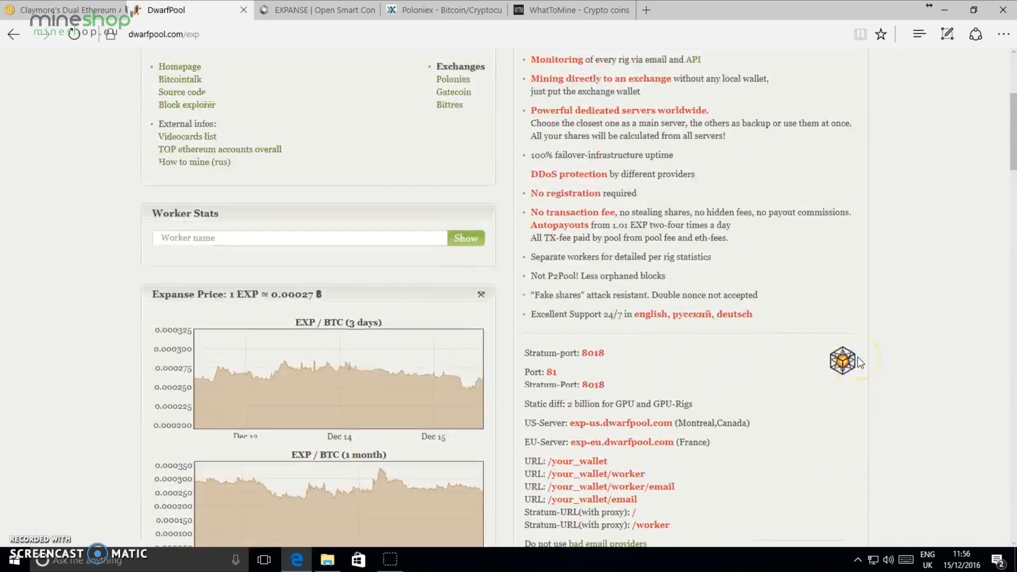
scroll("up", 3)
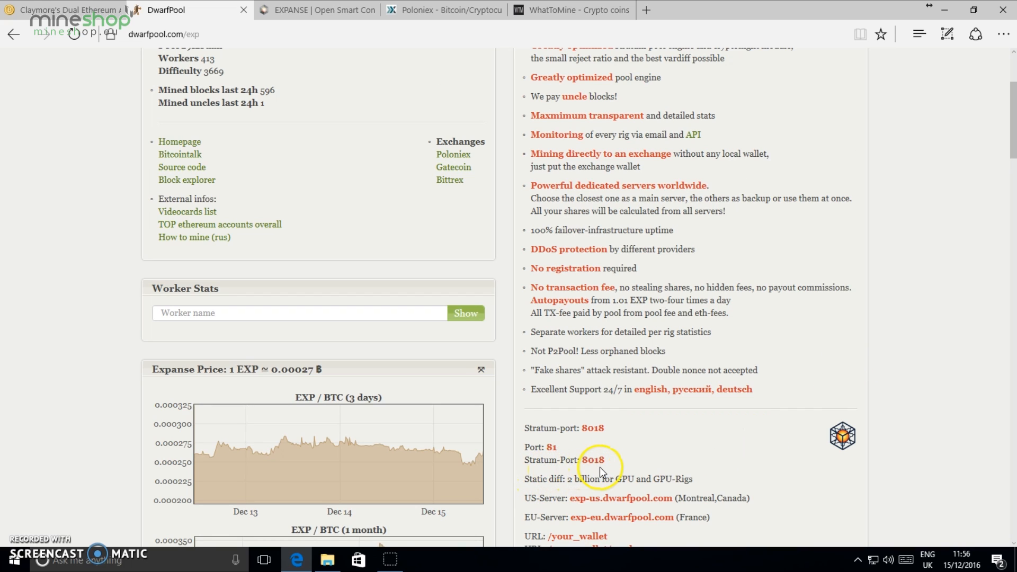
mouse_move(960, 9)
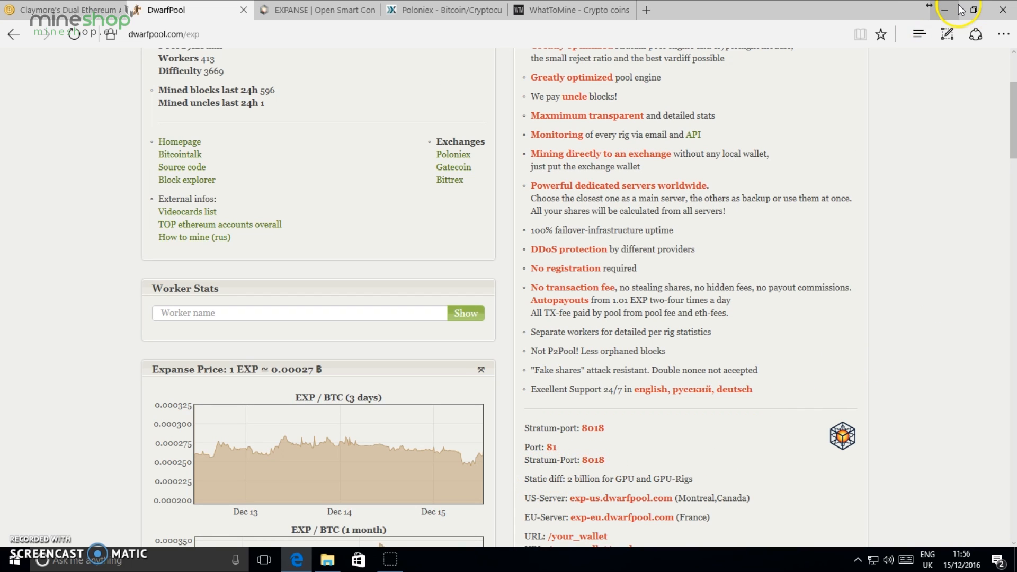
Paste the EthDcrMiner64 dwarfpool command into the start expanse text file
left_click(944, 10)
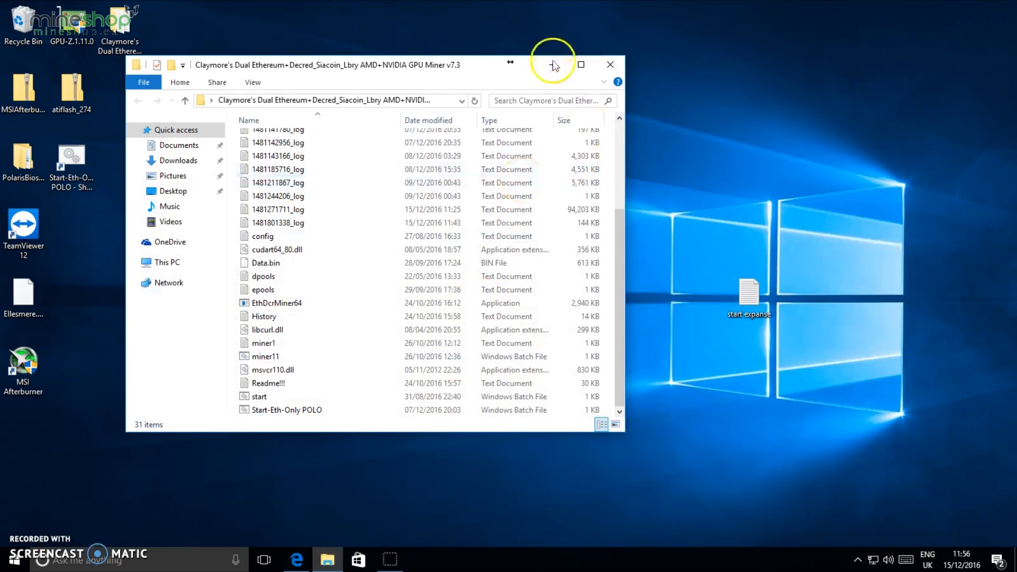
mouse_move(461, 10)
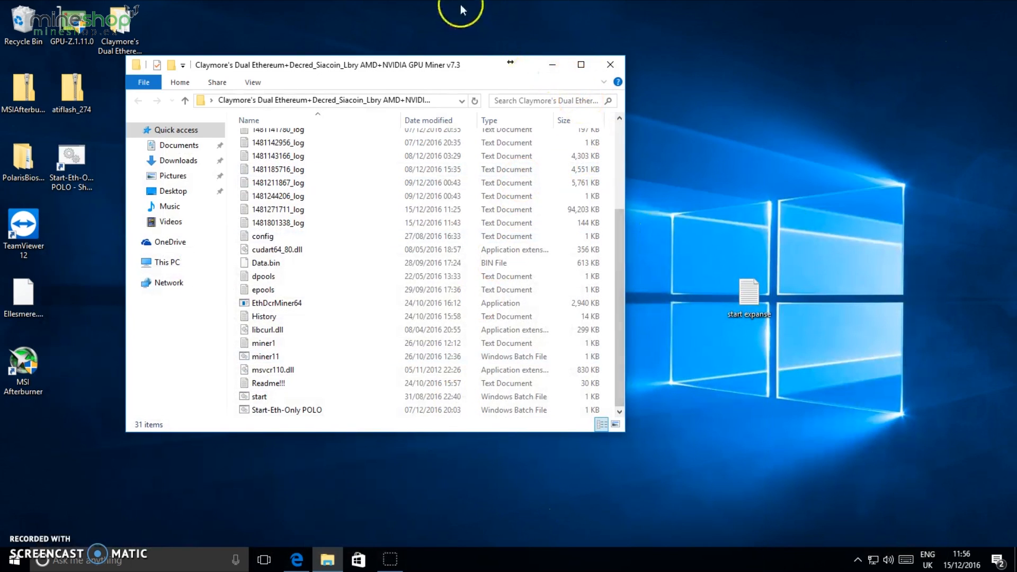
double_click(749, 292)
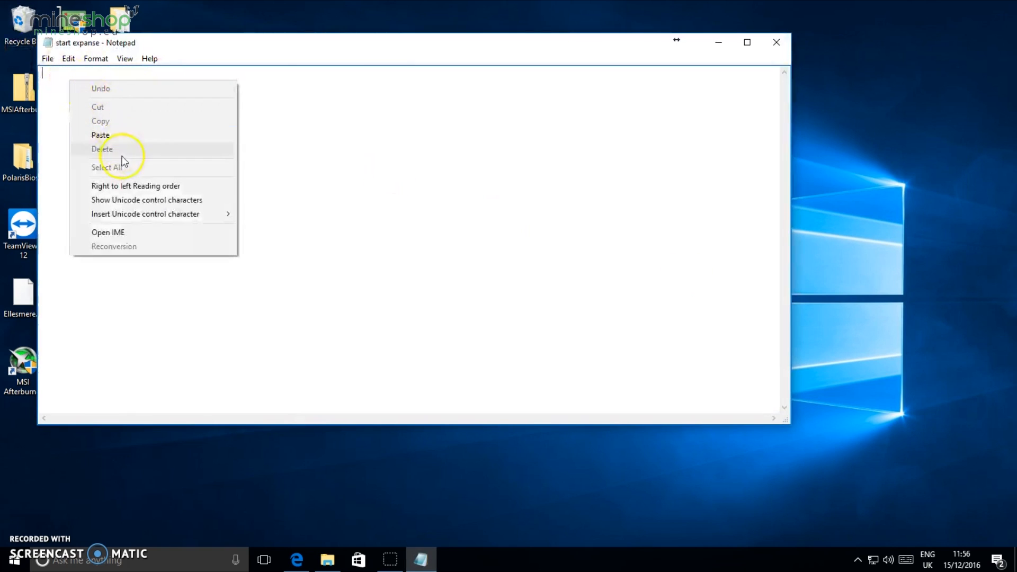
left_click(101, 135)
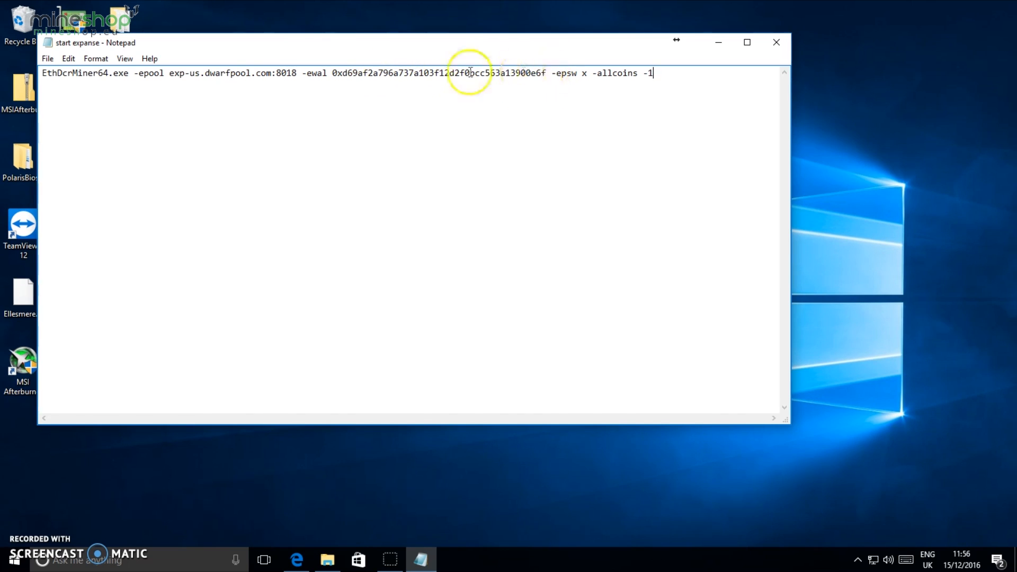
mouse_move(508, 77)
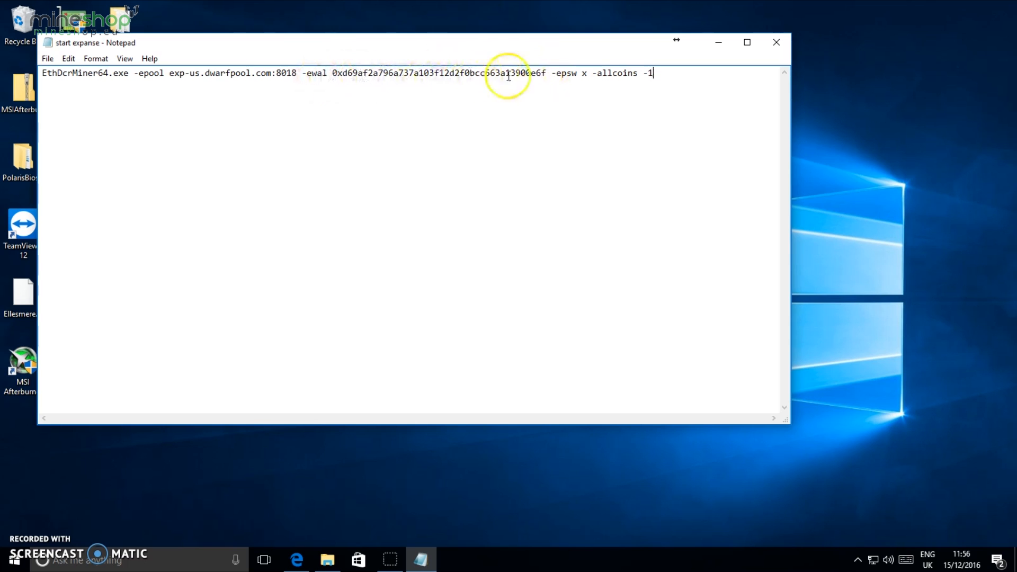
mouse_move(402, 519)
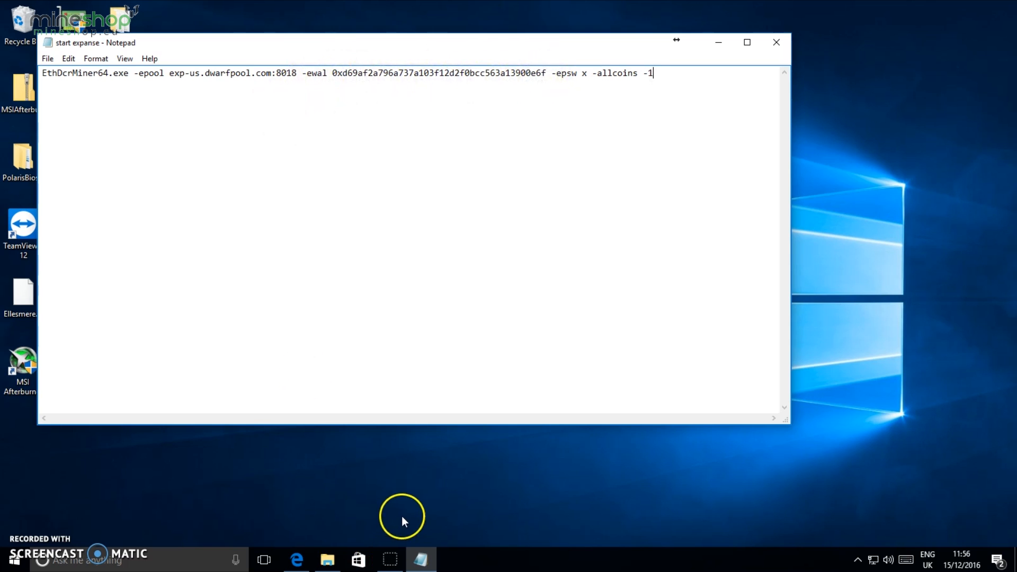
Copy the Expanse deposit address from the Poloniex balances page
left_click(297, 560)
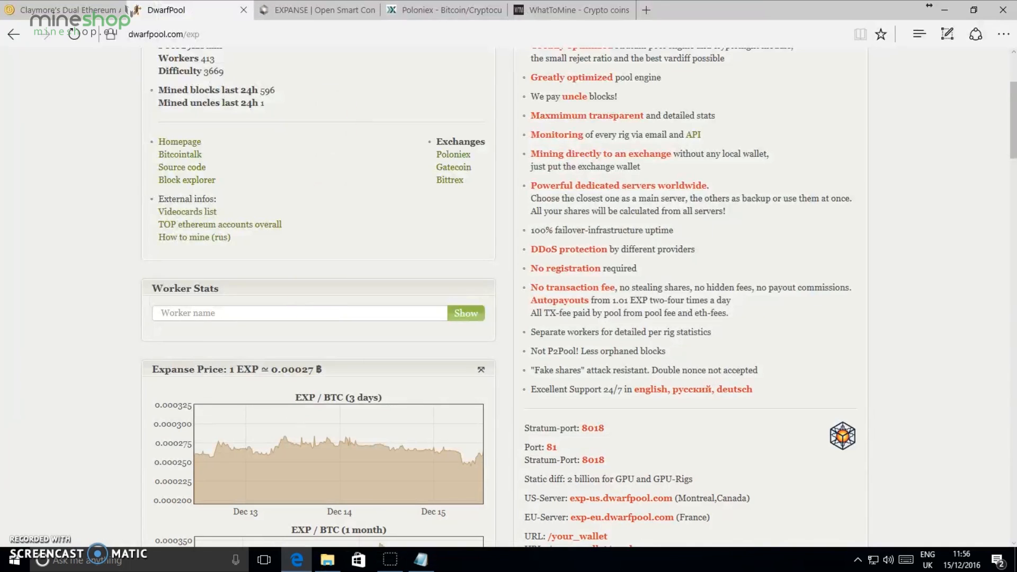
left_click(444, 10)
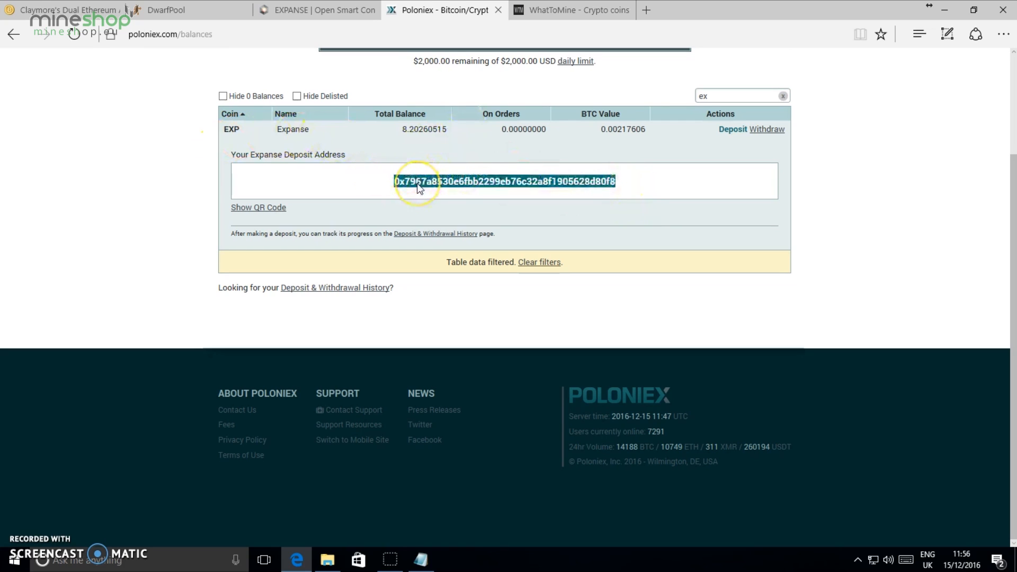
right_click(444, 181)
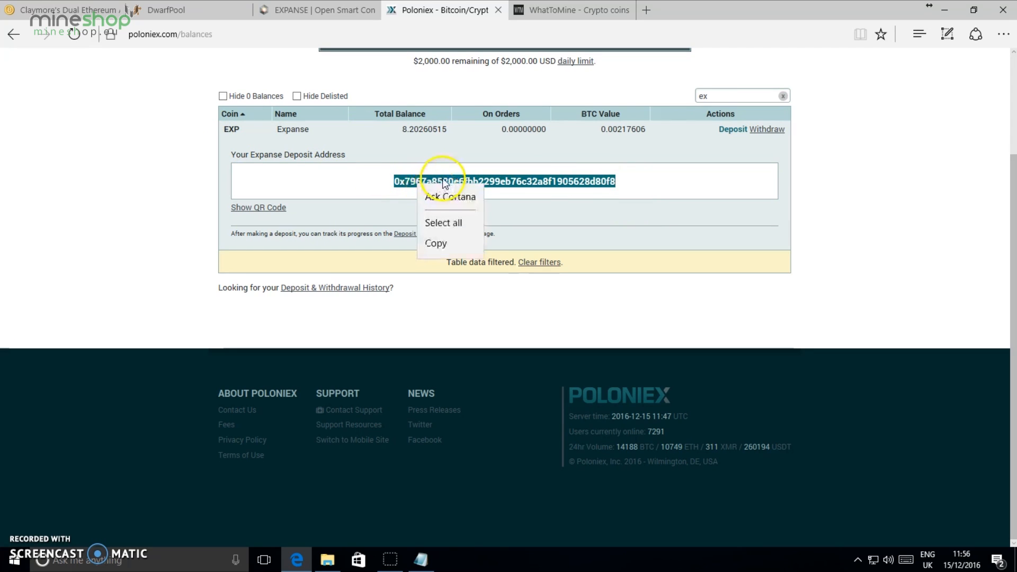
left_click(436, 243)
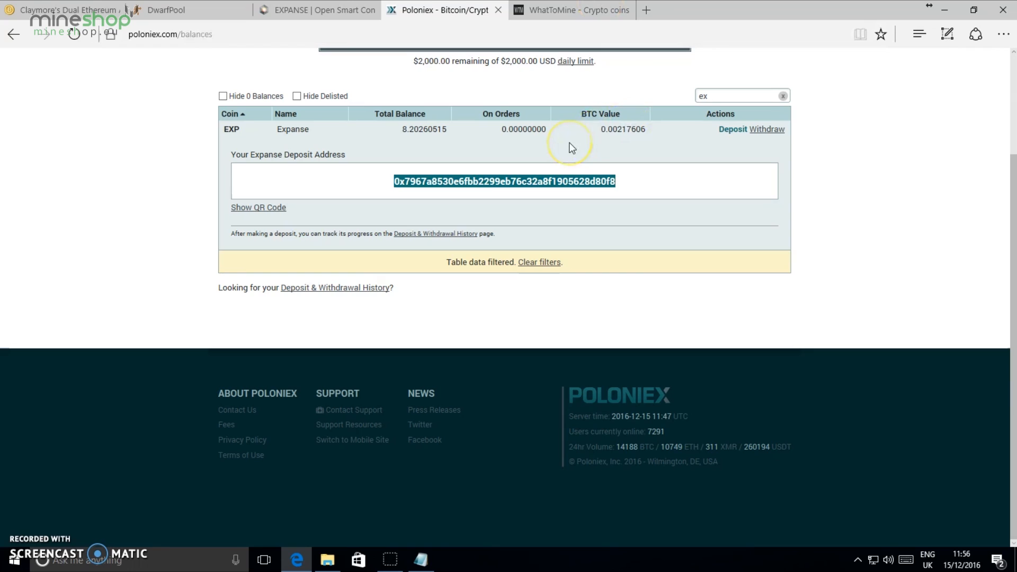
mouse_move(392, 200)
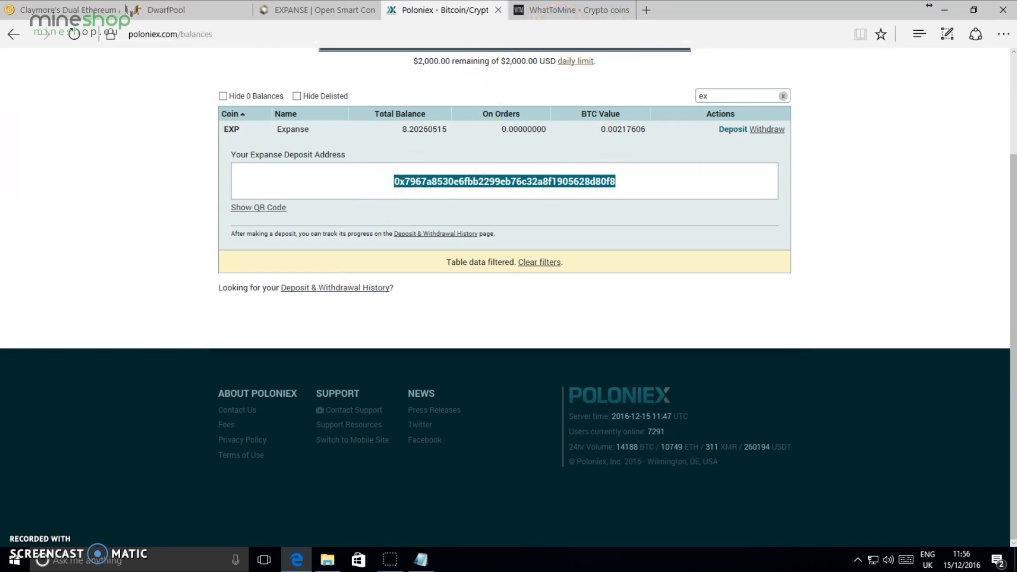
left_click(421, 559)
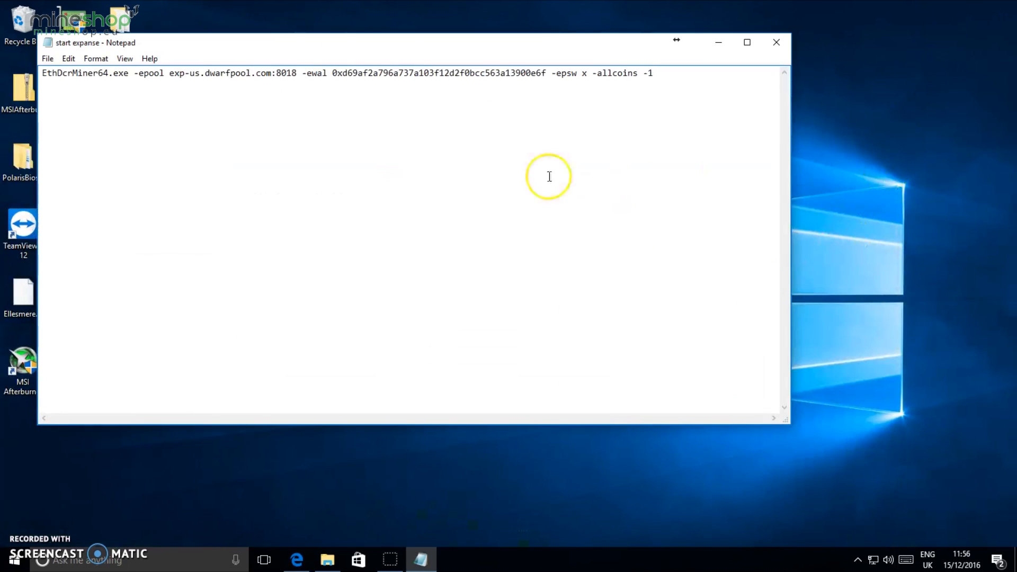
mouse_move(540, 73)
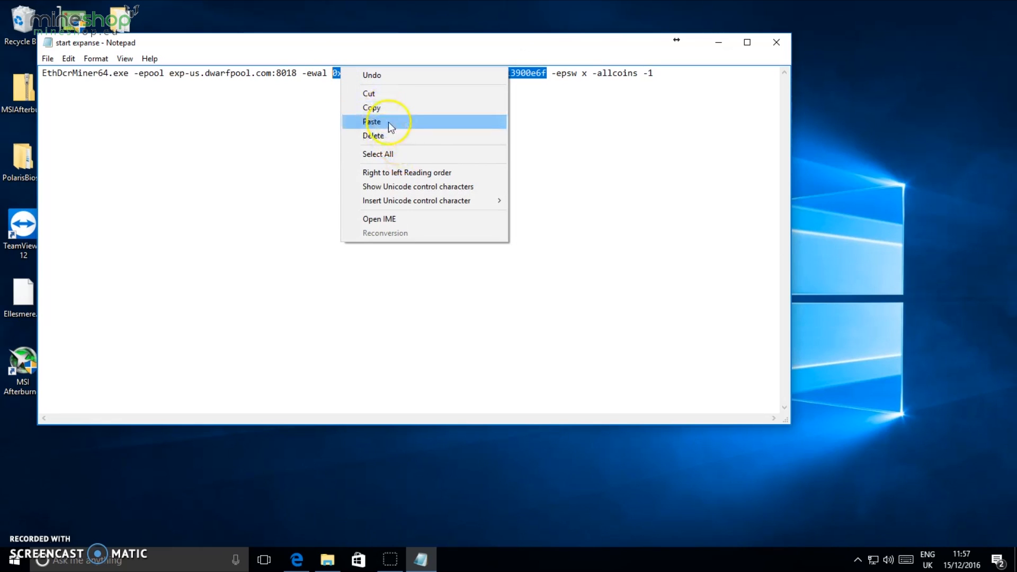
left_click(372, 120)
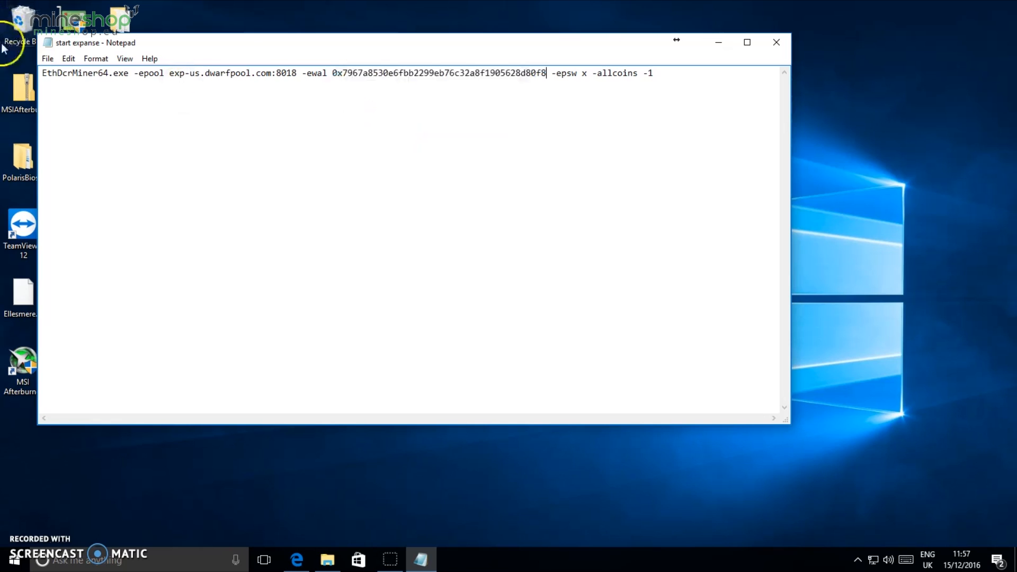
Start Save As and choose the Claymore miner folder as destination
left_click(46, 58)
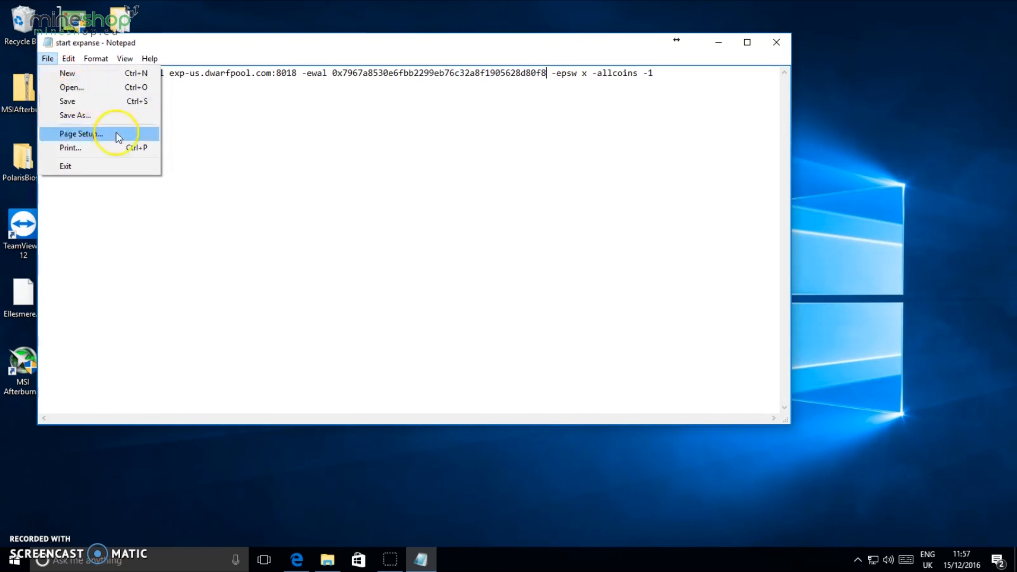
left_click(75, 114)
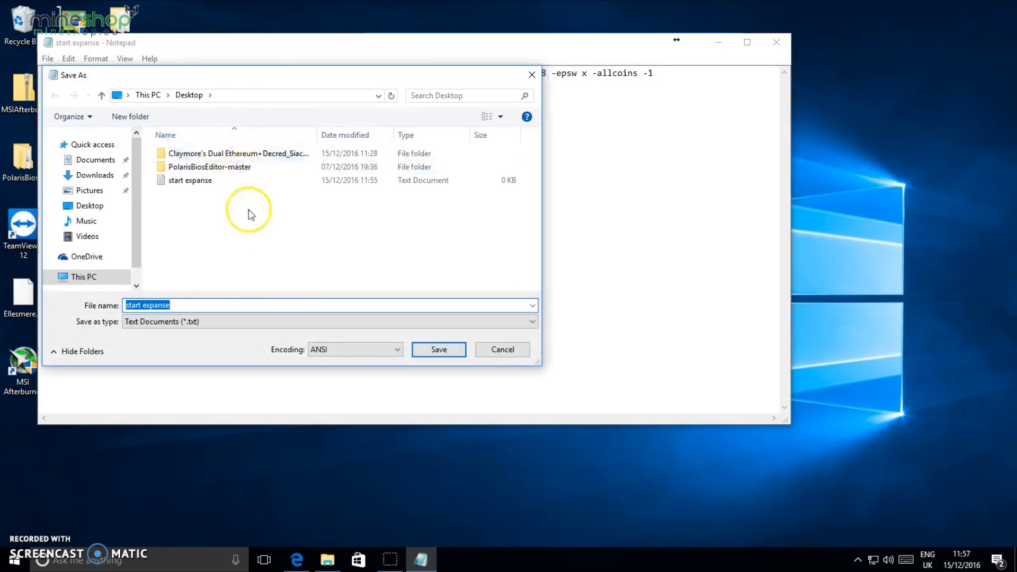
left_click(237, 153)
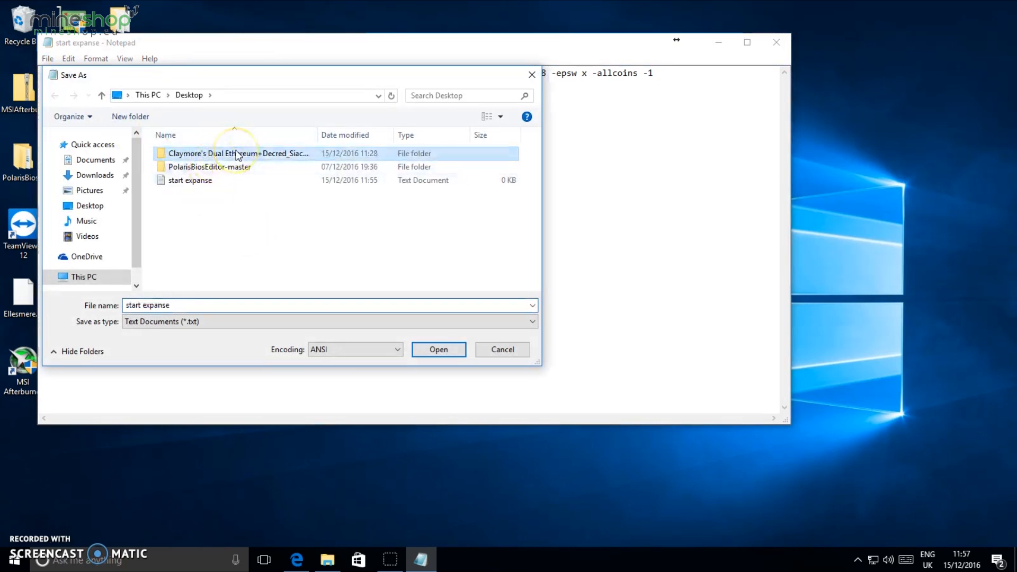
double_click(236, 153)
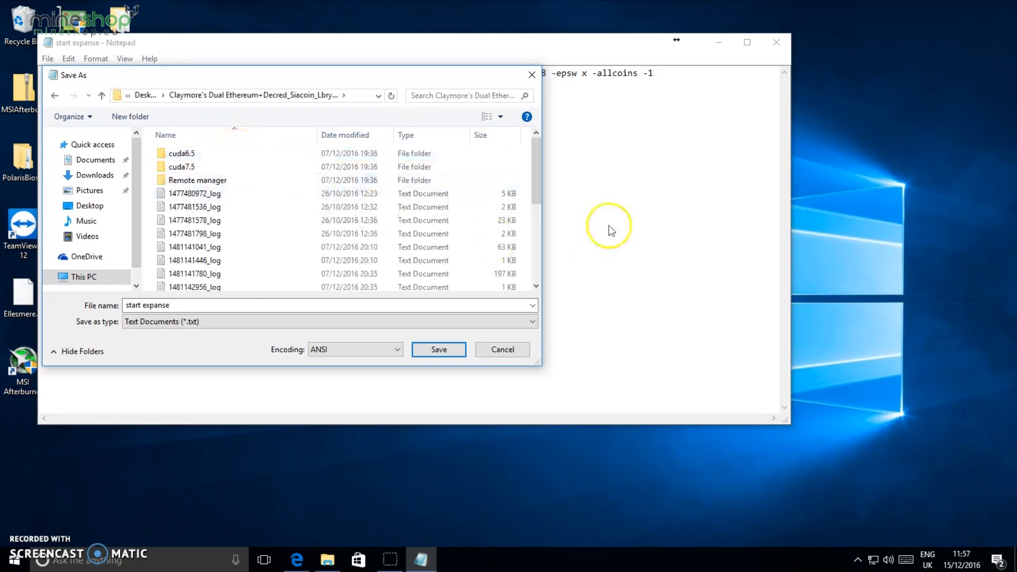
scroll("down", 3)
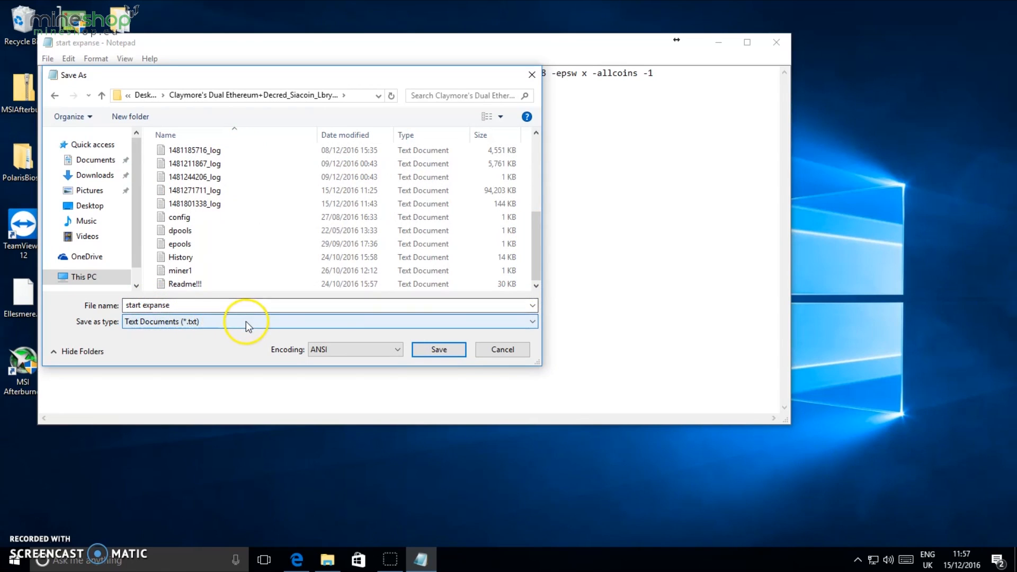
Save the file as startexpanse.bat with the All Files type
left_click(327, 321)
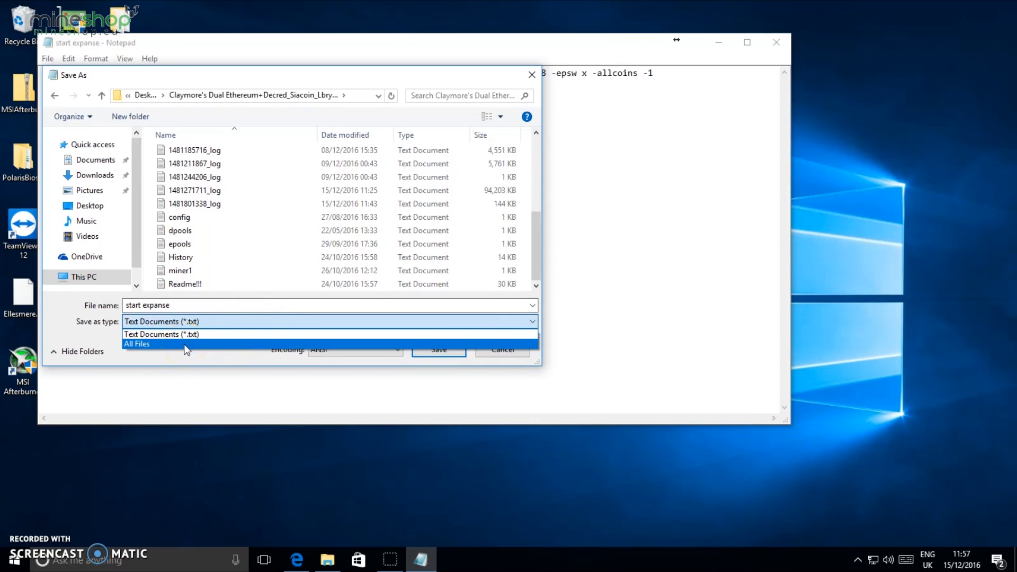
left_click(137, 344)
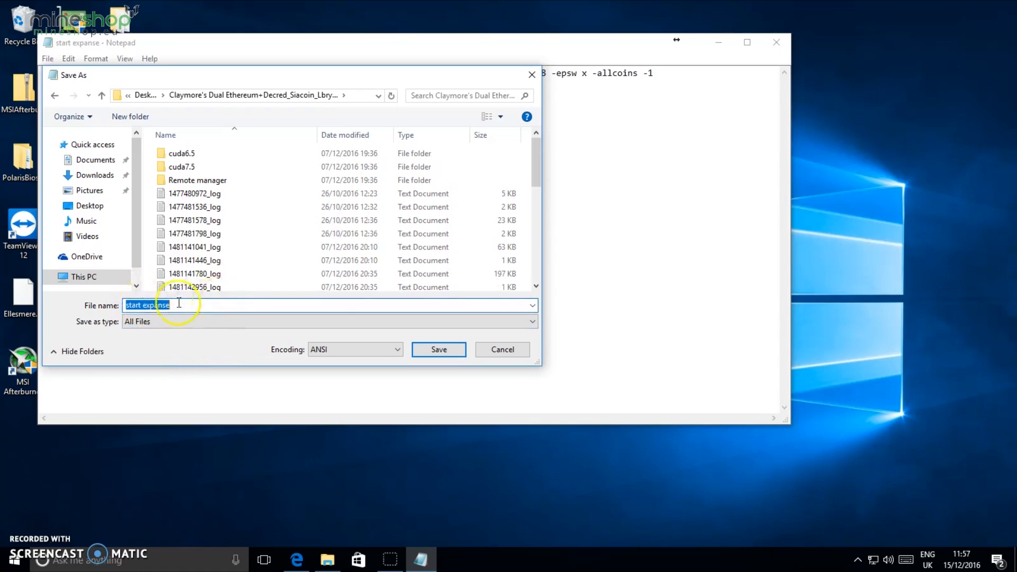
left_click(165, 305)
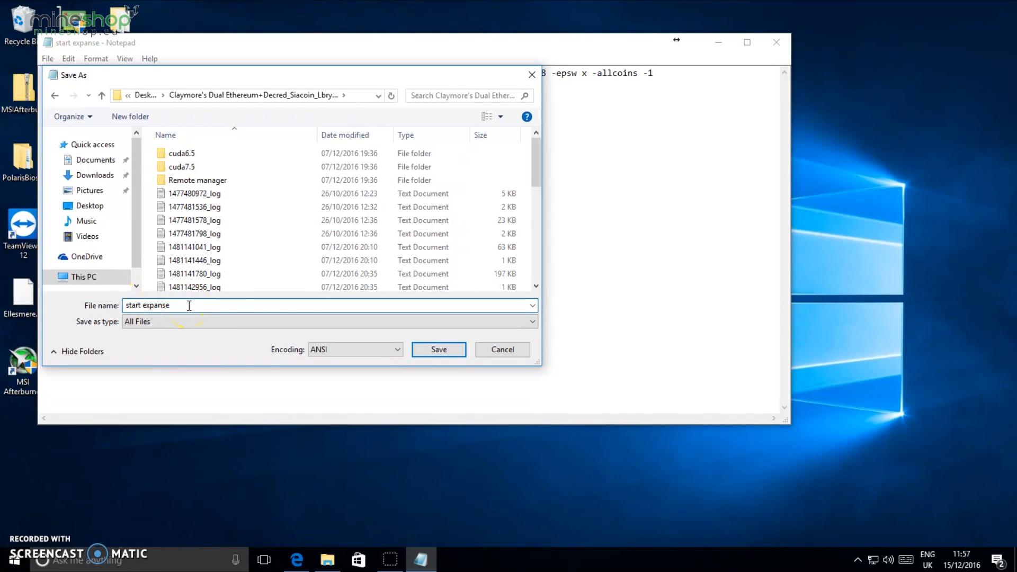
type(".b")
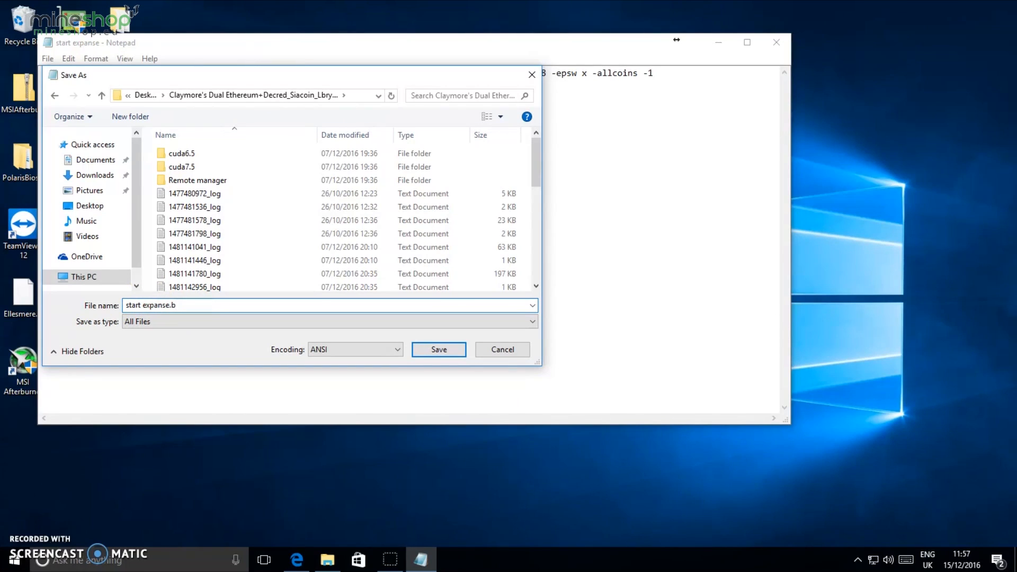
type("at")
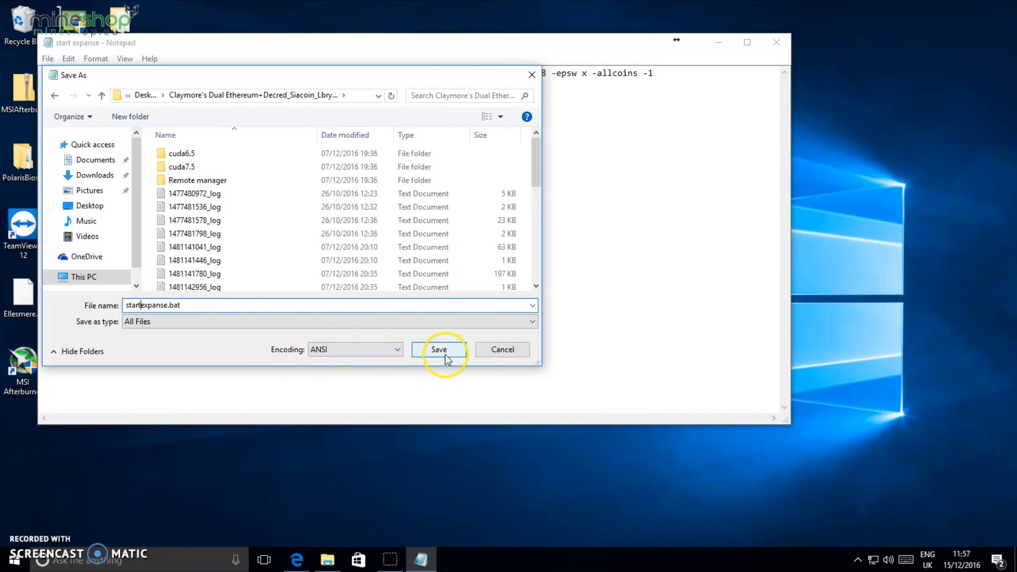
left_click(438, 349)
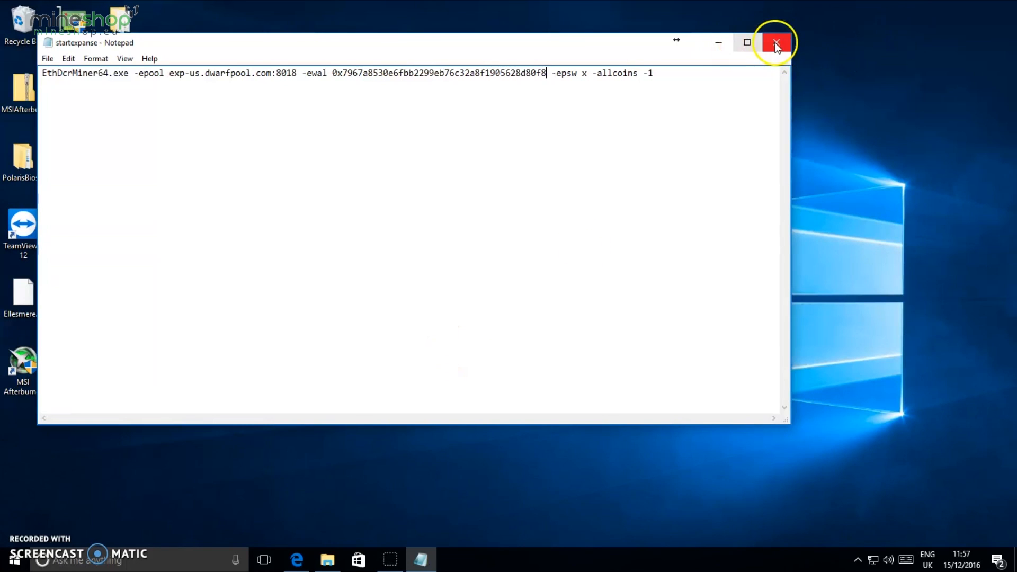
Launch startexpanse.bat from the Claymore miner folder to start the miner console
left_click(776, 42)
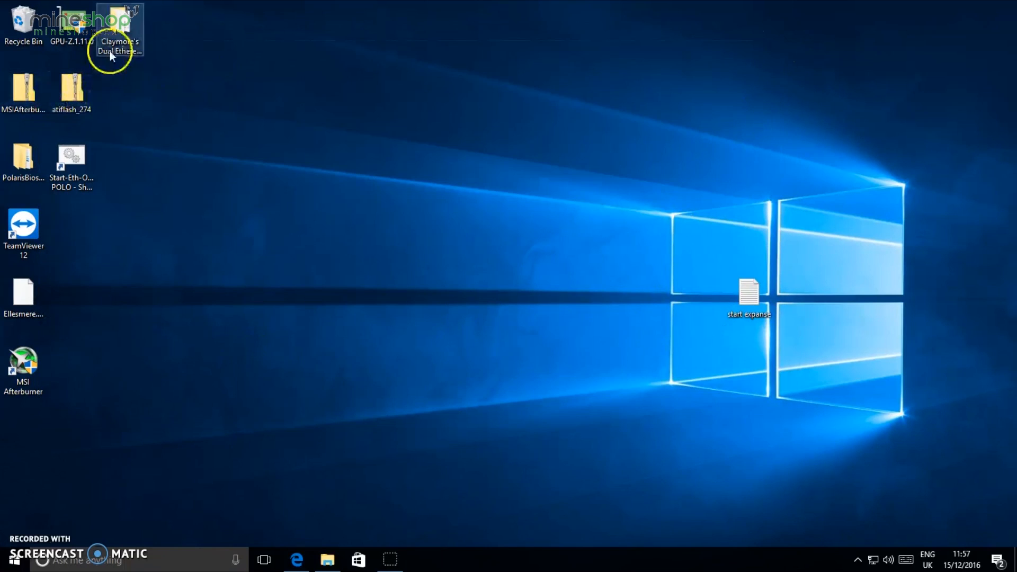
double_click(119, 29)
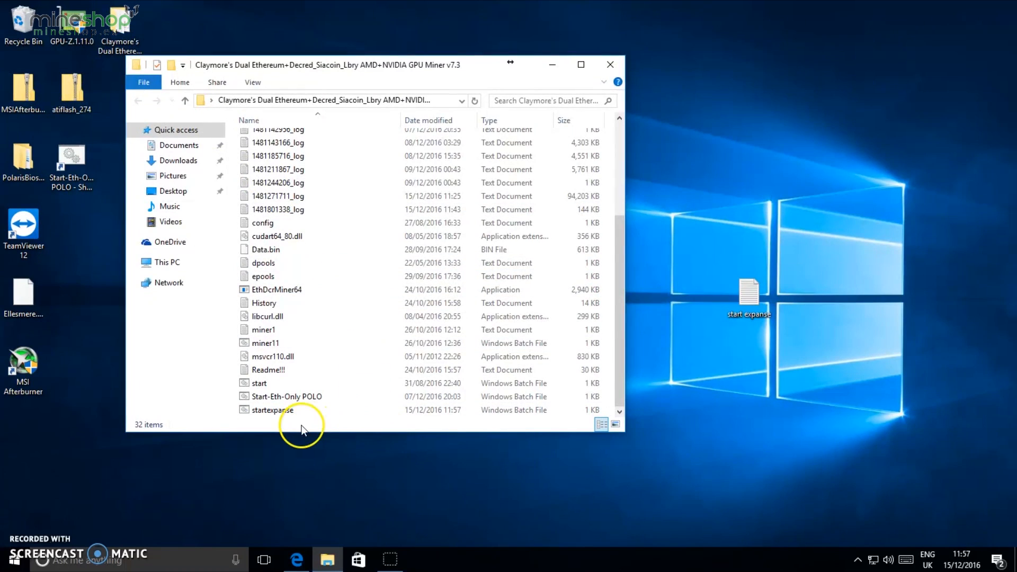
mouse_move(271, 409)
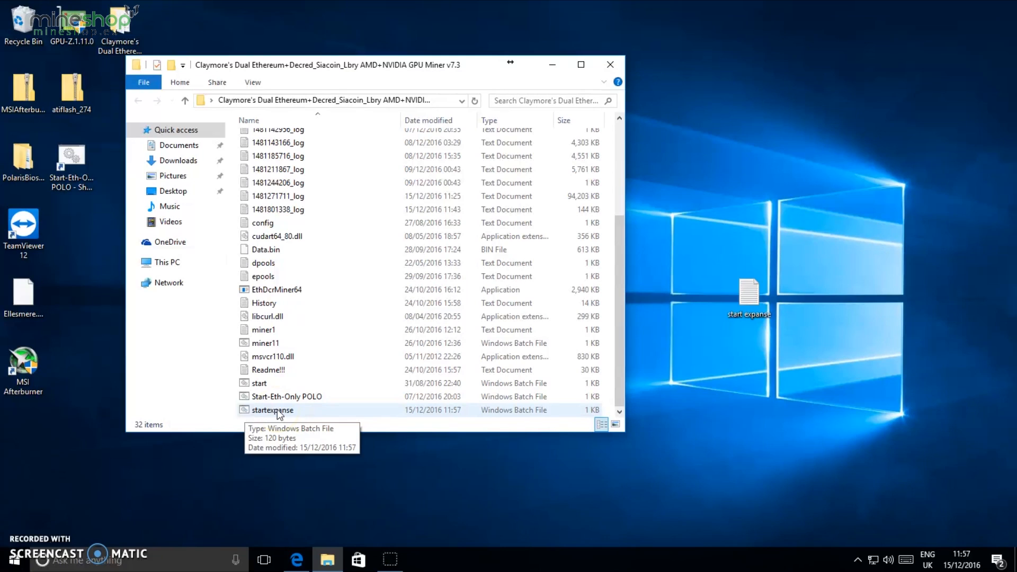
mouse_move(309, 559)
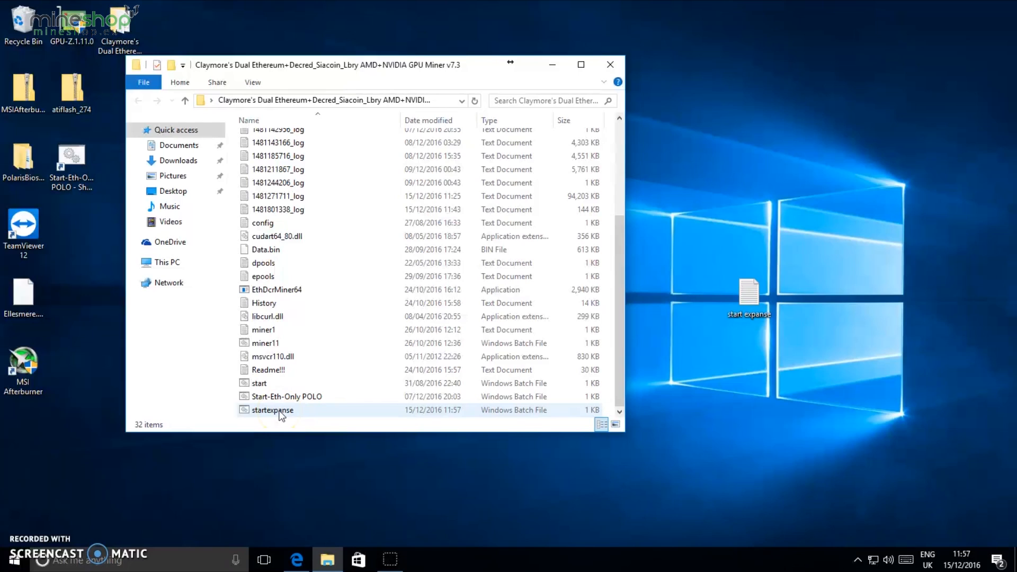
left_click(271, 409)
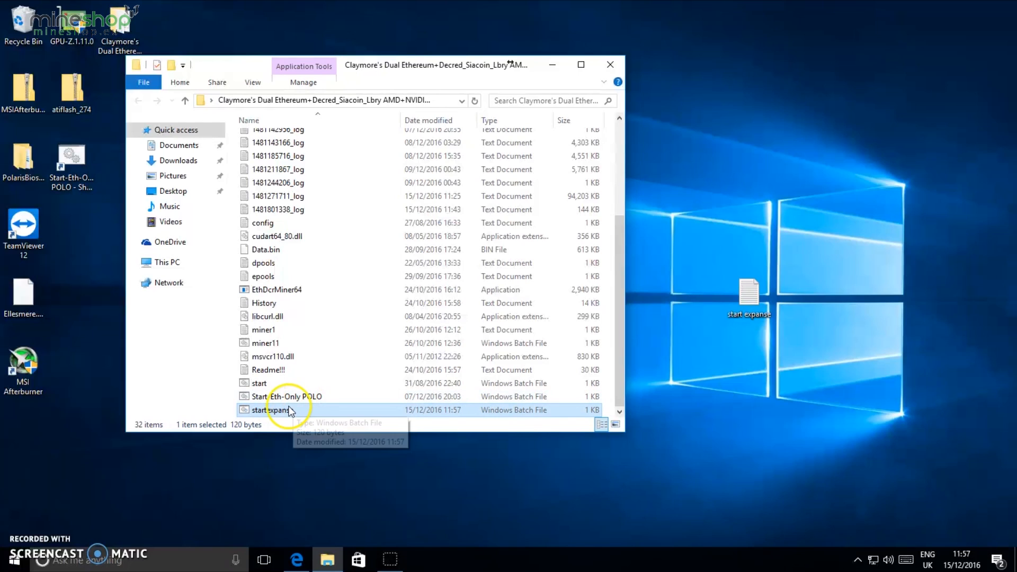
mouse_move(270, 414)
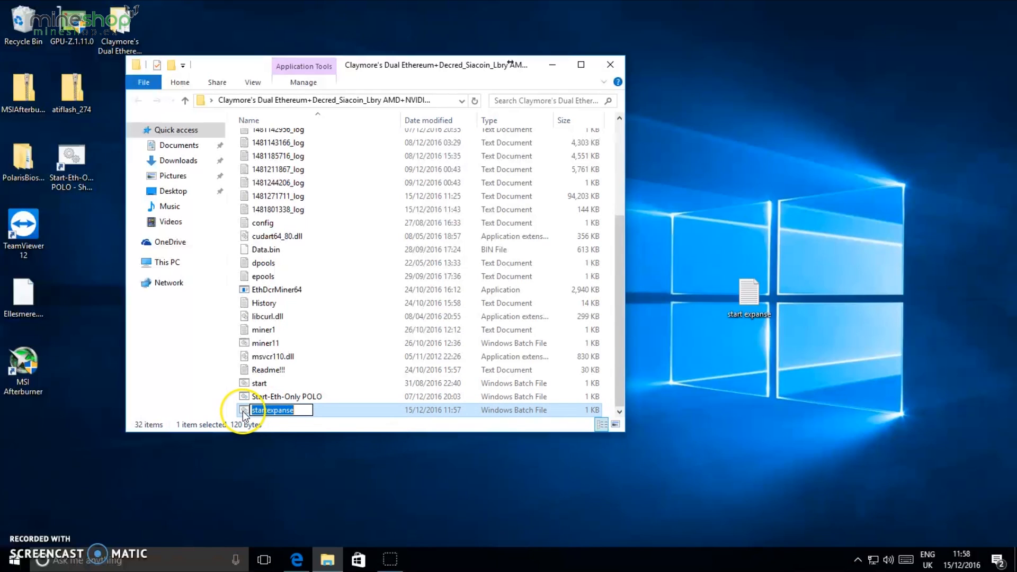
double_click(273, 410)
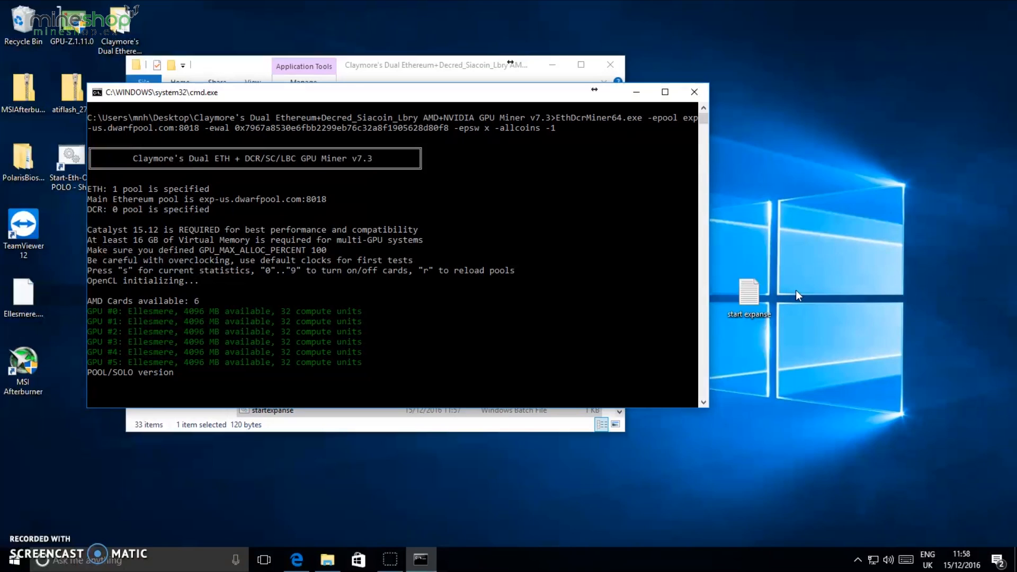
mouse_move(431, 538)
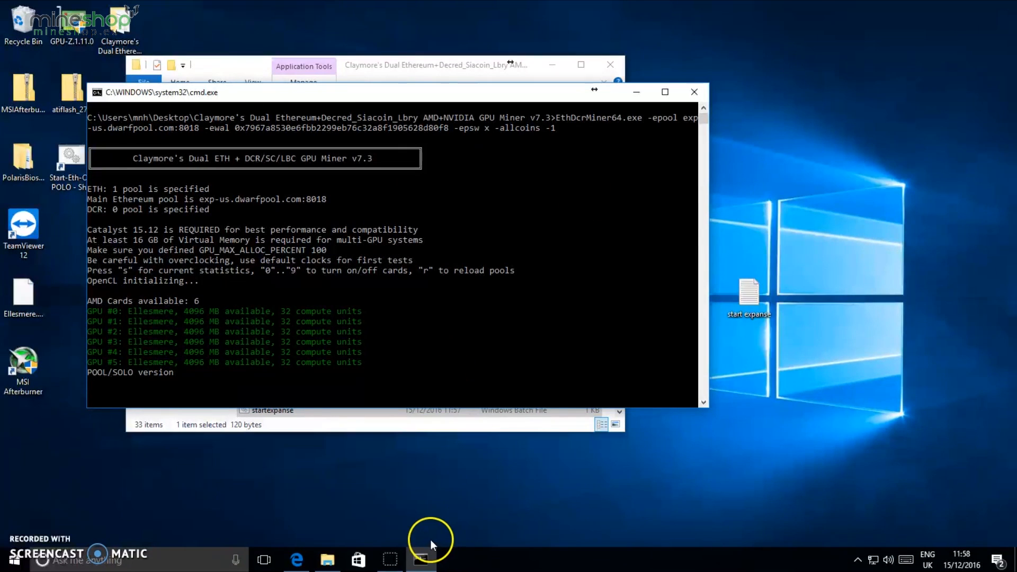
mouse_move(295, 559)
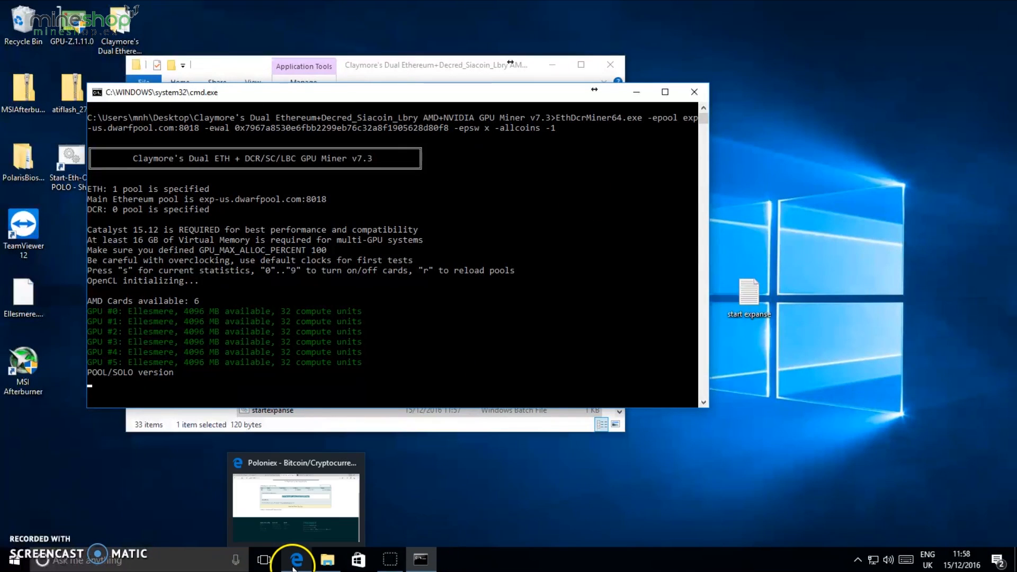
mouse_move(297, 559)
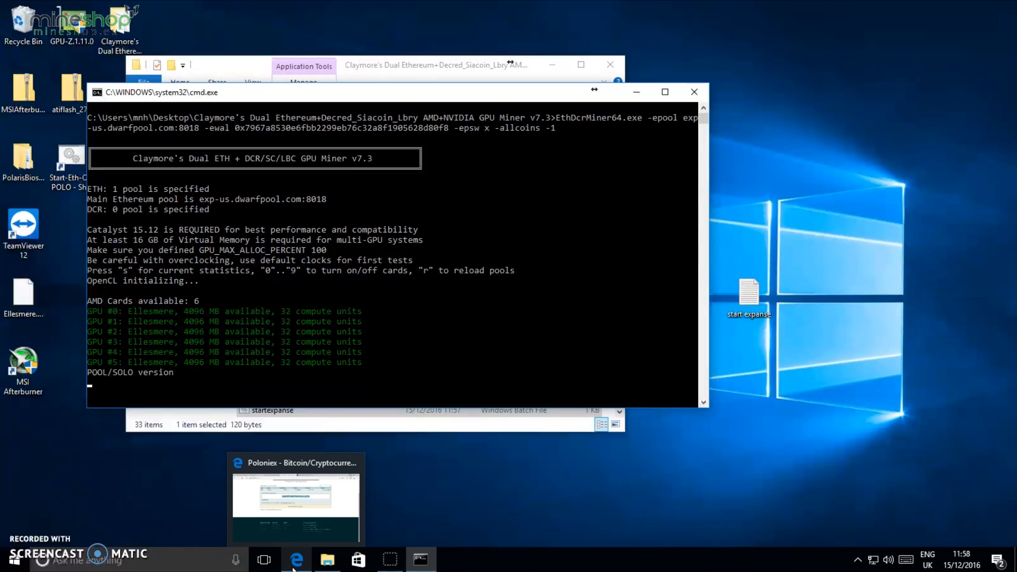
mouse_move(296, 555)
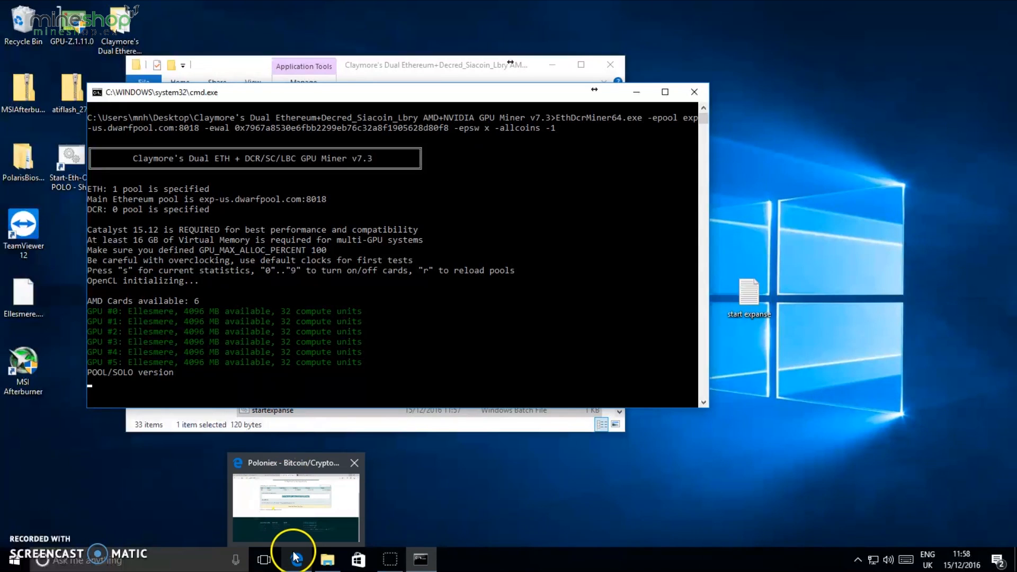
Look up DwarfPool worker stats for the wallet address, getting an Internal Server Error
left_click(296, 506)
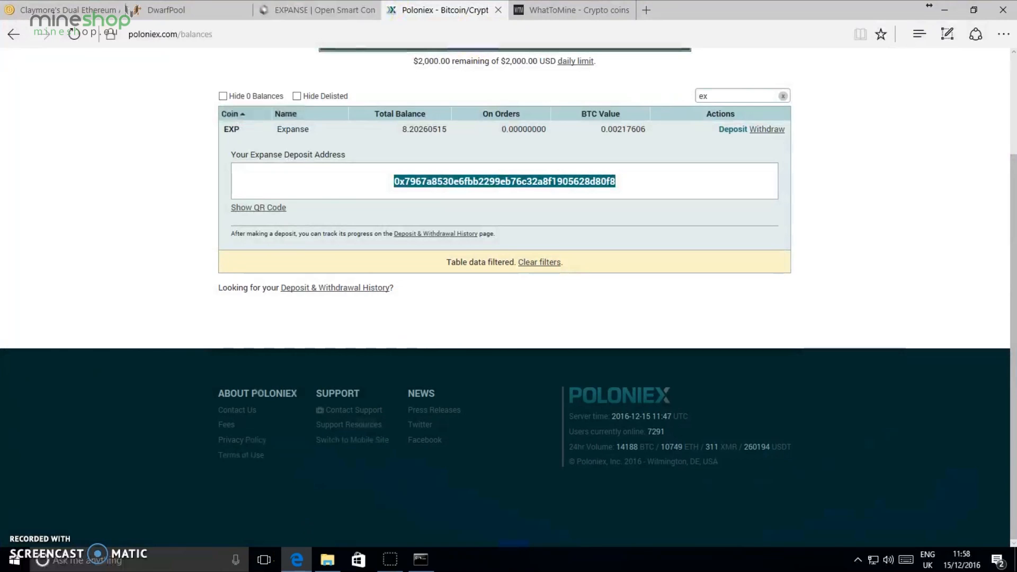
left_click(189, 9)
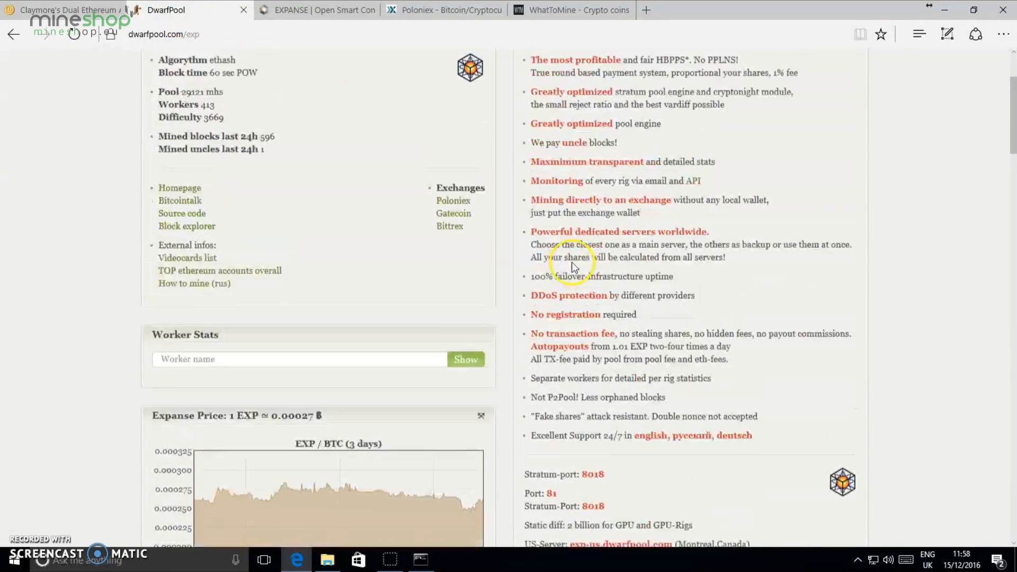
scroll("up", 3)
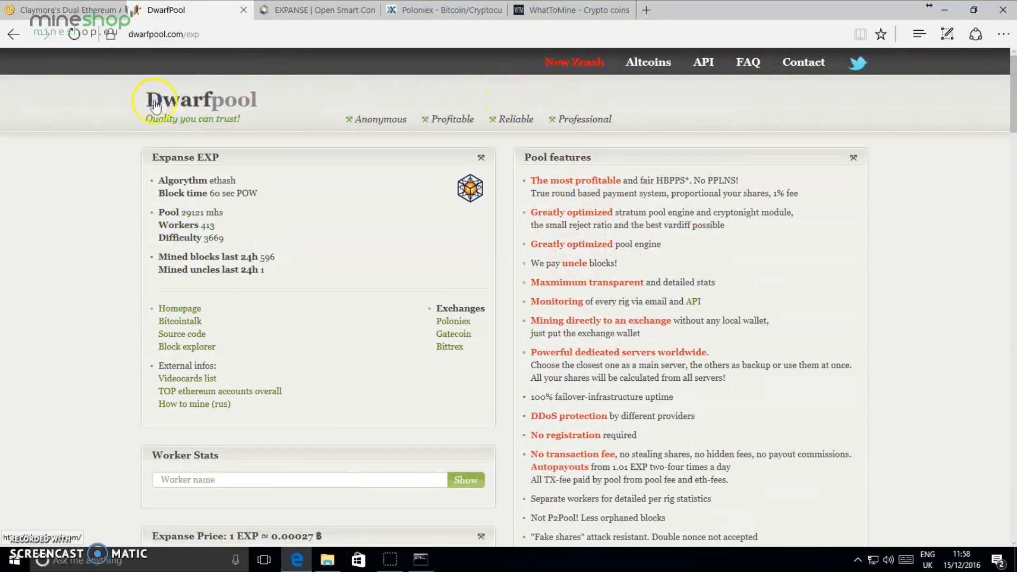
mouse_move(603, 314)
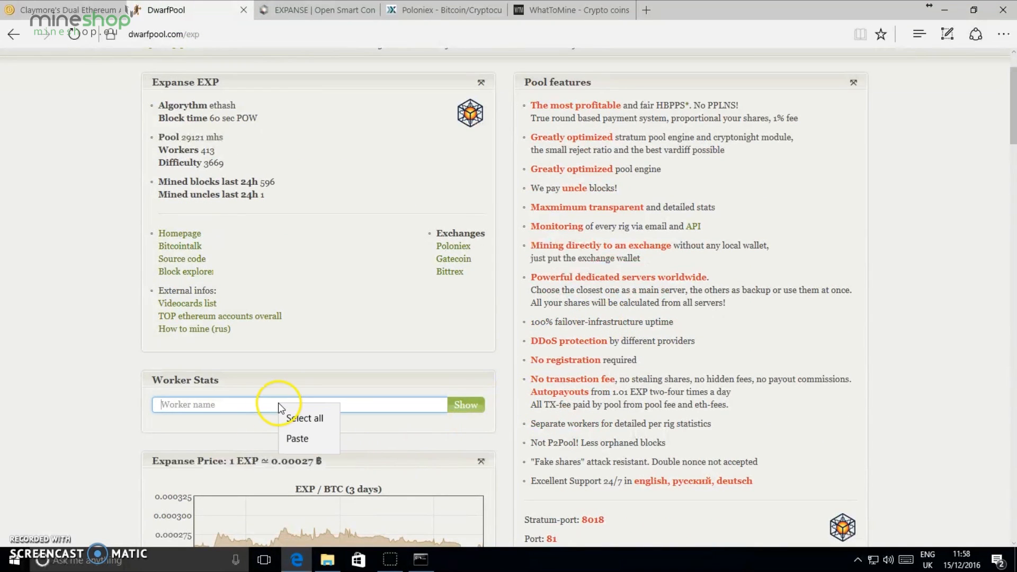
left_click(297, 438)
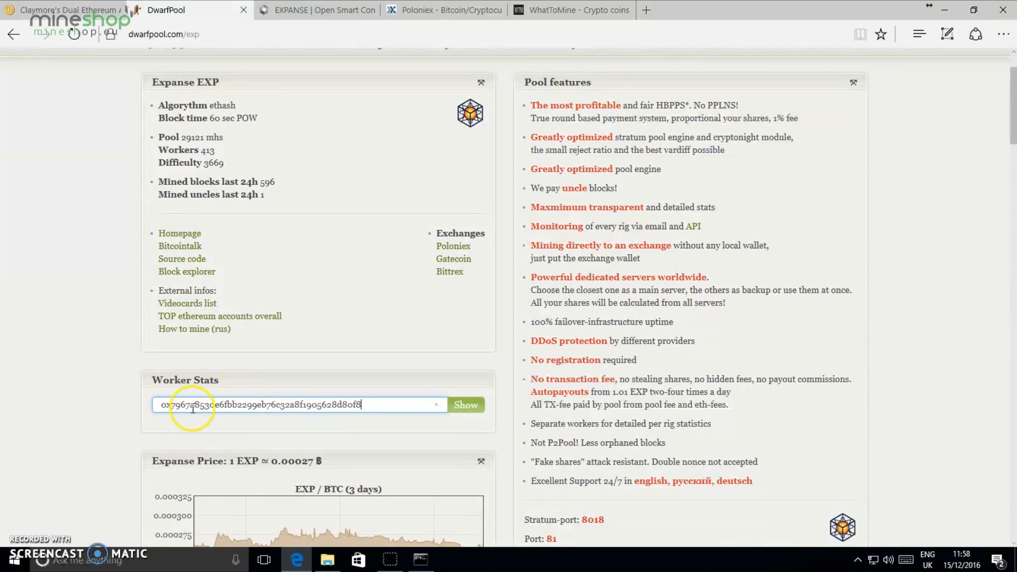
mouse_move(466, 403)
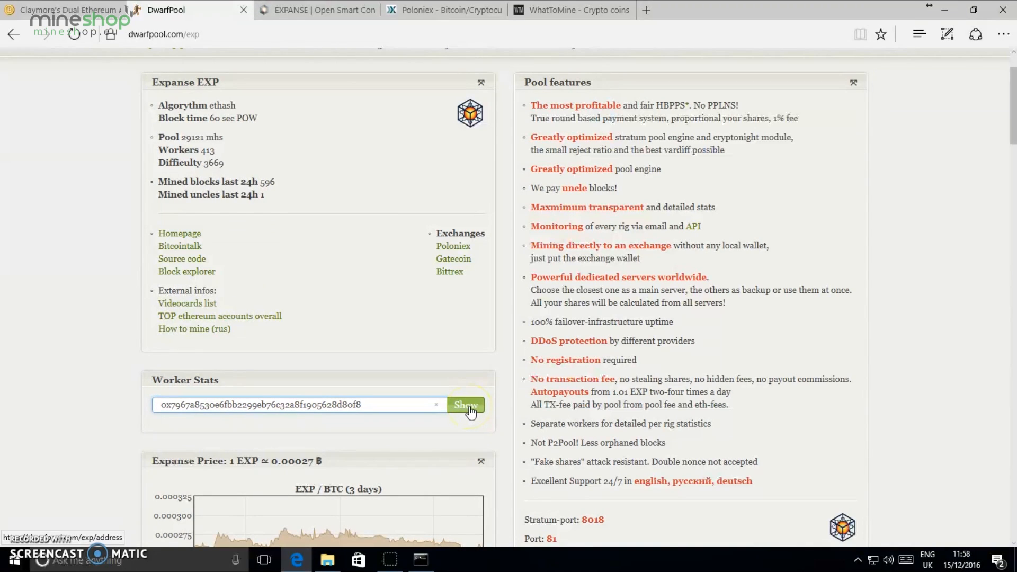
left_click(467, 405)
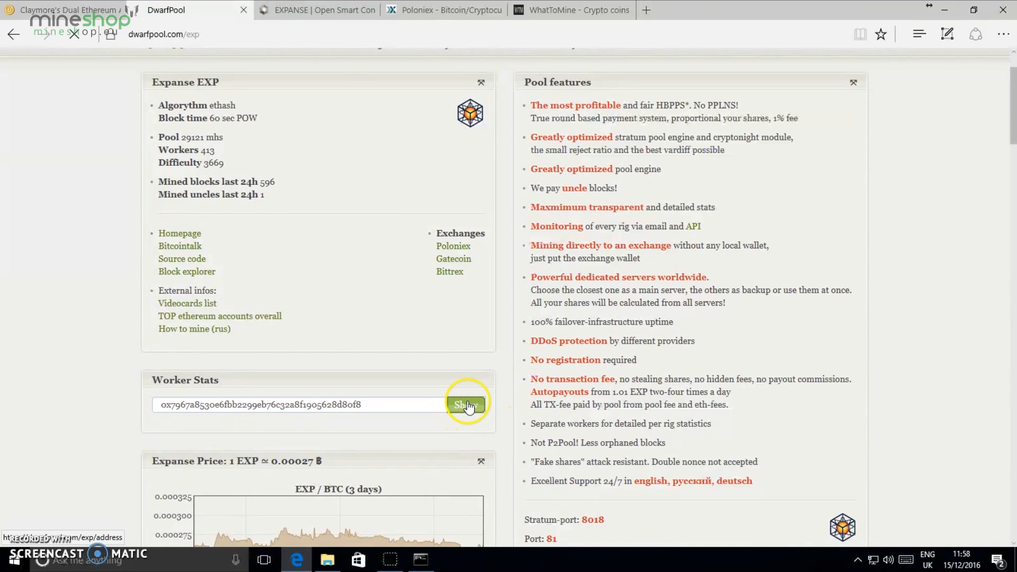
mouse_move(783, 410)
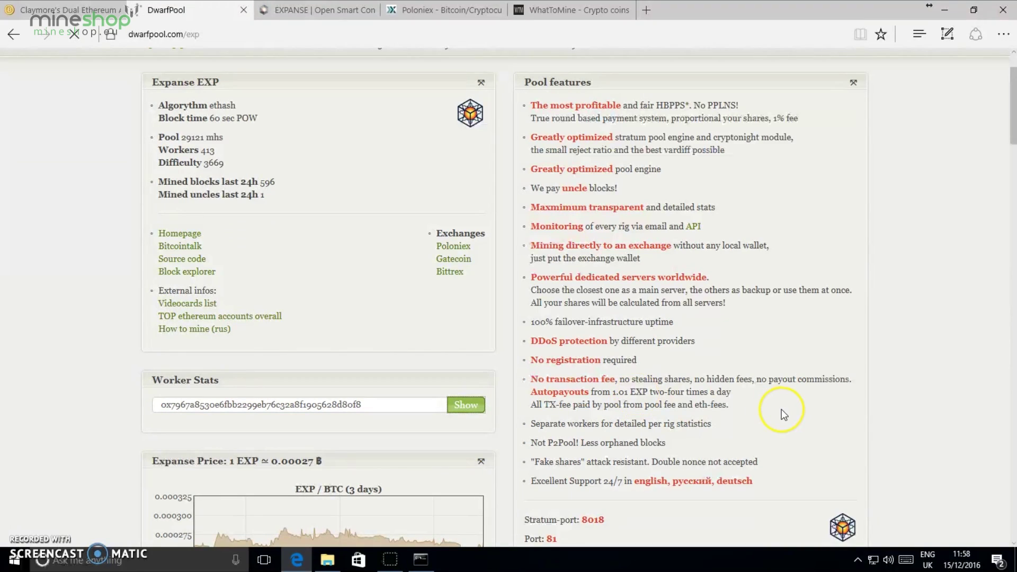
left_click(464, 403)
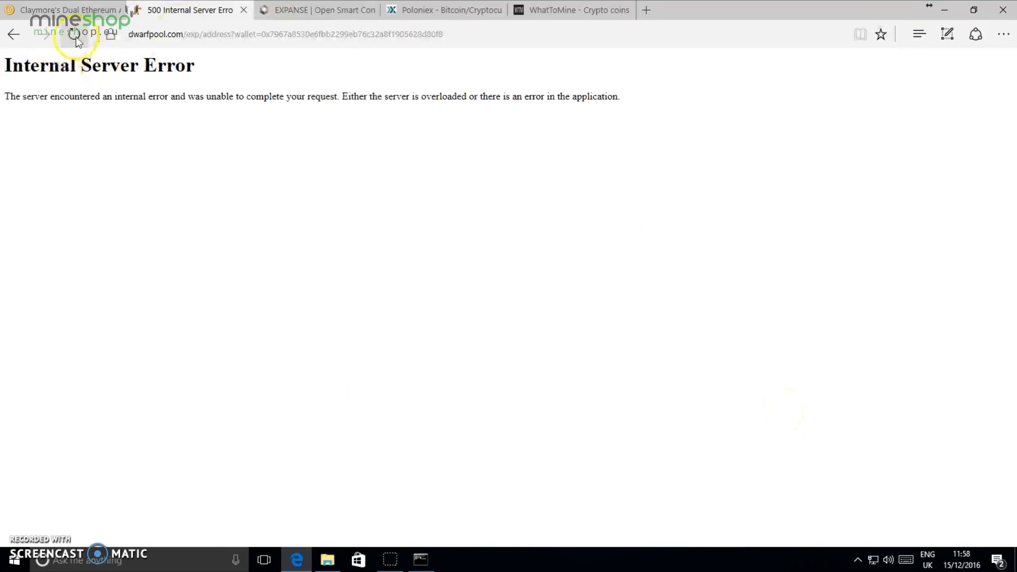
mouse_move(93, 46)
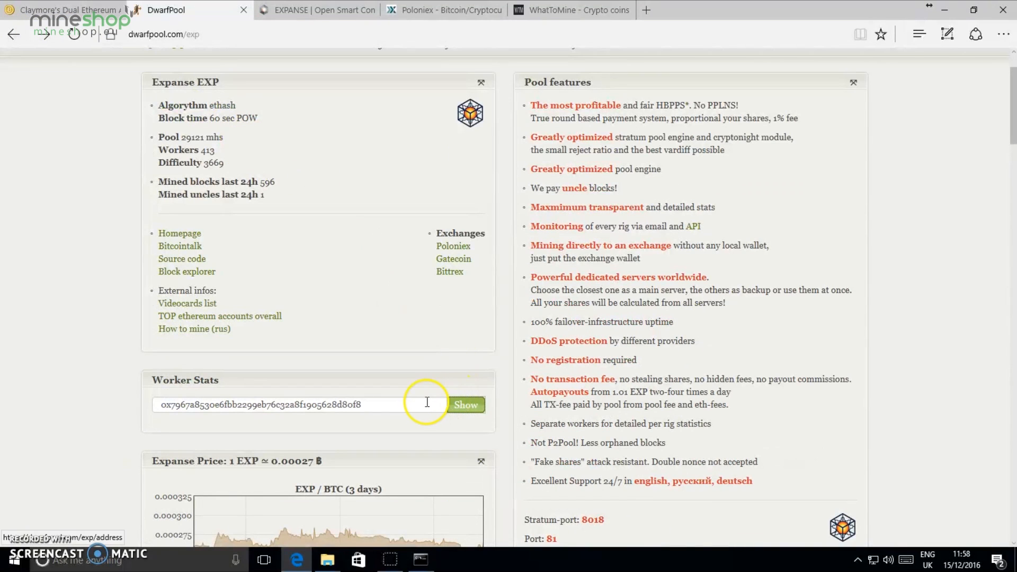
Retry the worker stats lookup, then go back to the Expanse pool page after the error
left_click(293, 403)
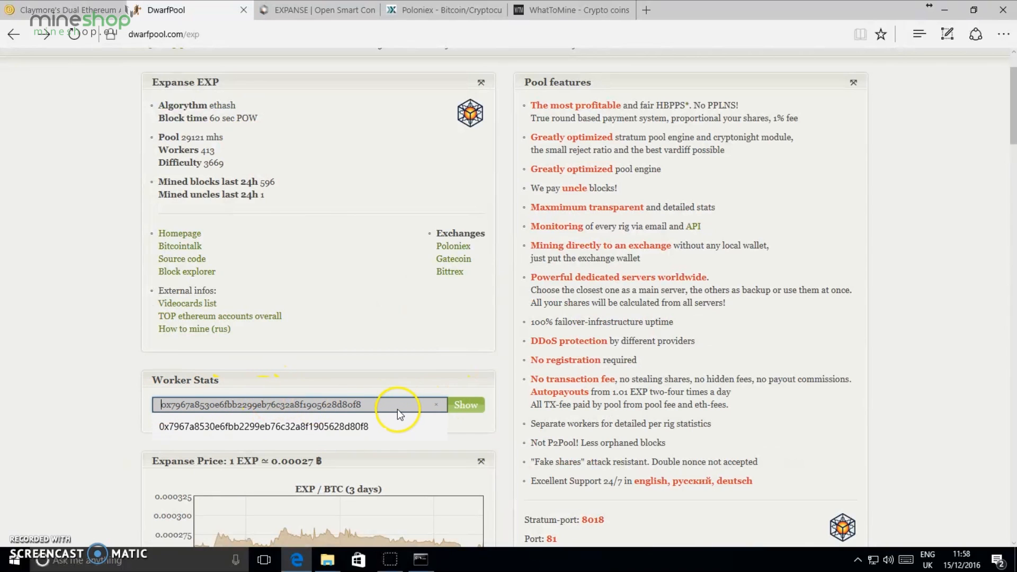
left_click(466, 403)
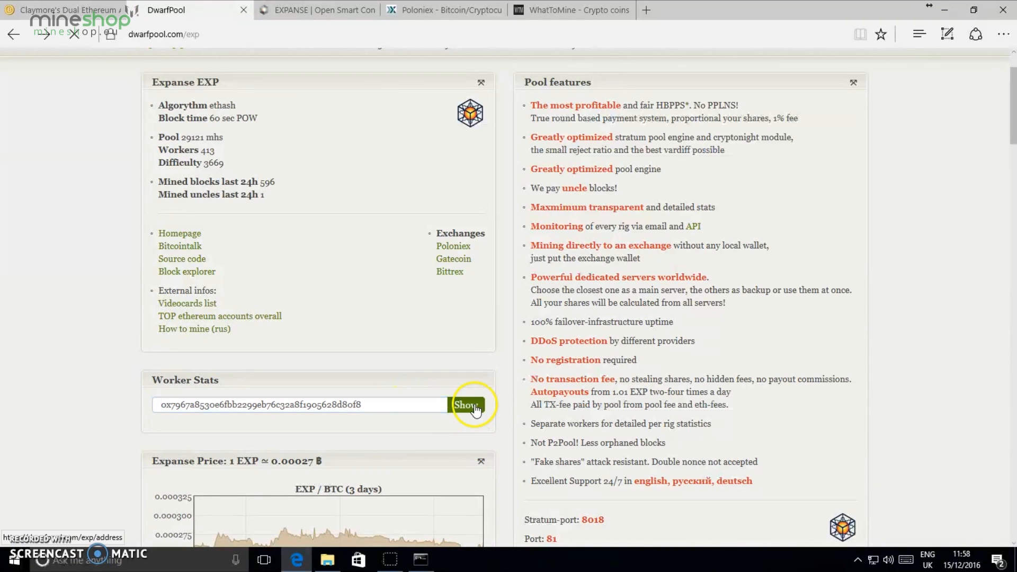
left_click(467, 404)
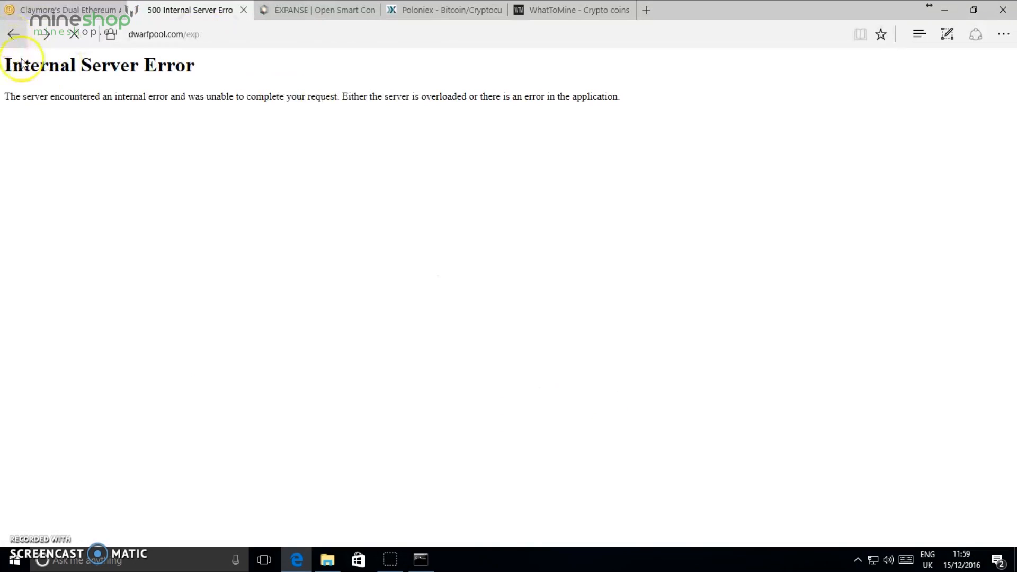
left_click(73, 34)
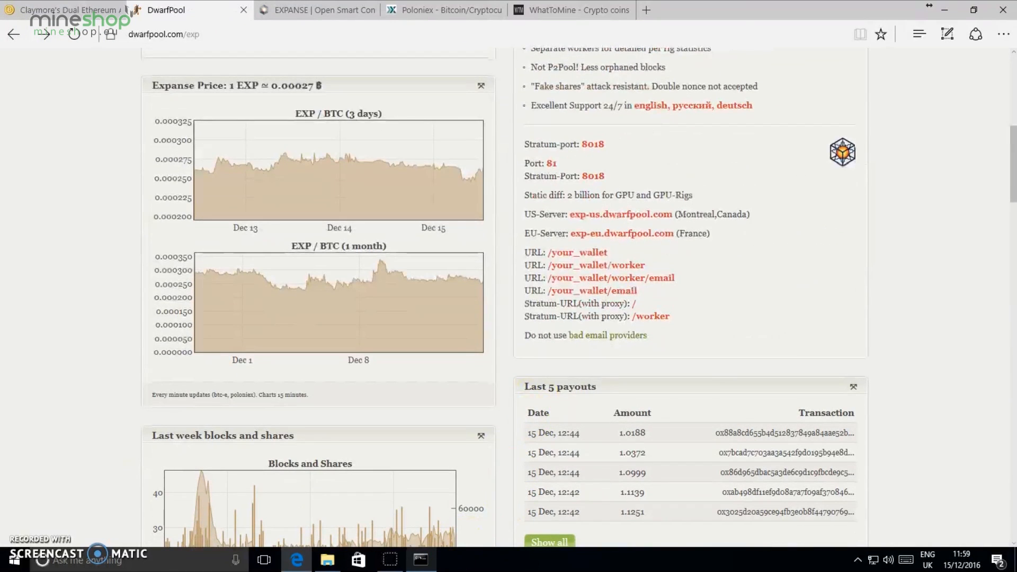
Dismiss the low-memory warning with Cancel so EthDcrMiner64 keeps running and accepts shares
left_click(420, 559)
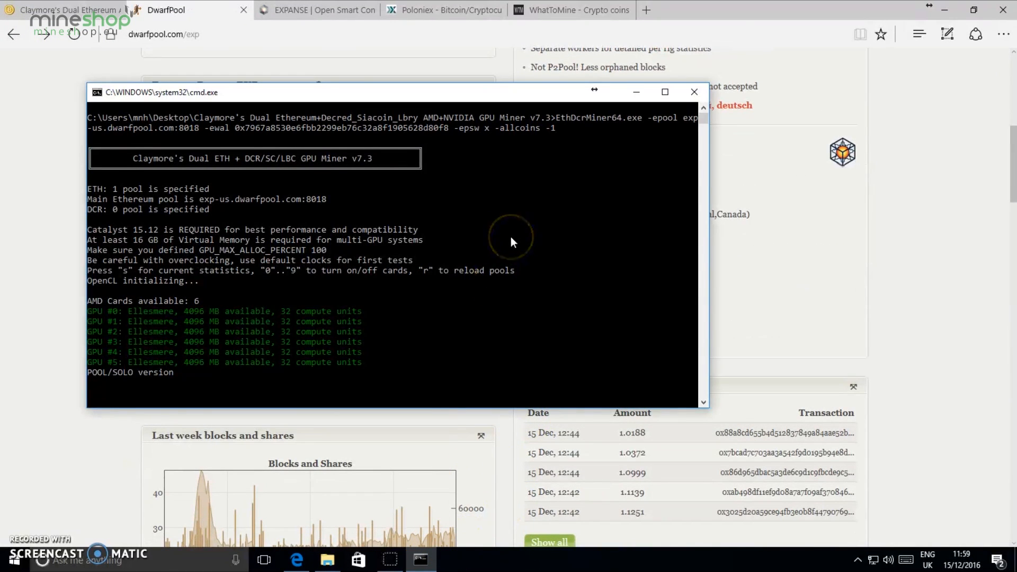
mouse_move(677, 223)
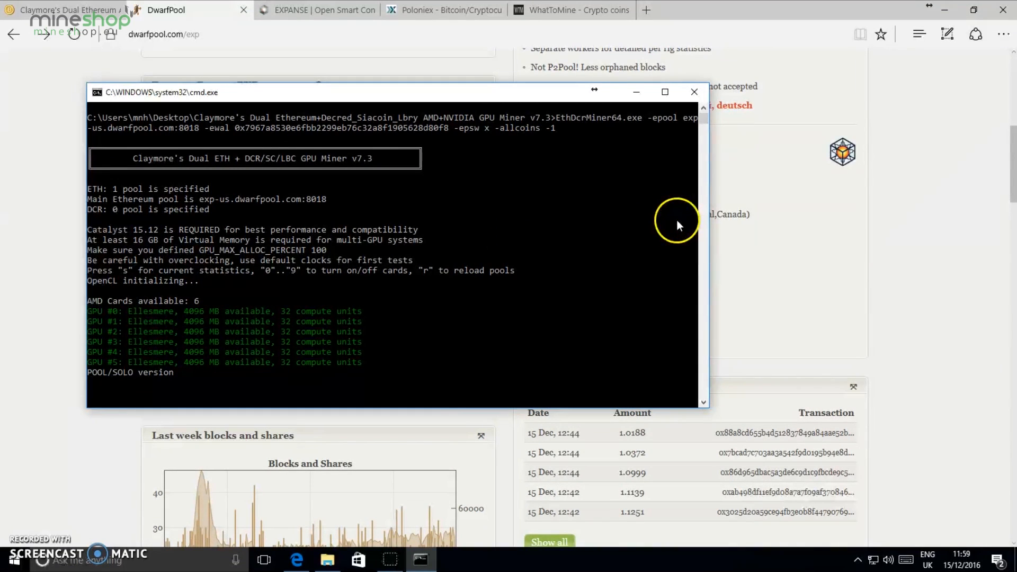
mouse_move(495, 159)
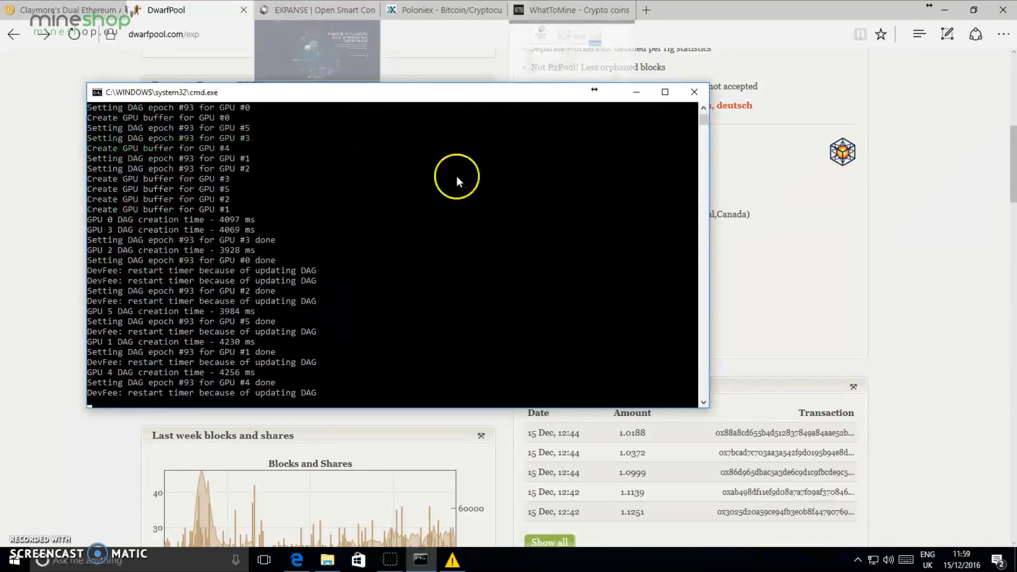
mouse_move(421, 522)
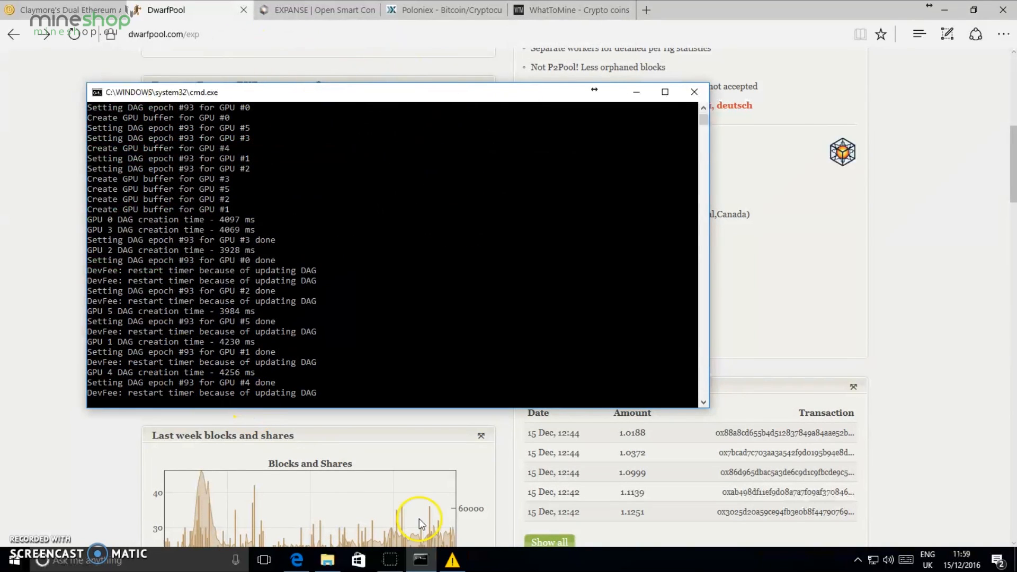
left_click(453, 560)
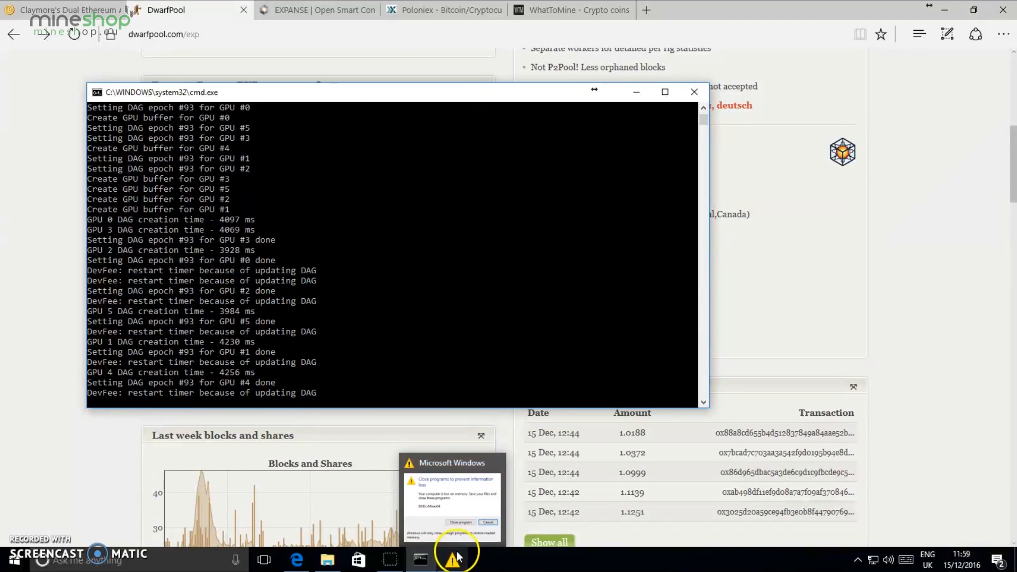
left_click(453, 559)
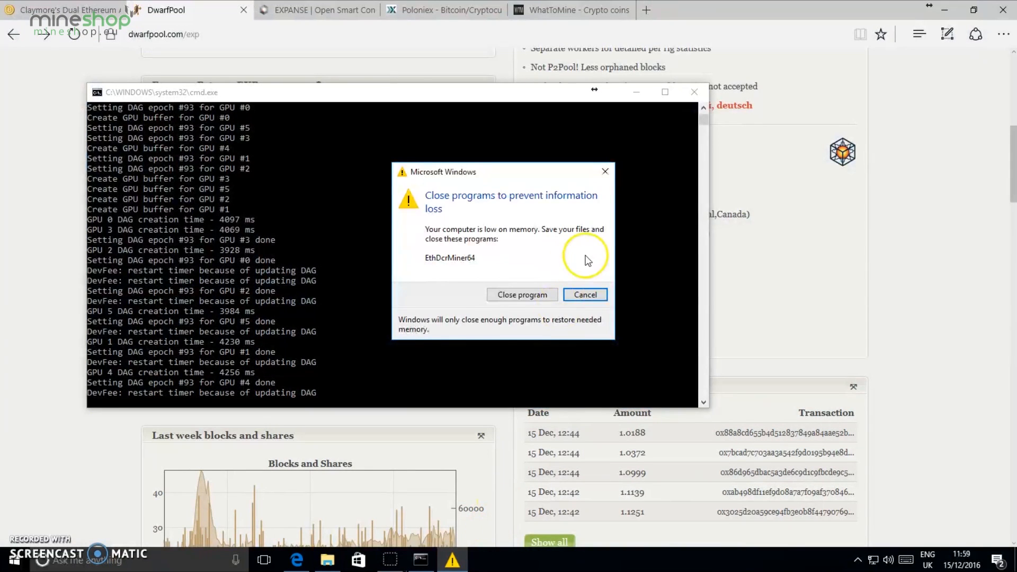
left_click(583, 294)
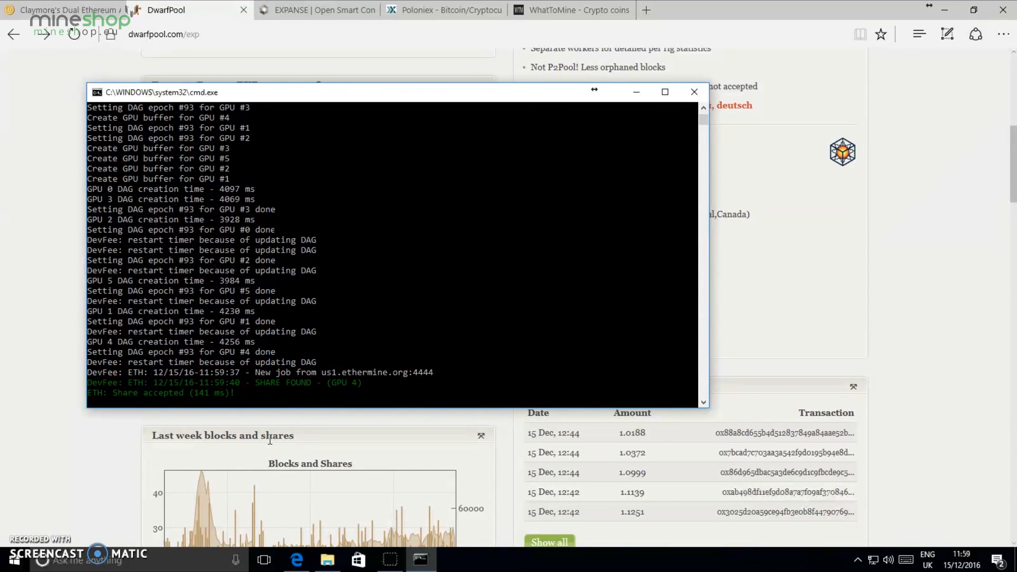
mouse_move(91, 424)
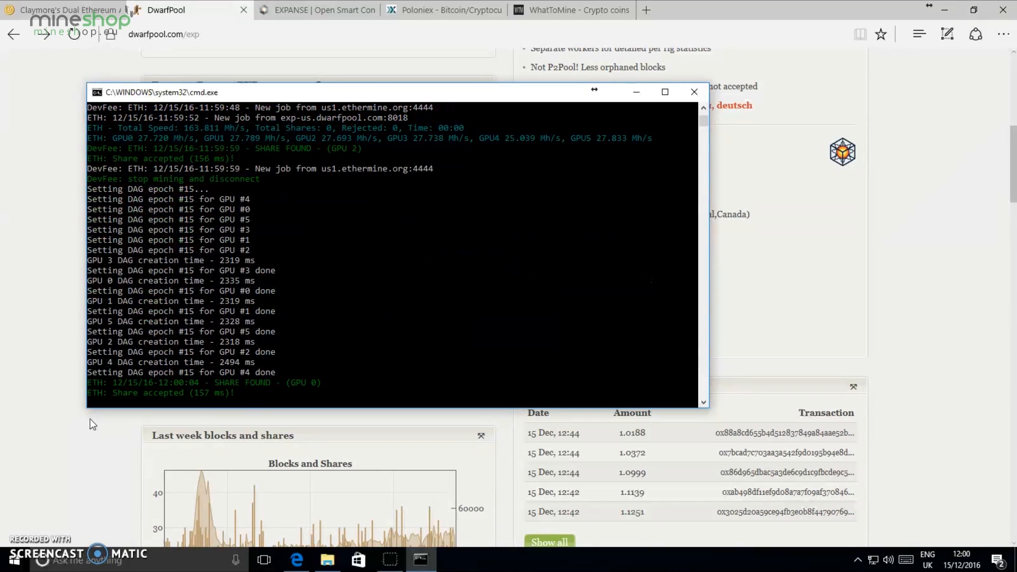
mouse_move(190, 106)
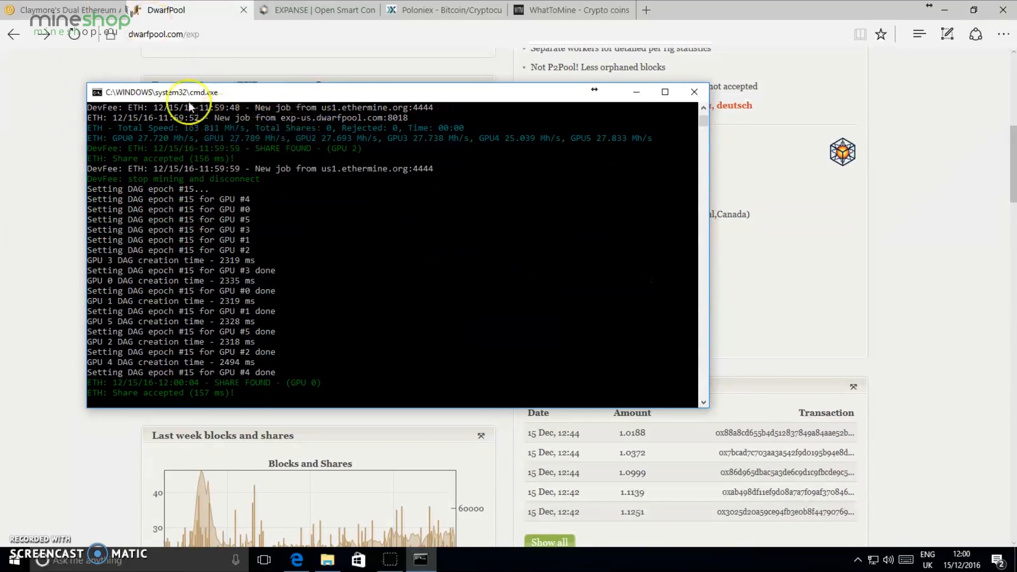
mouse_move(214, 138)
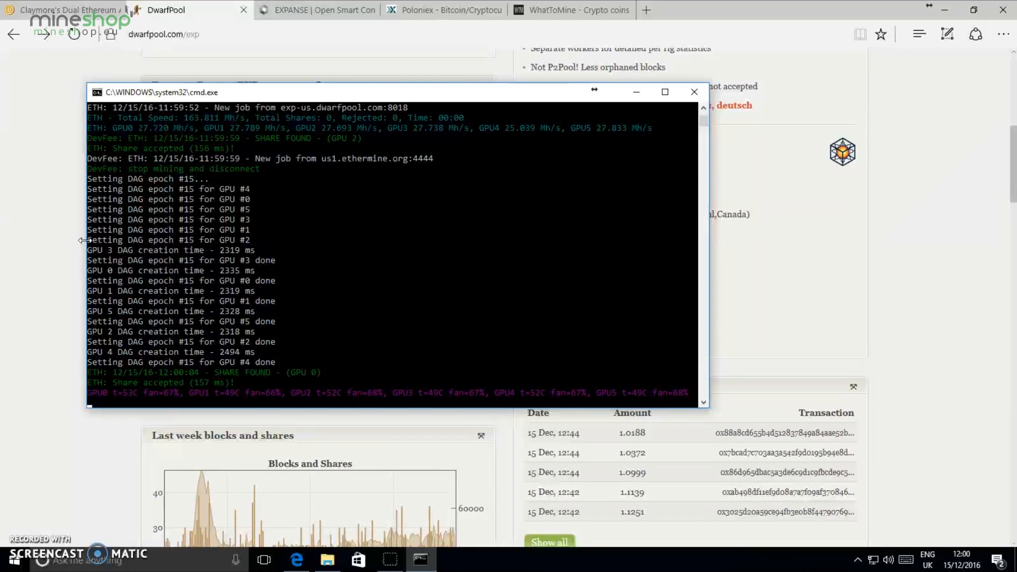
mouse_move(65, 256)
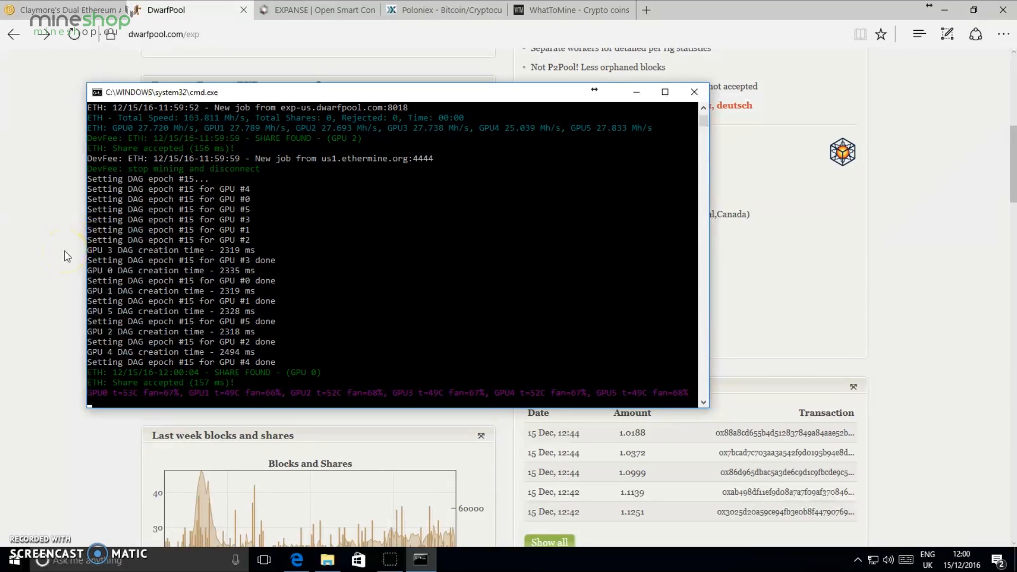
Set the WhatToMine Expanse calculator hash rate to 166 Mh/s
left_click(316, 9)
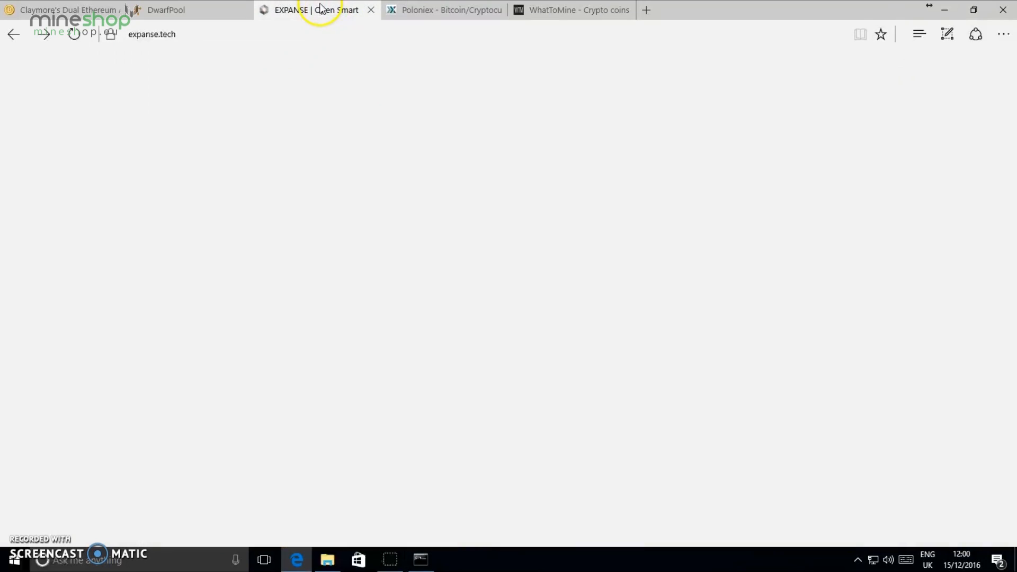
left_click(571, 10)
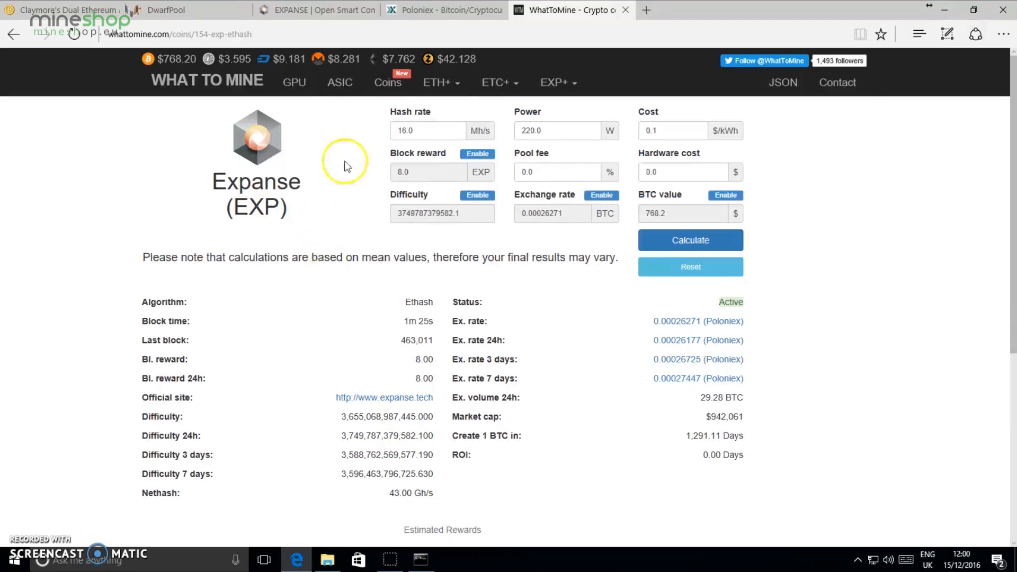
left_click(422, 131)
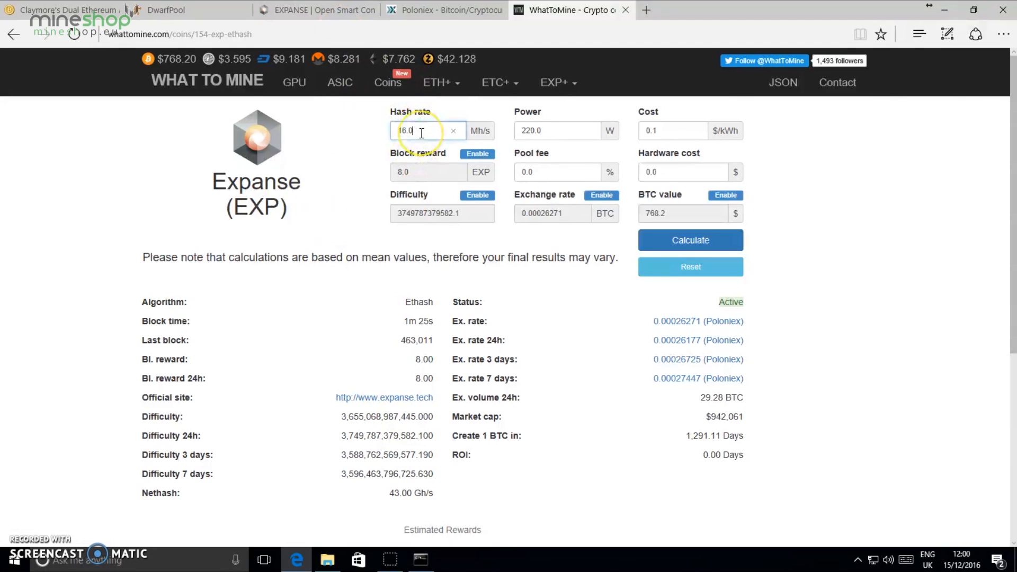
triple_click(427, 131)
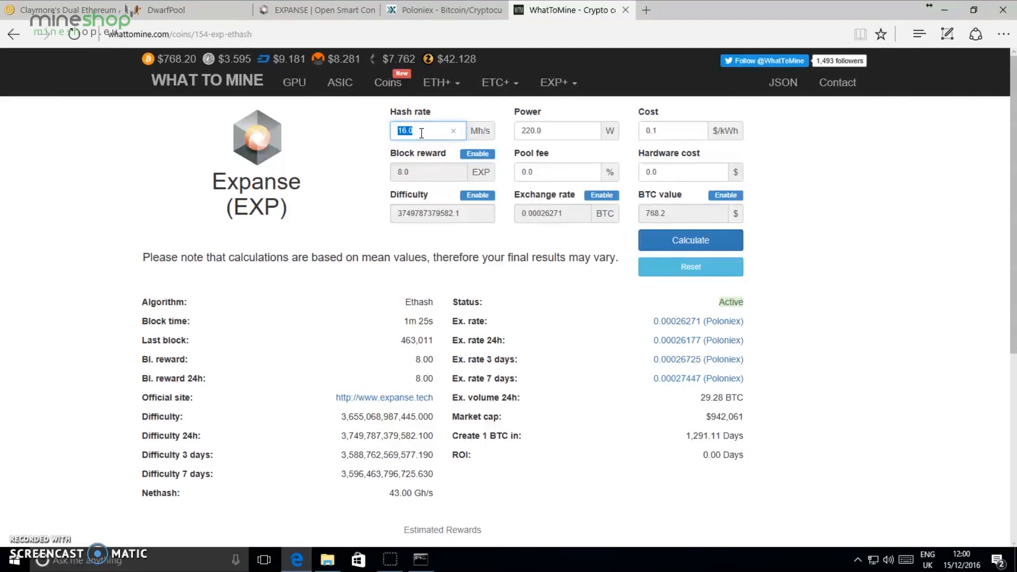
type("166")
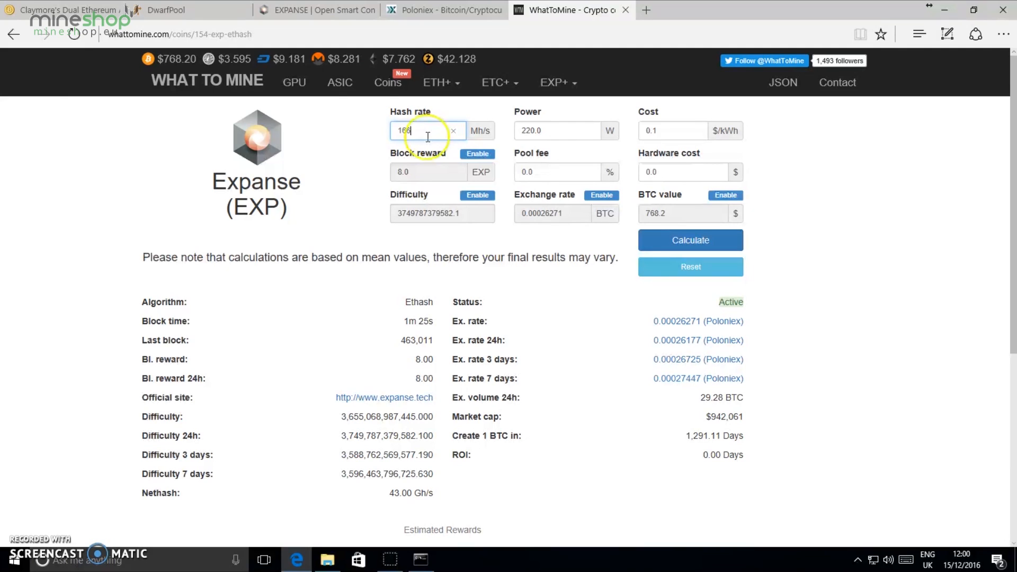
mouse_move(547, 131)
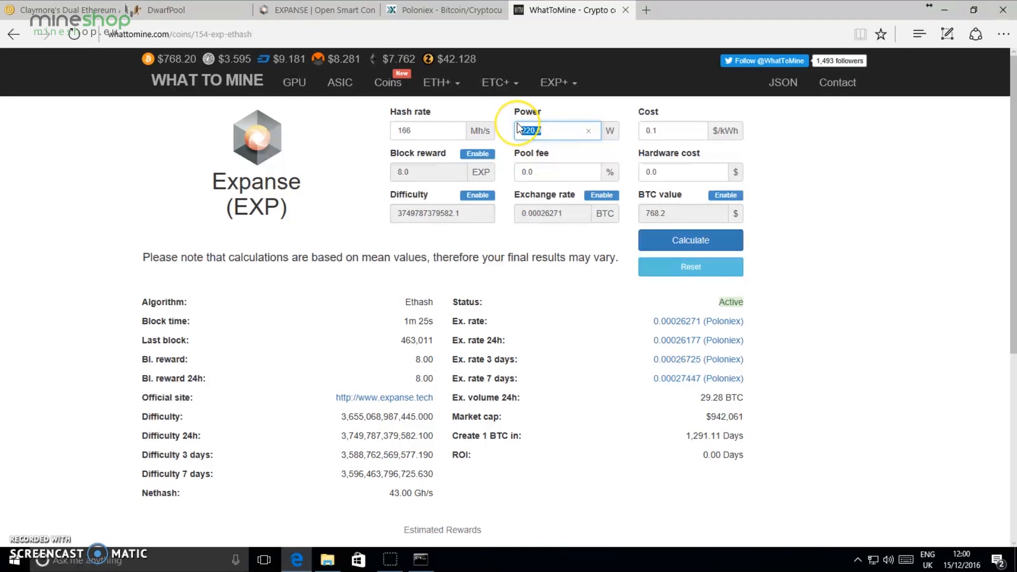
Enter 900 W power and 1% pool fee, then recalculate to 126.26 days per BTC
type("900")
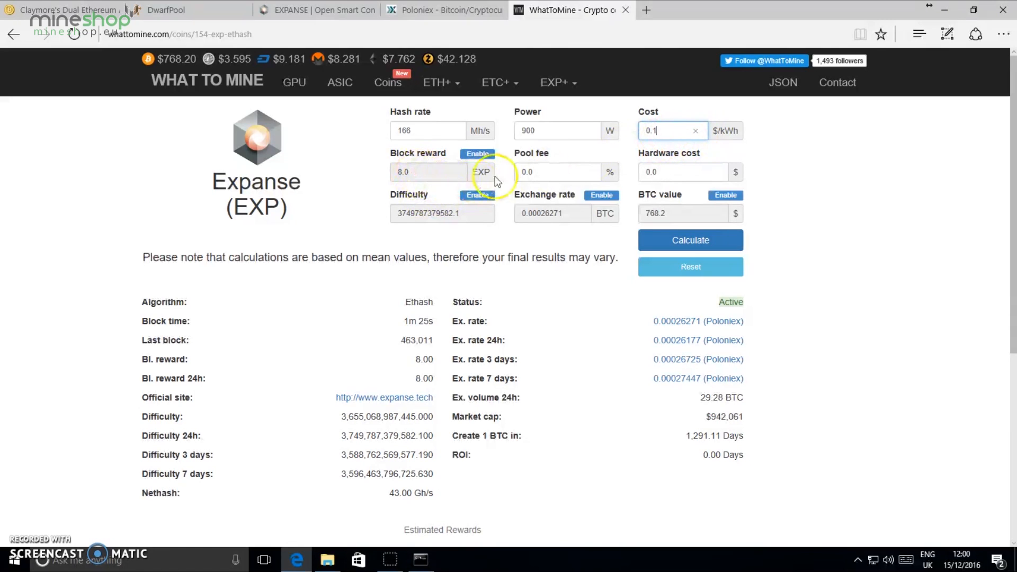
mouse_move(573, 188)
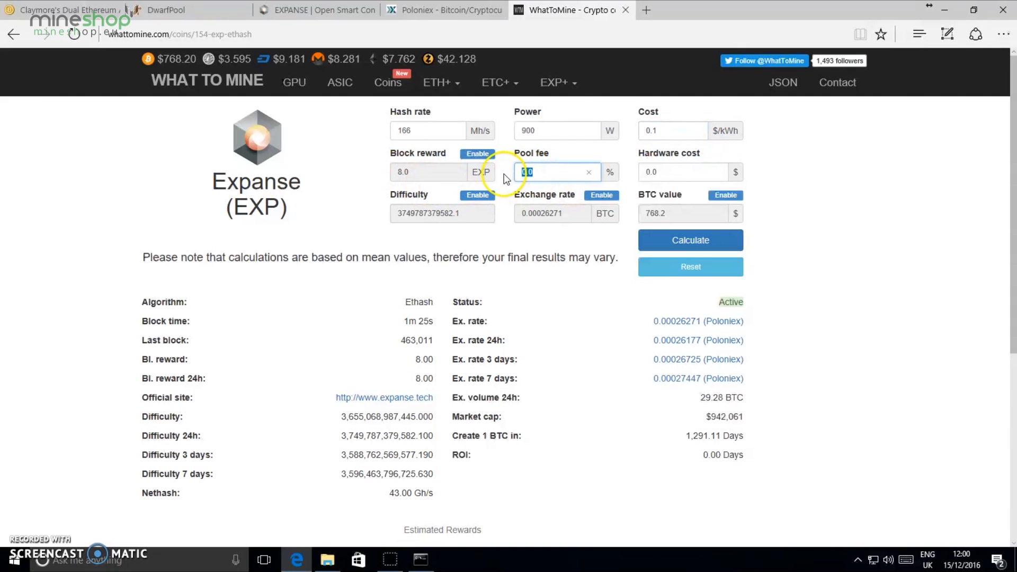
type("1")
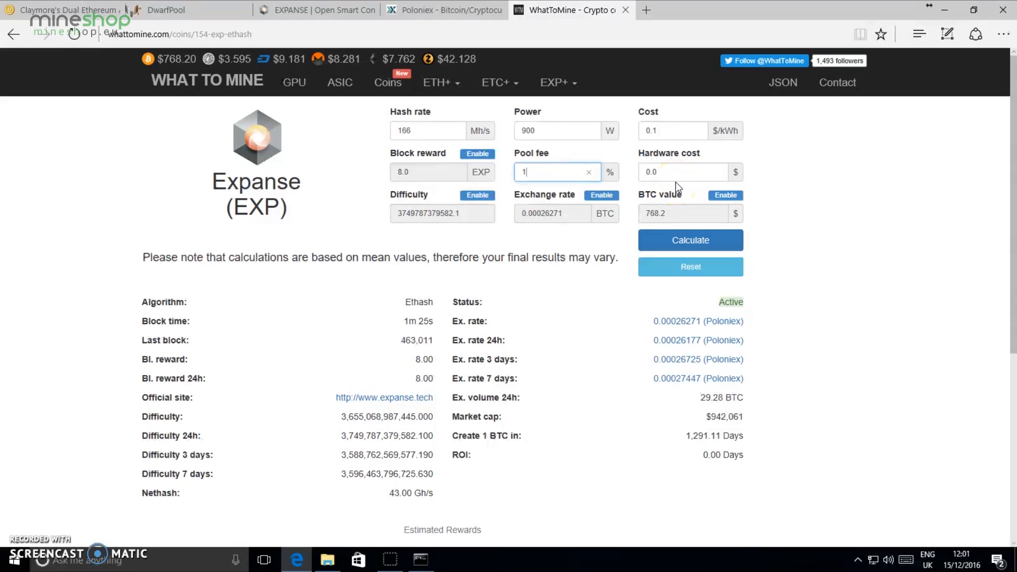
mouse_move(692, 207)
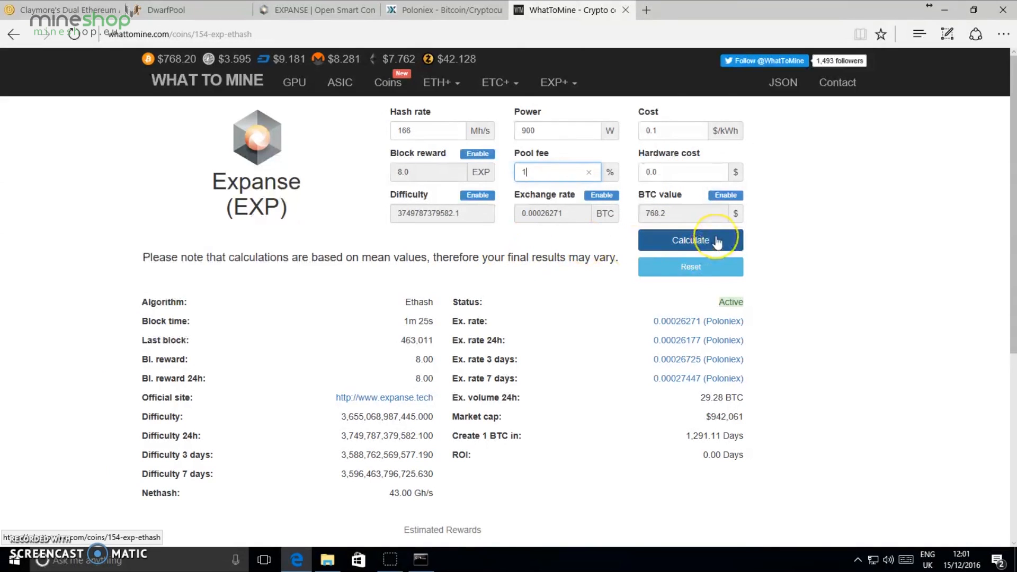
left_click(690, 240)
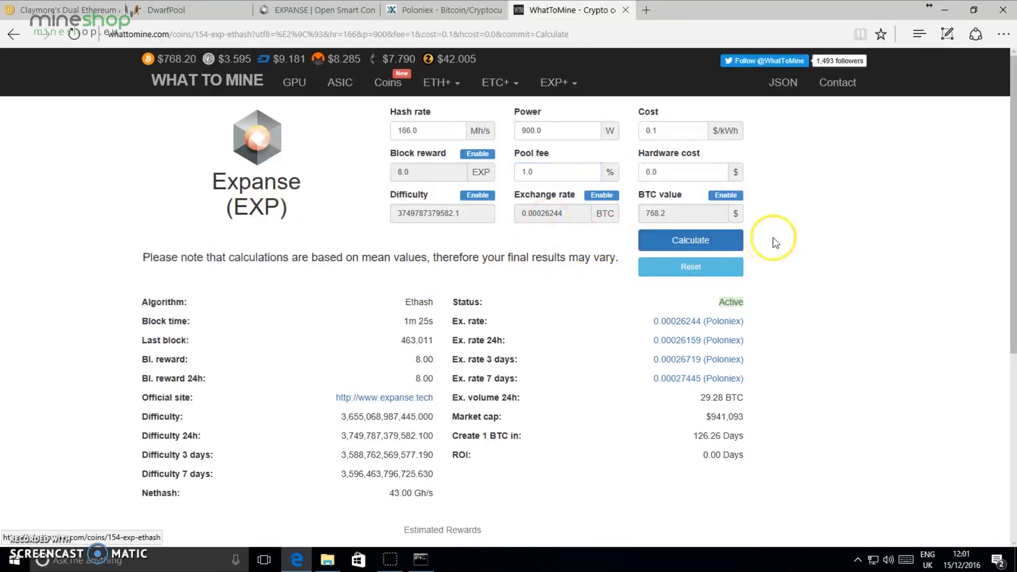
scroll("down", 3)
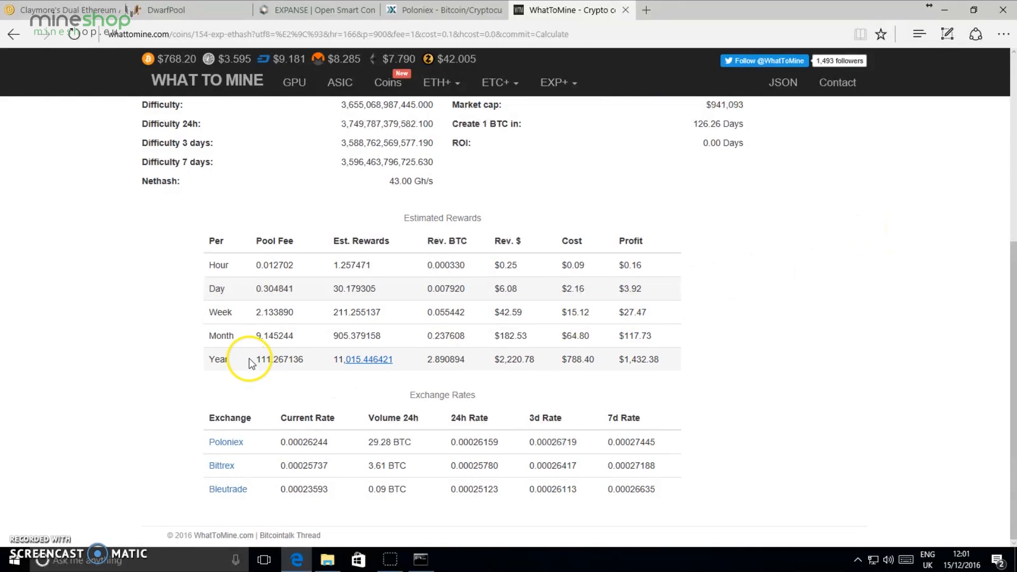
mouse_move(279, 312)
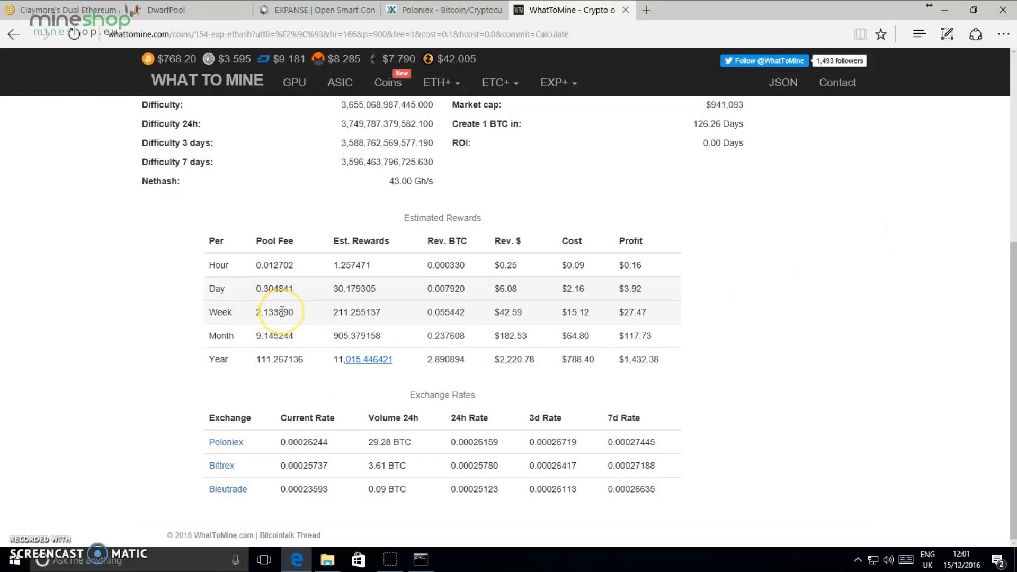
mouse_move(348, 299)
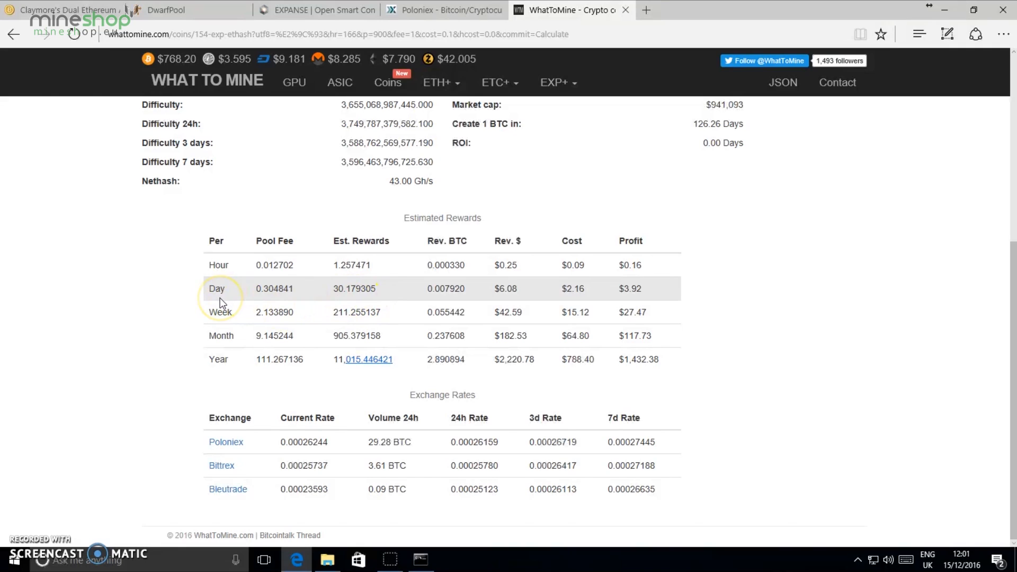
mouse_move(357, 298)
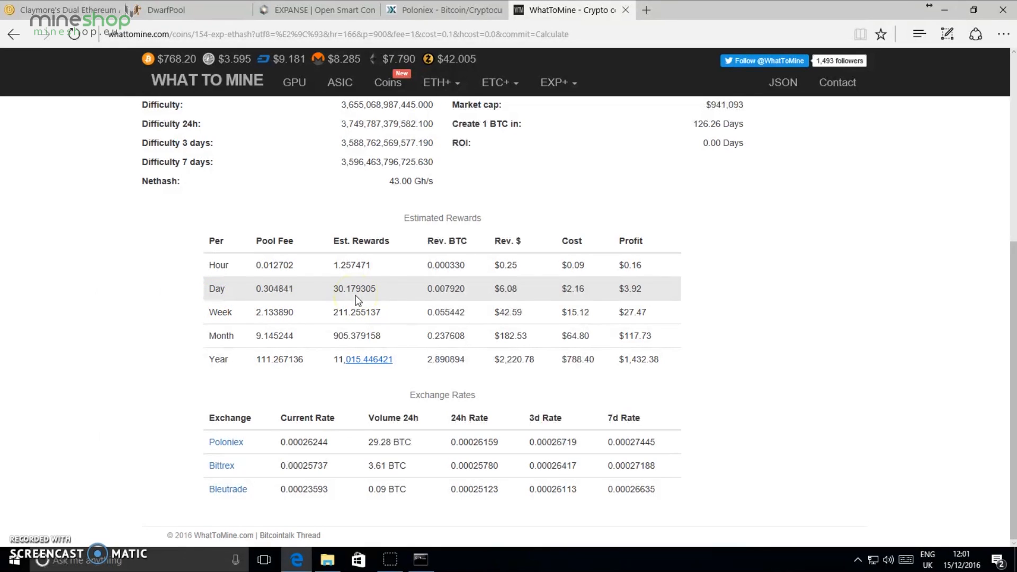
mouse_move(473, 303)
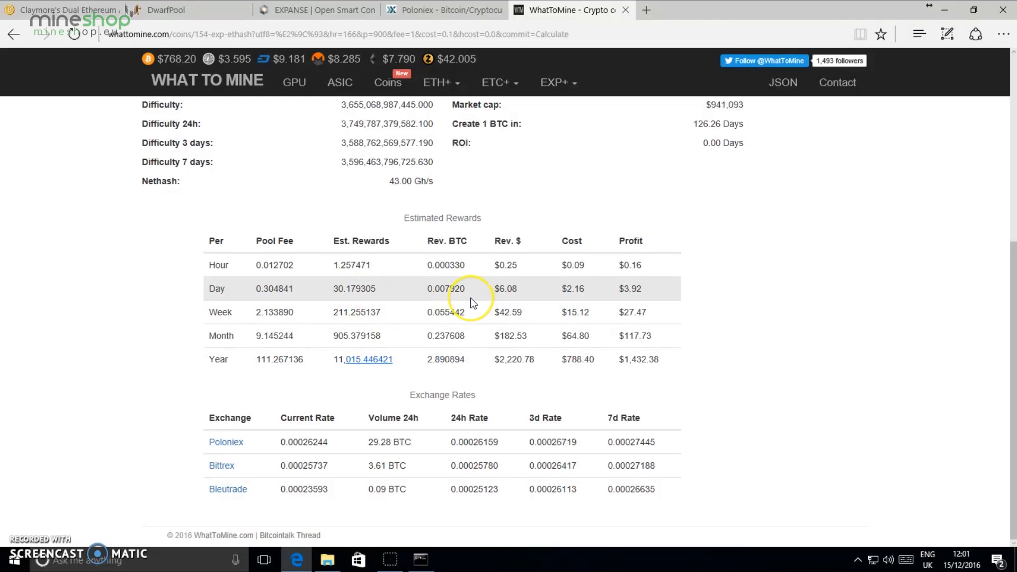
mouse_move(471, 305)
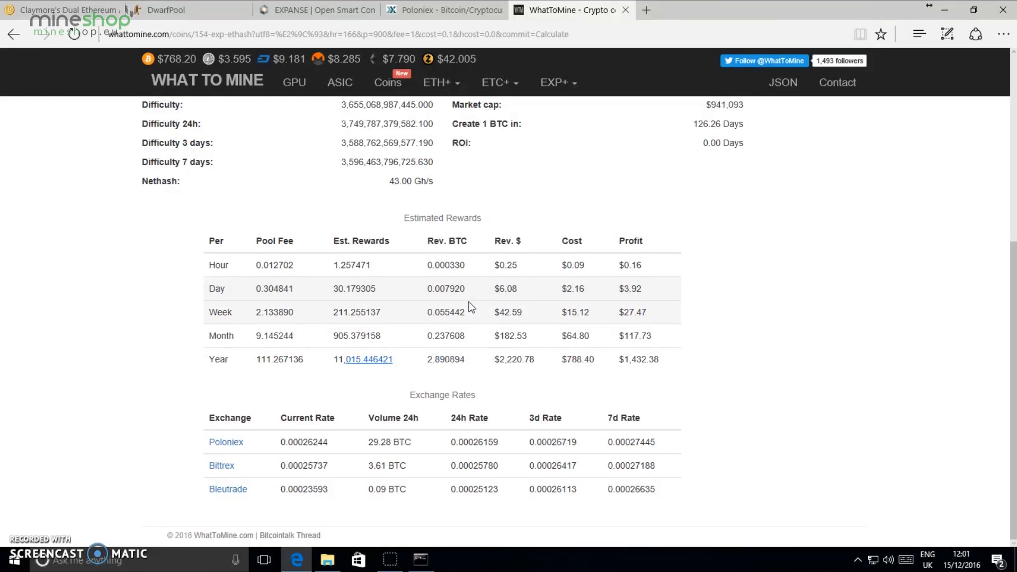
mouse_move(526, 308)
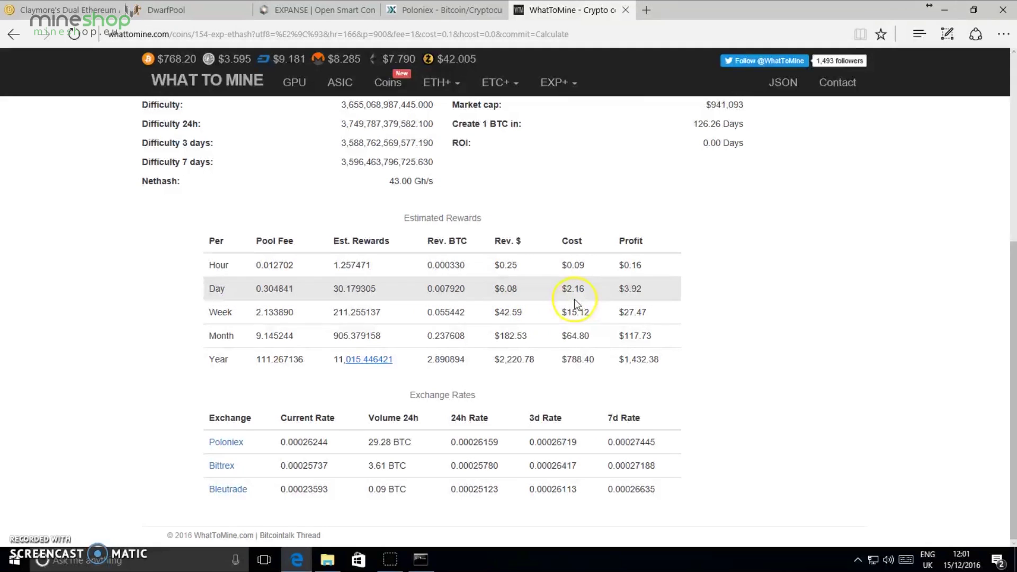
mouse_move(657, 306)
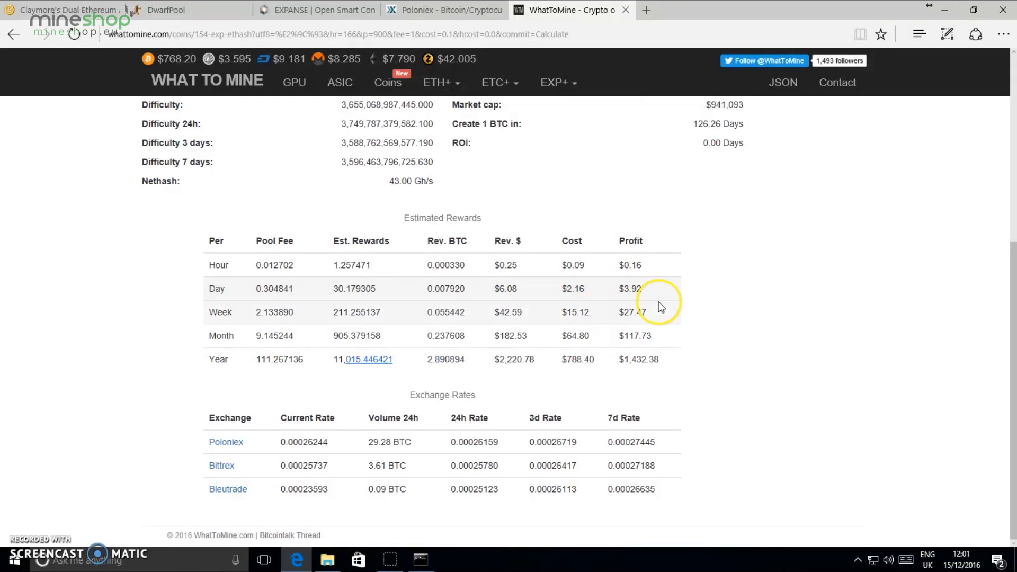
mouse_move(660, 308)
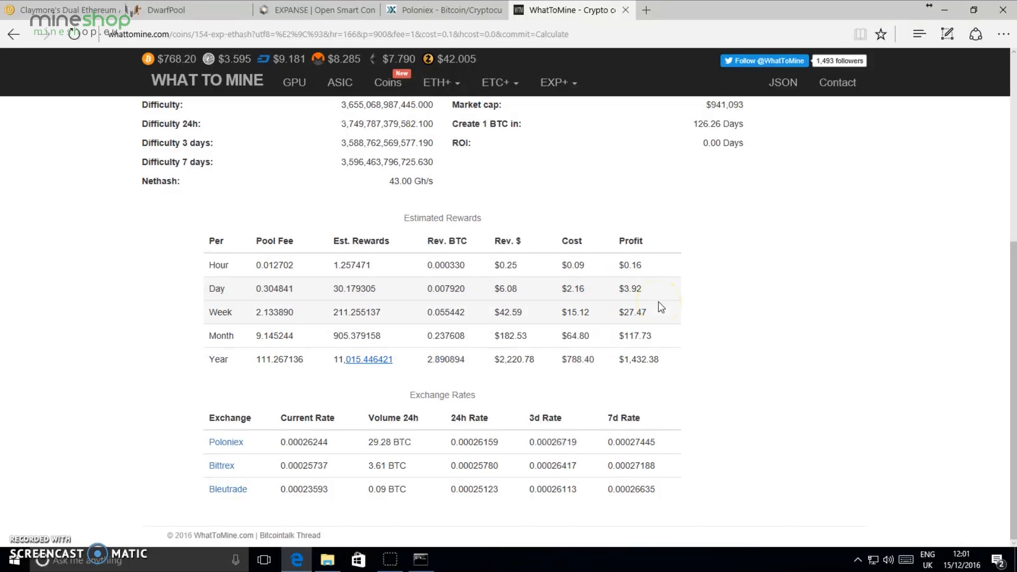
mouse_move(550, 312)
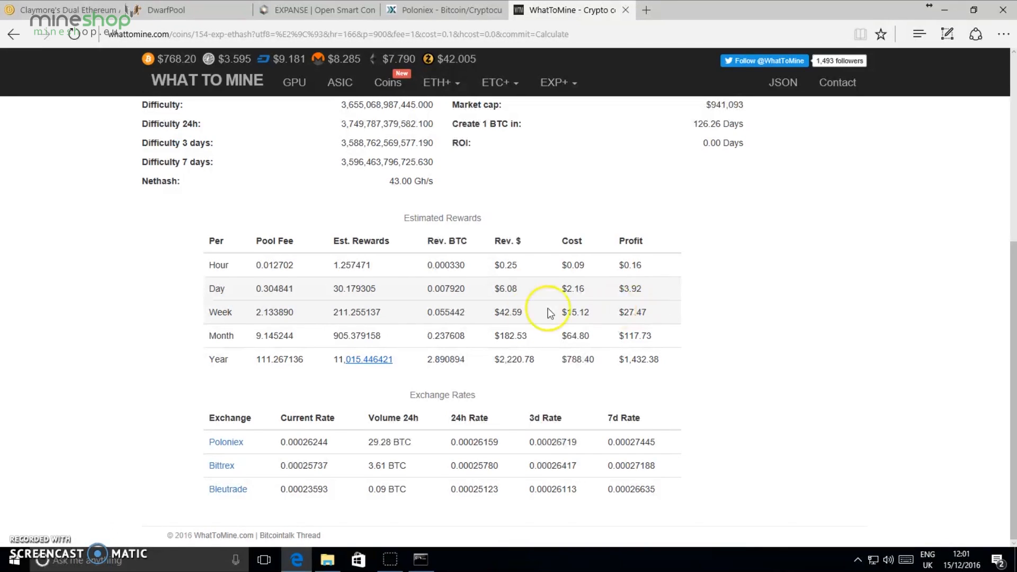
mouse_move(512, 336)
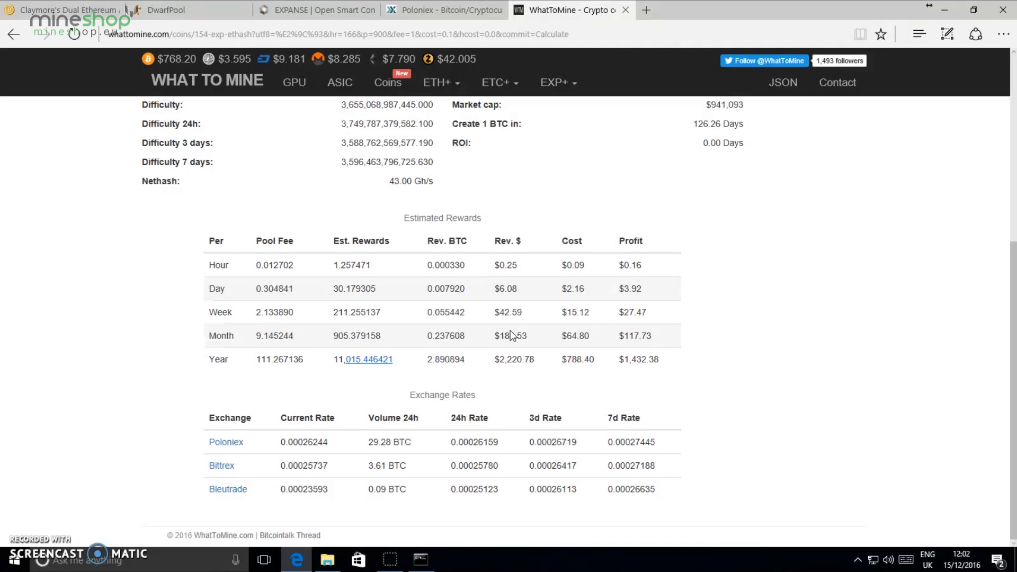
mouse_move(407, 7)
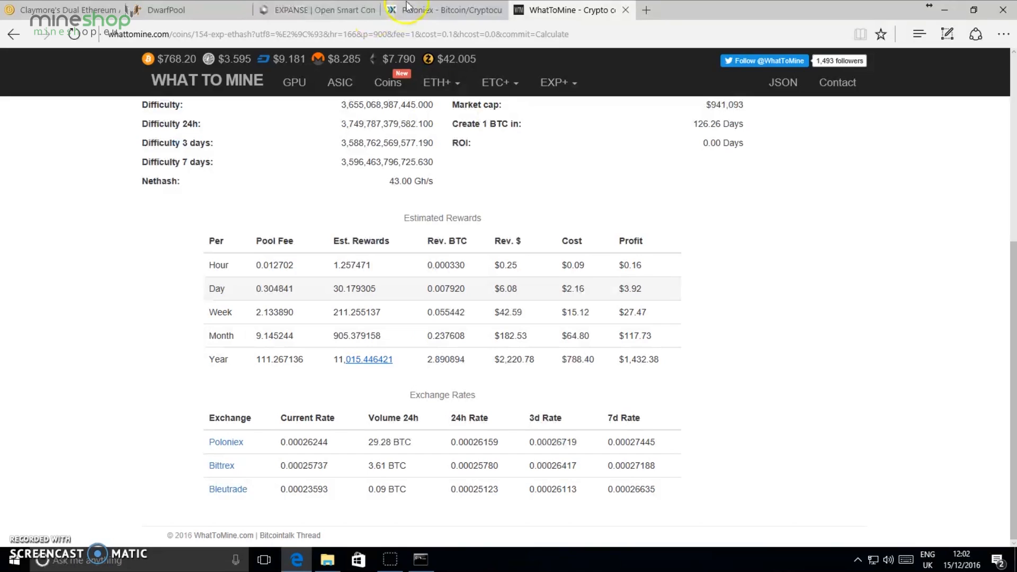
Browse back to the Expanse project homepage and scroll up to its top
left_click(317, 10)
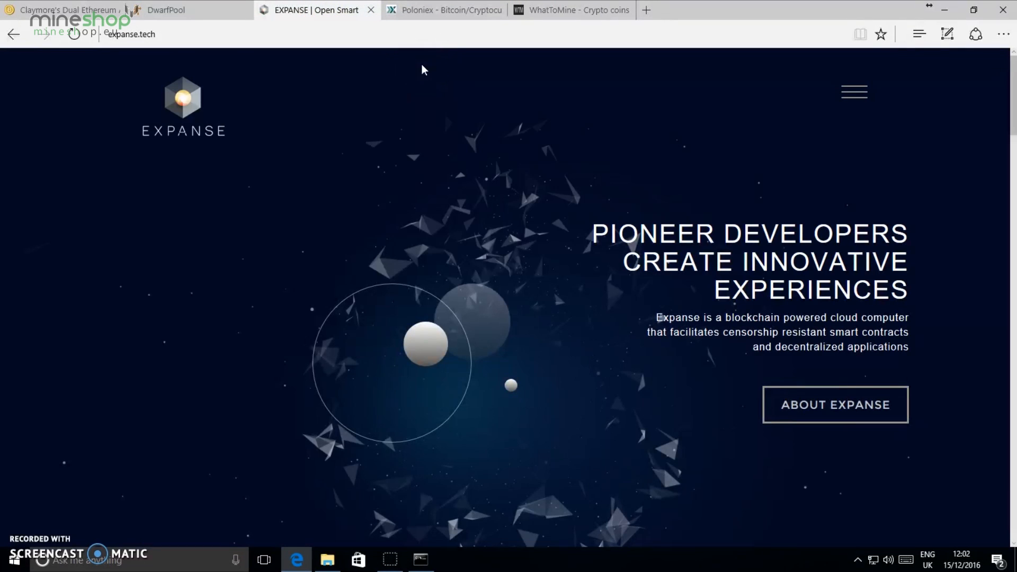
mouse_move(352, 25)
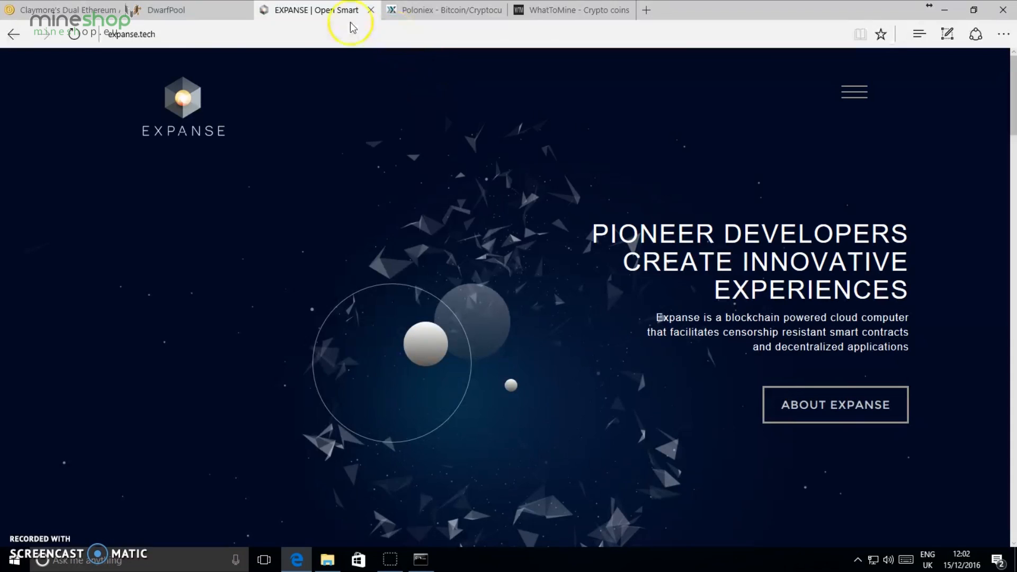
mouse_move(167, 10)
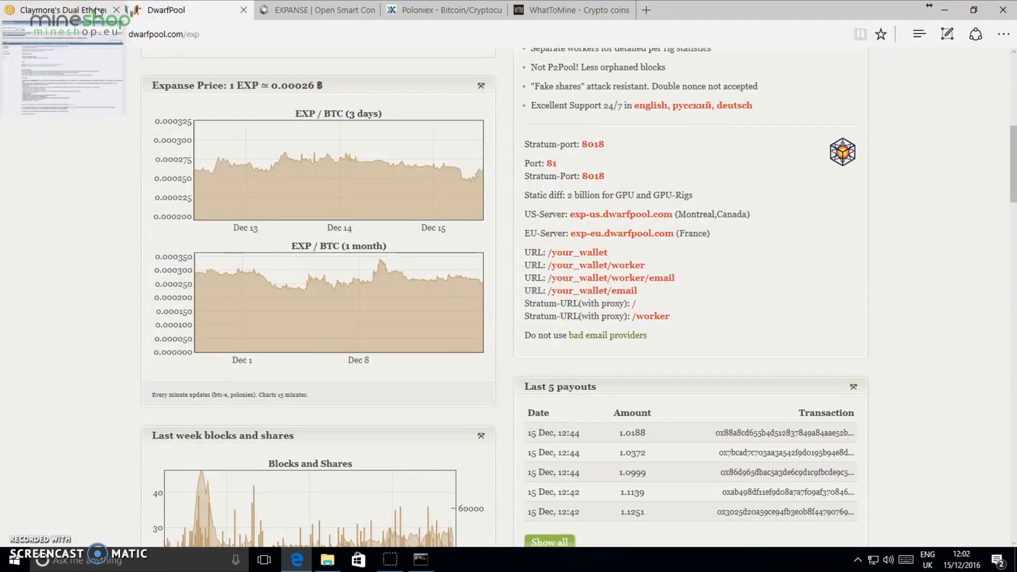
scroll("up", 3)
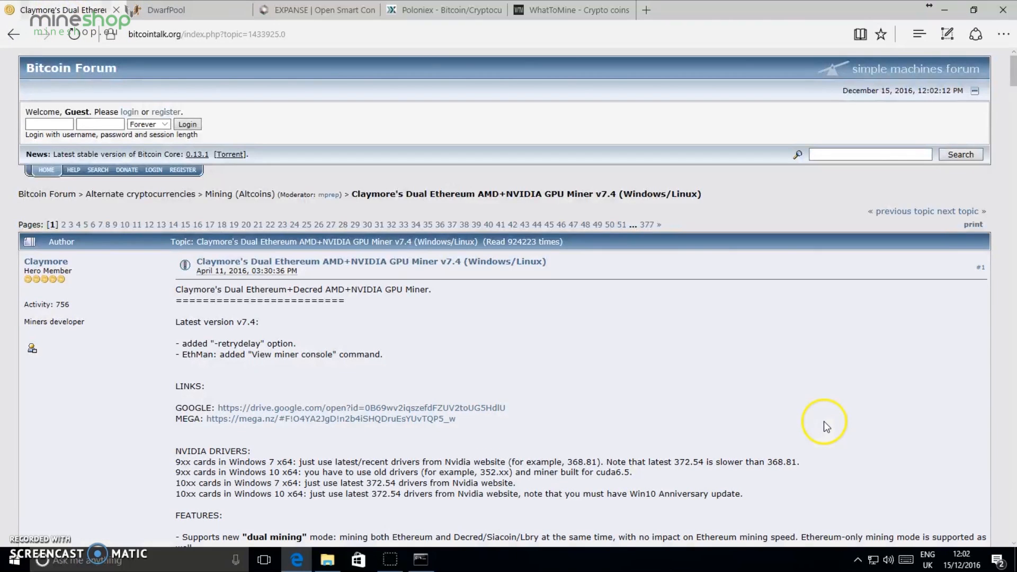
mouse_move(677, 367)
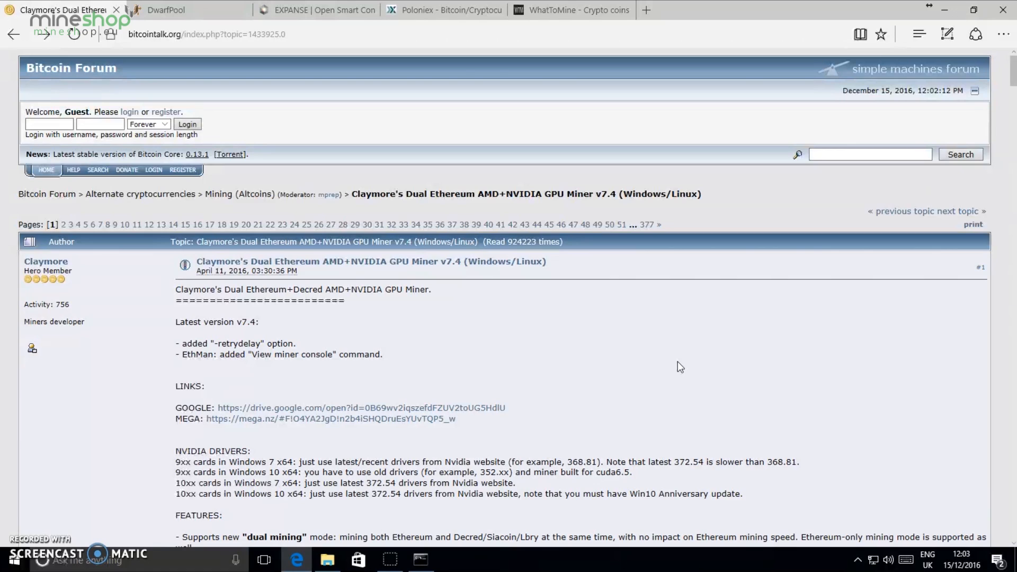
mouse_move(432, 14)
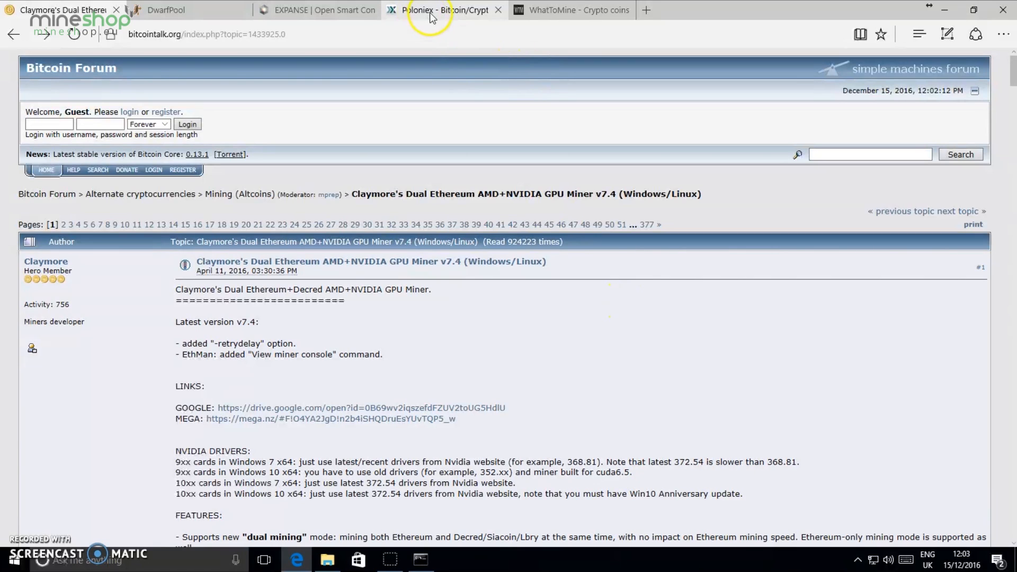
Check Poloniex balances and the miner's accepted shares, then return to the DwarfPool Expanse page
left_click(444, 10)
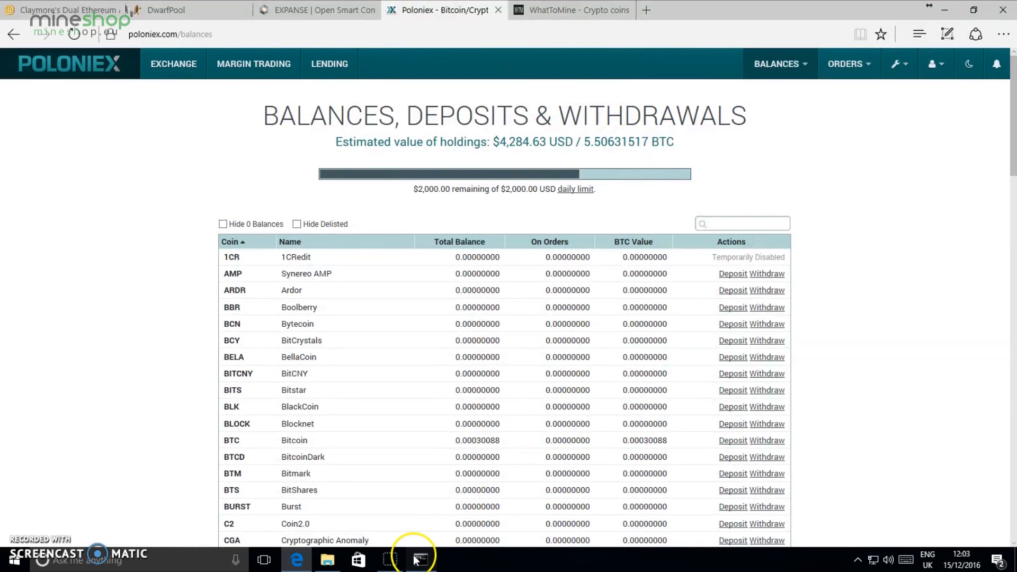
left_click(418, 560)
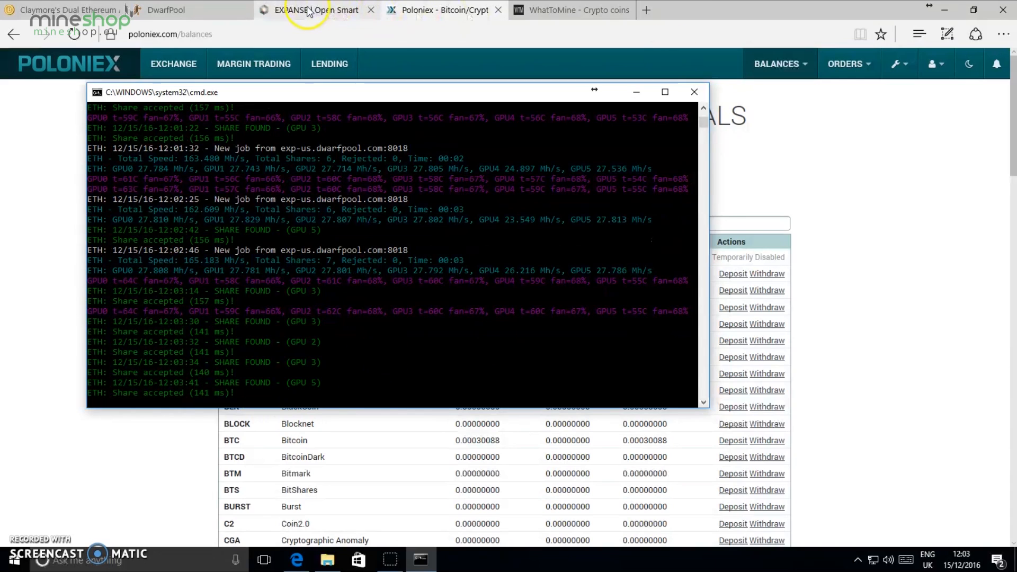
left_click(165, 9)
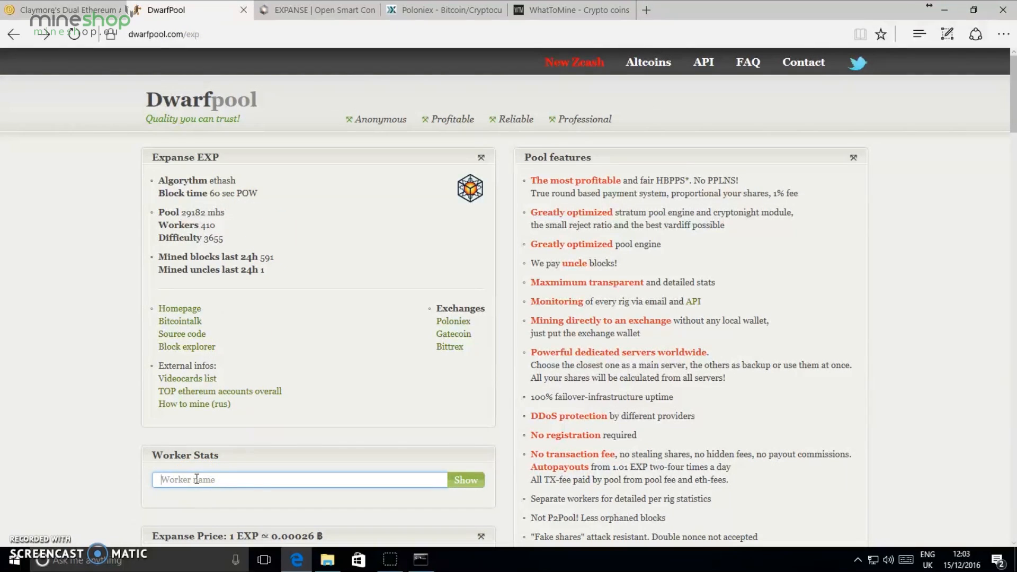
Search Poloniex balances for 'ex' and reveal the EXP deposit address
left_click(217, 478)
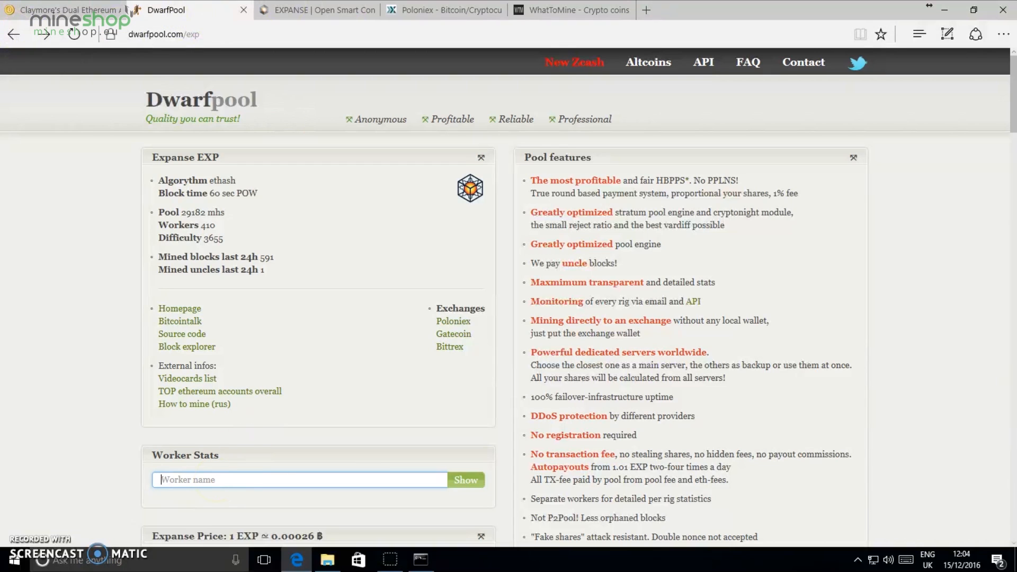
left_click(444, 10)
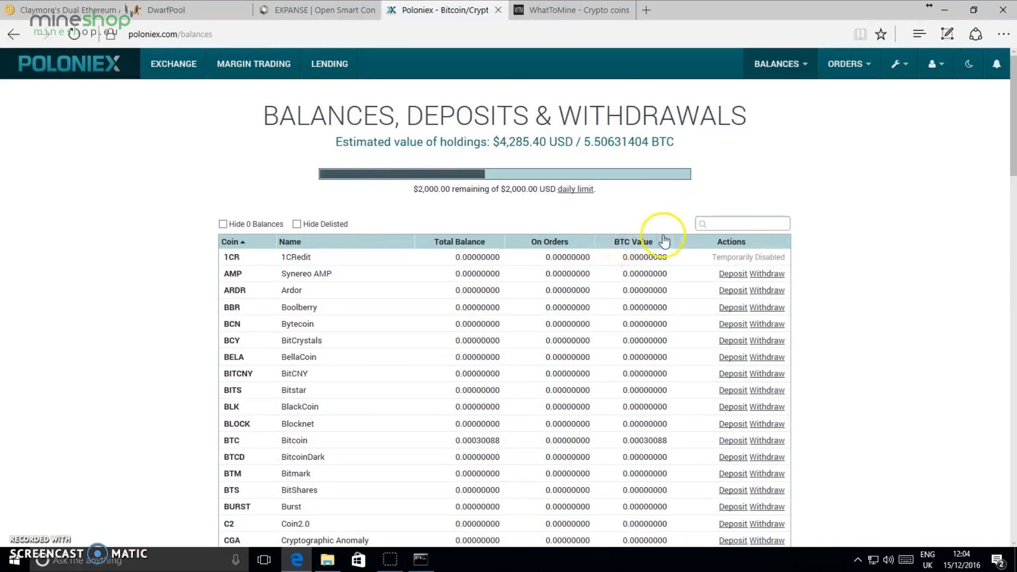
scroll("down", 3)
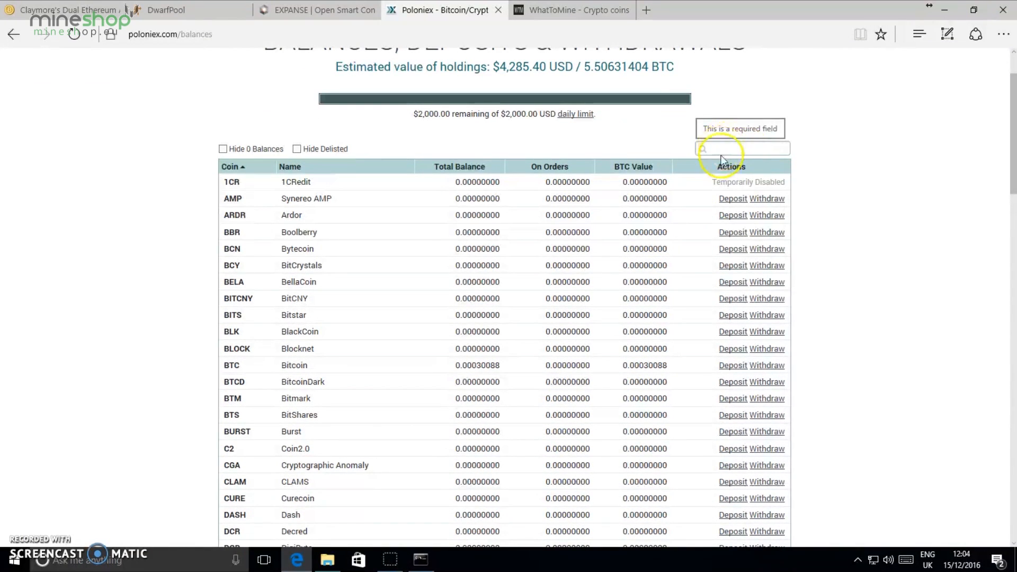
left_click(741, 148)
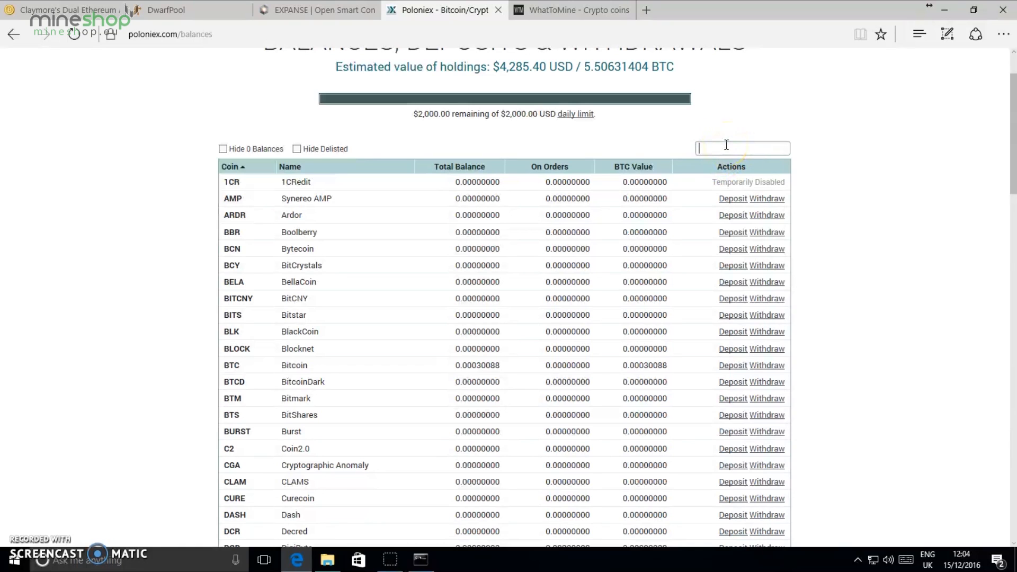
type("ex")
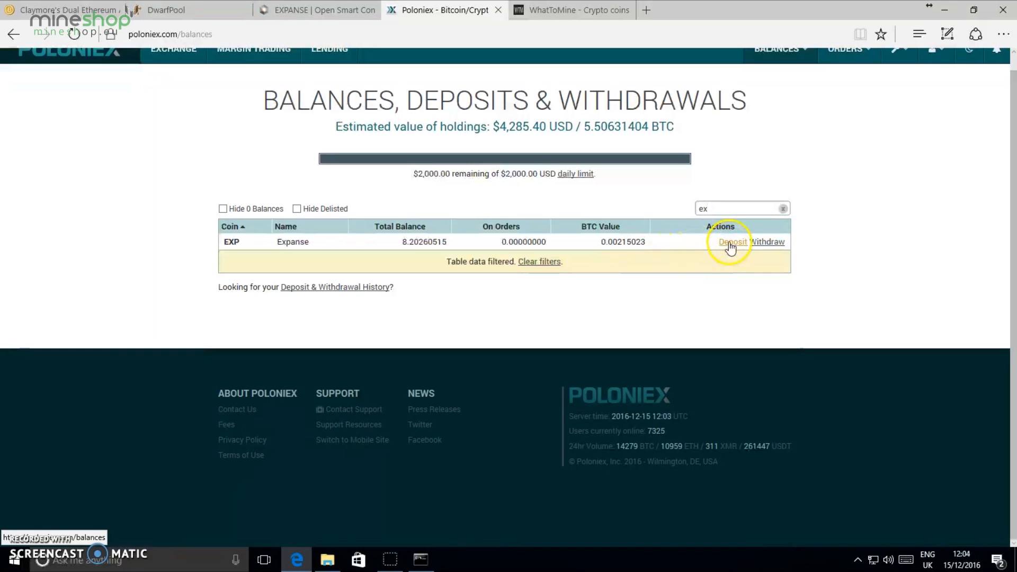
left_click(732, 241)
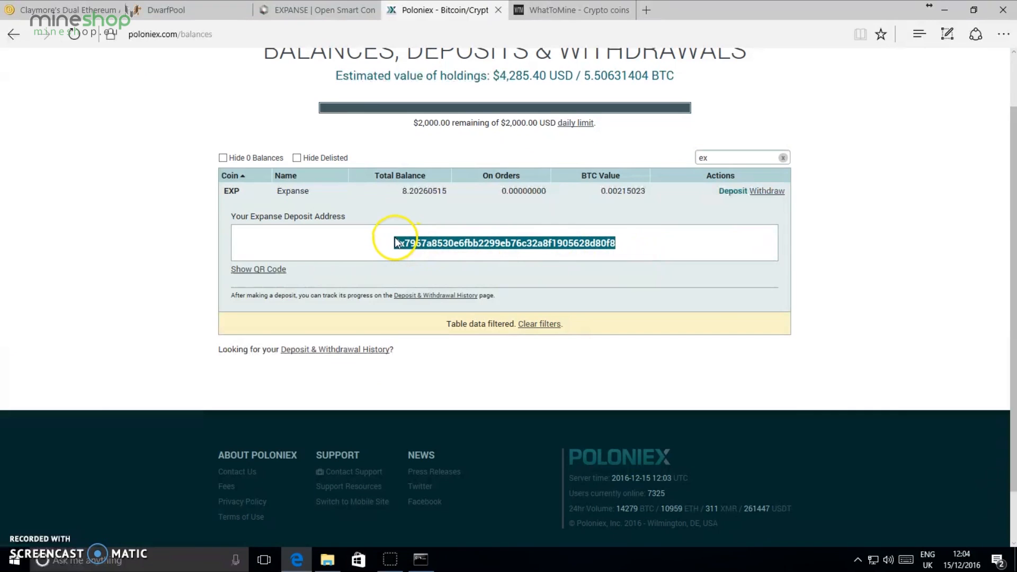
mouse_move(571, 10)
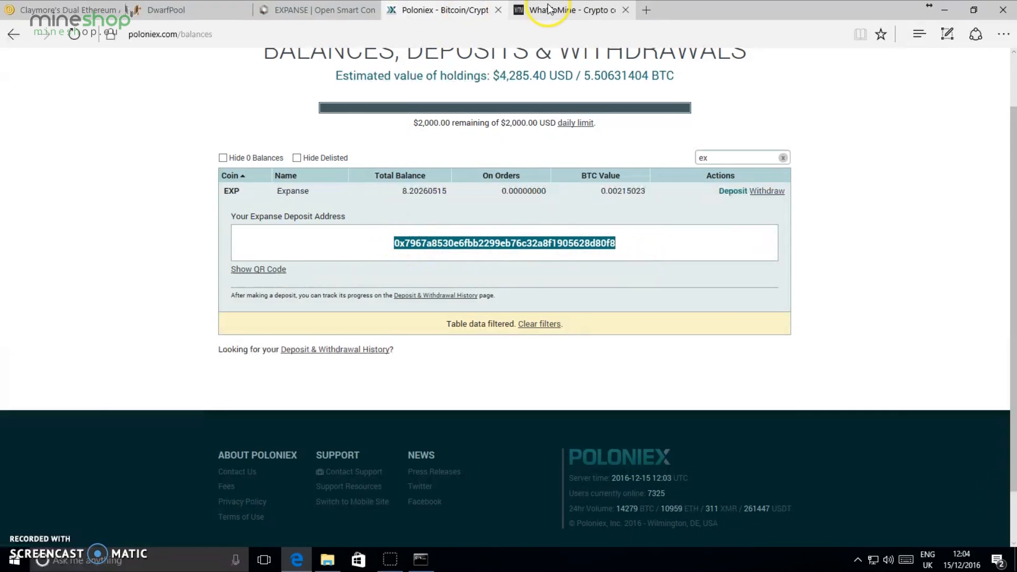
Return via WhatToMine to the DwarfPool Expanse page with the worker field active
left_click(571, 9)
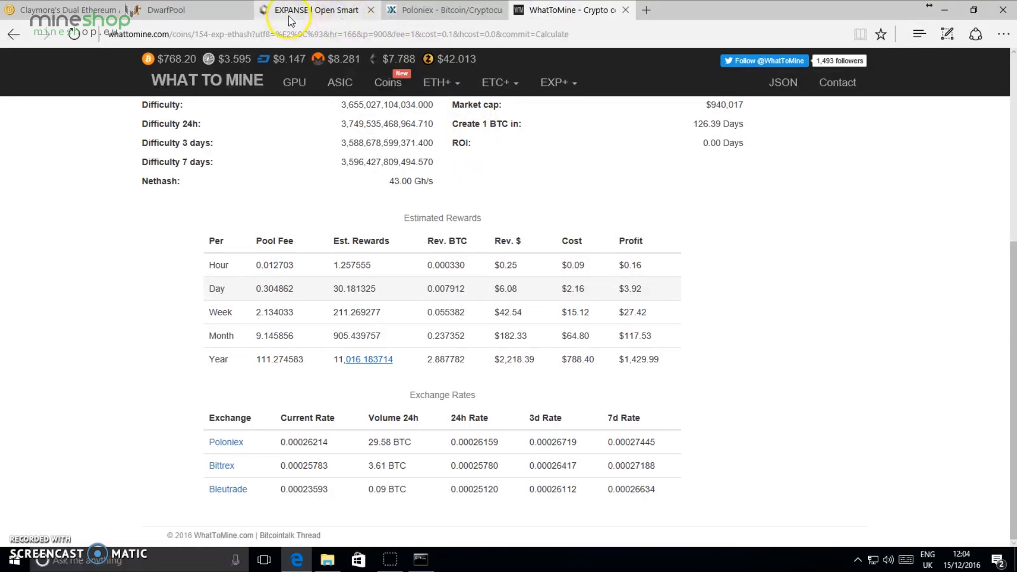
left_click(165, 10)
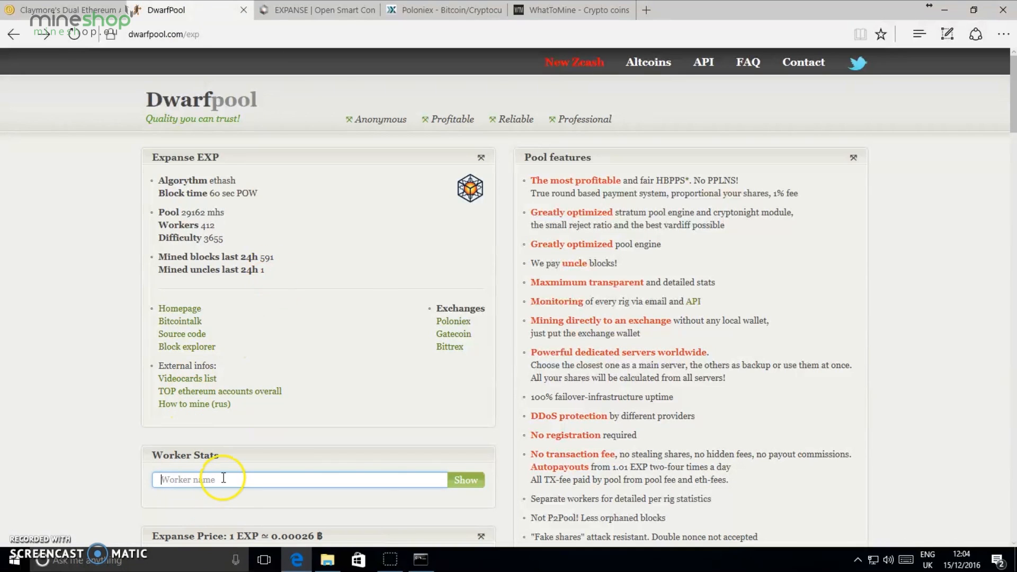
type("0x7967a8530e6fbb2299eb76c32a8f1905628d80f8")
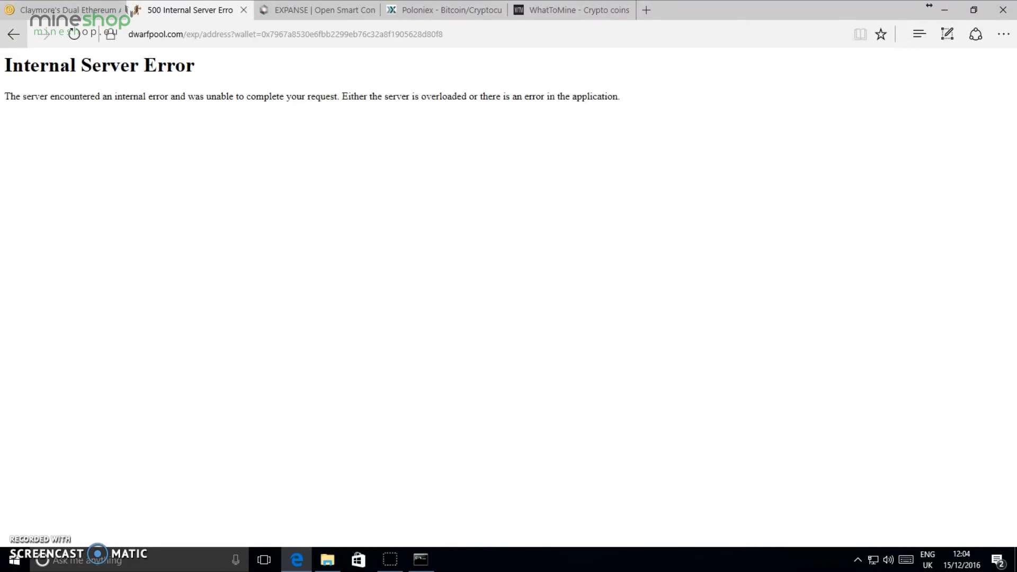
left_click(14, 34)
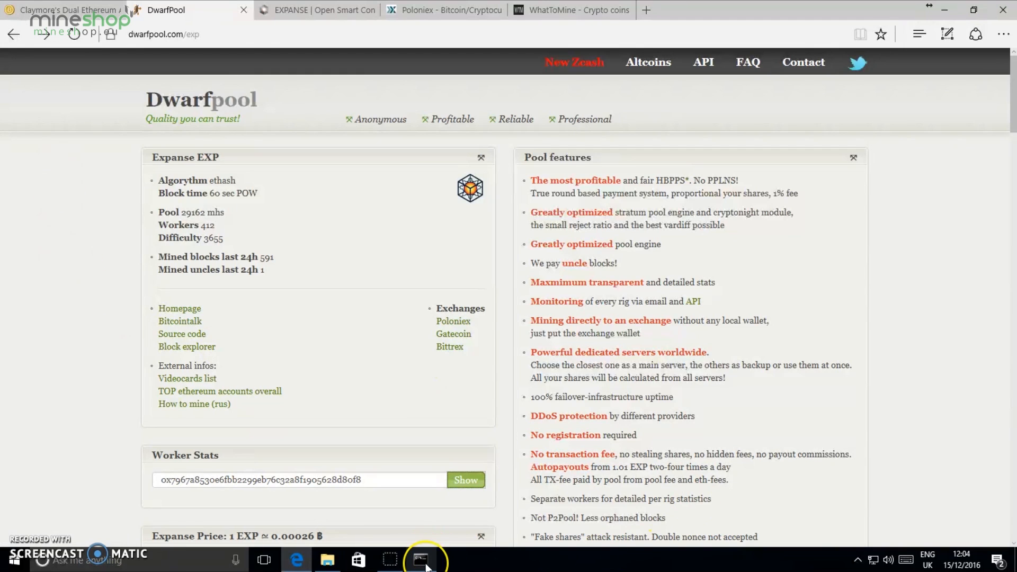
mouse_move(252, 390)
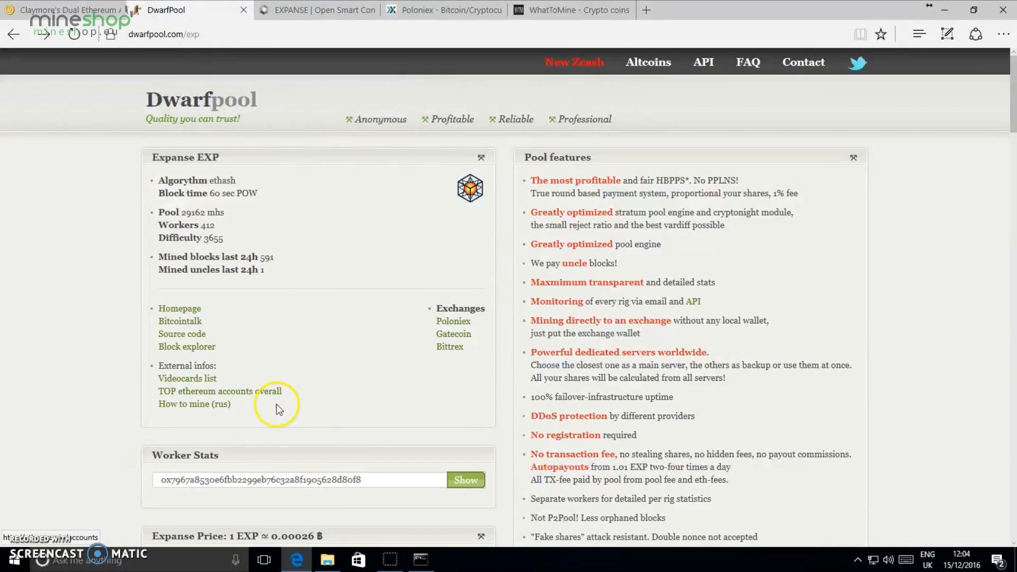
left_click(420, 560)
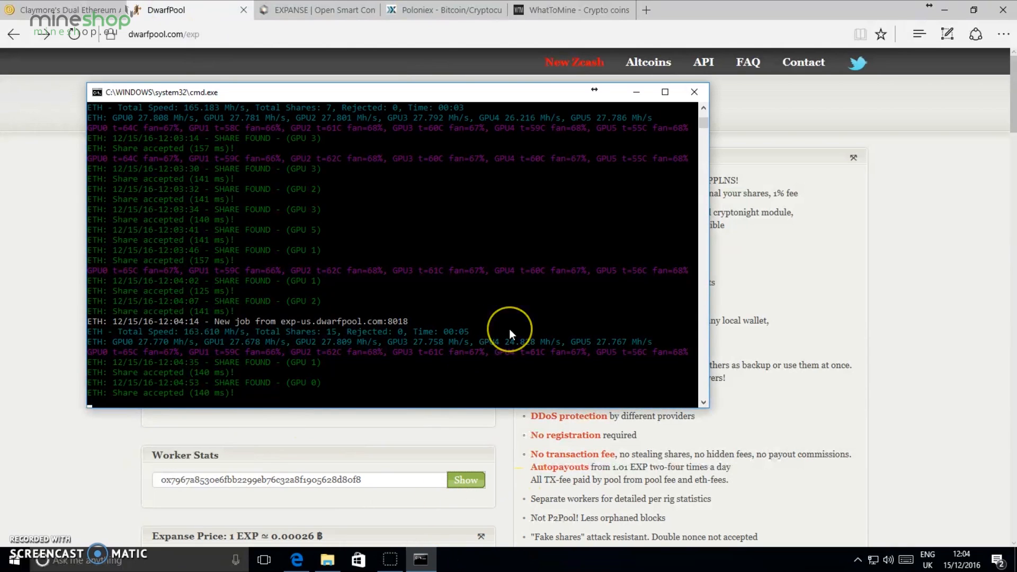